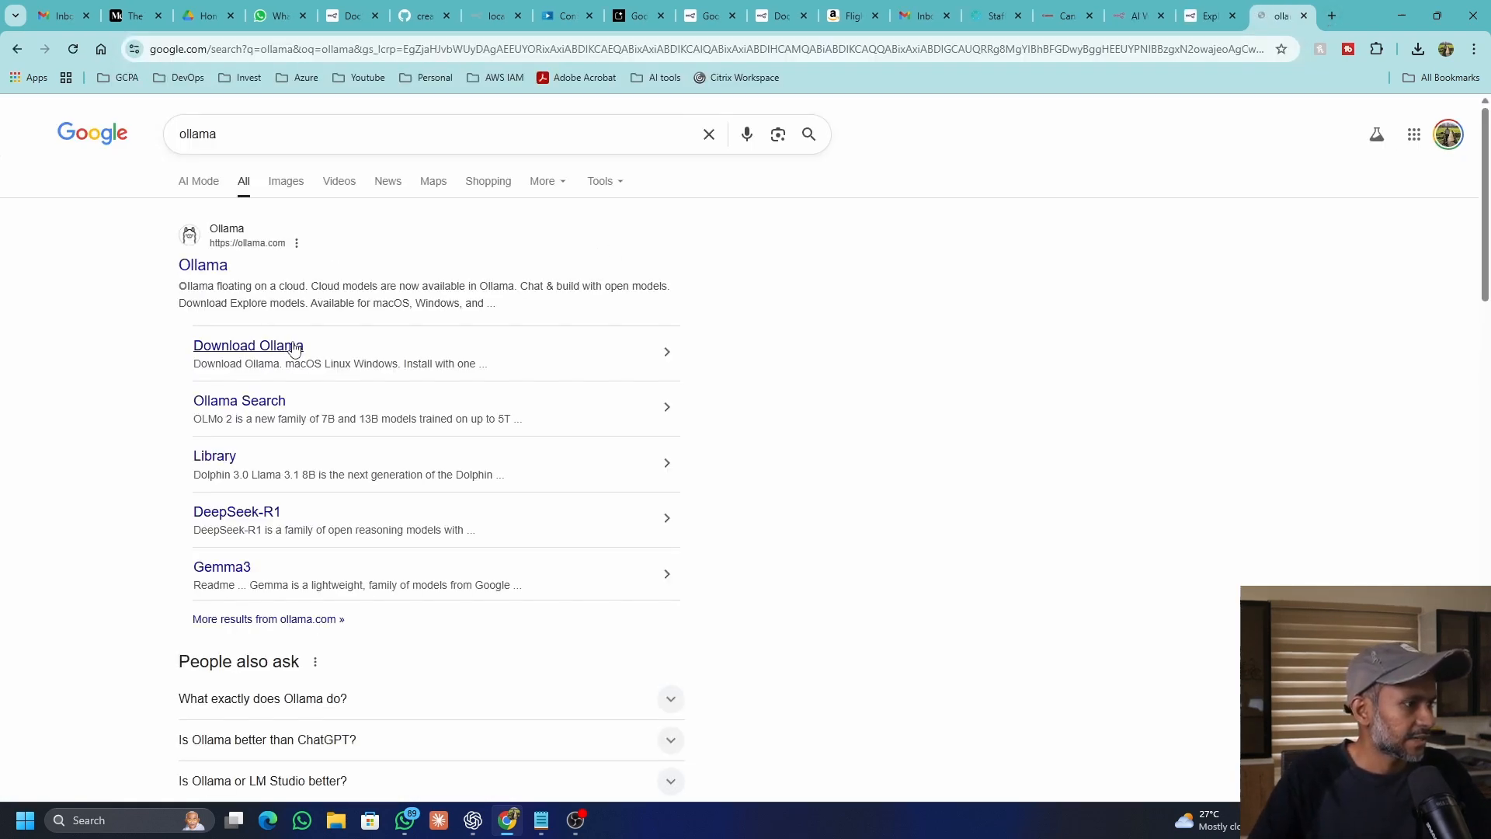
Step: Search Google for ollama and reach the Ollama Windows download page
click(247, 345)
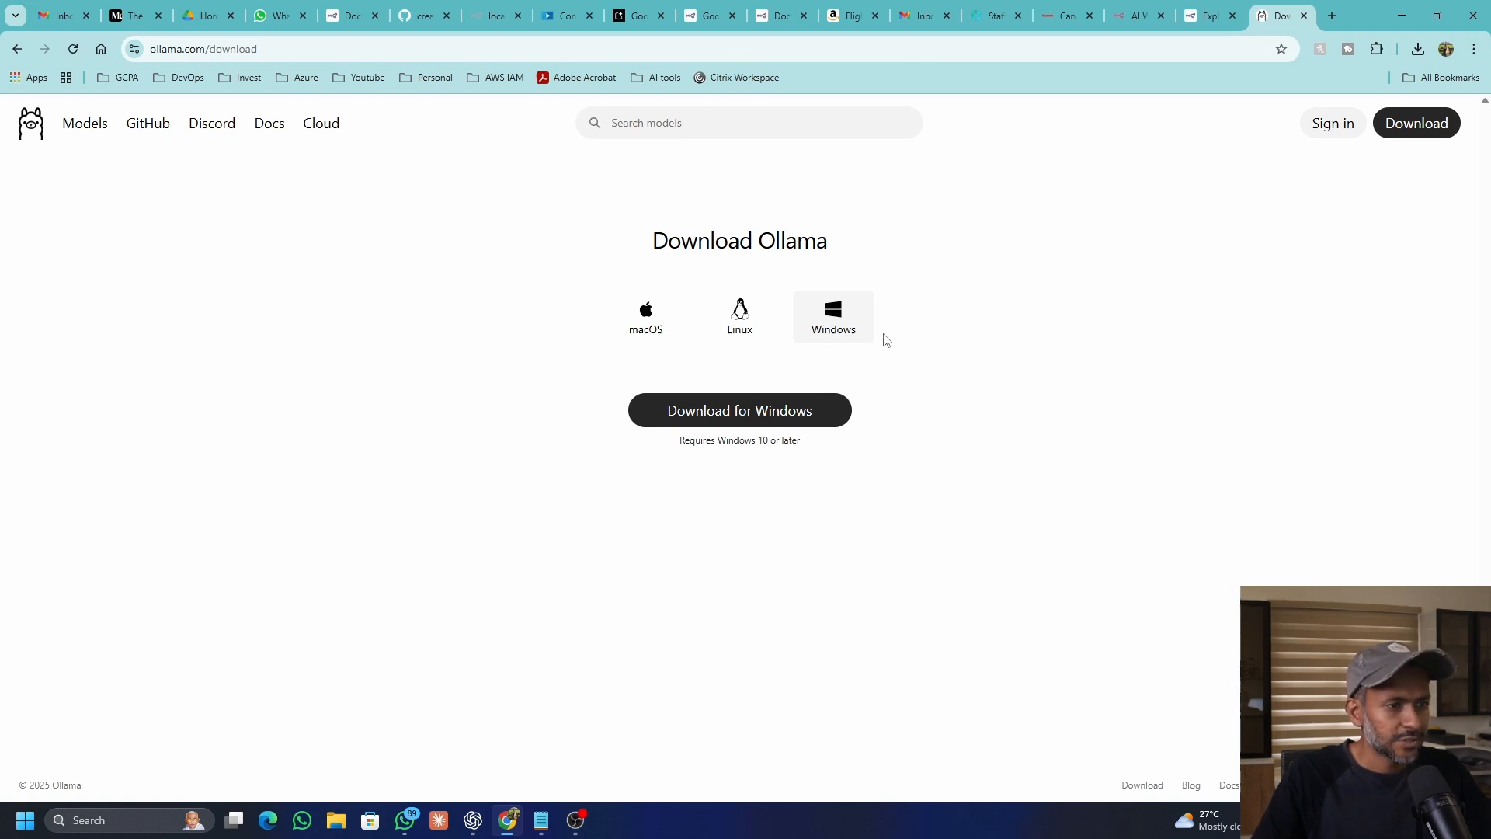
mouse_move(833, 327)
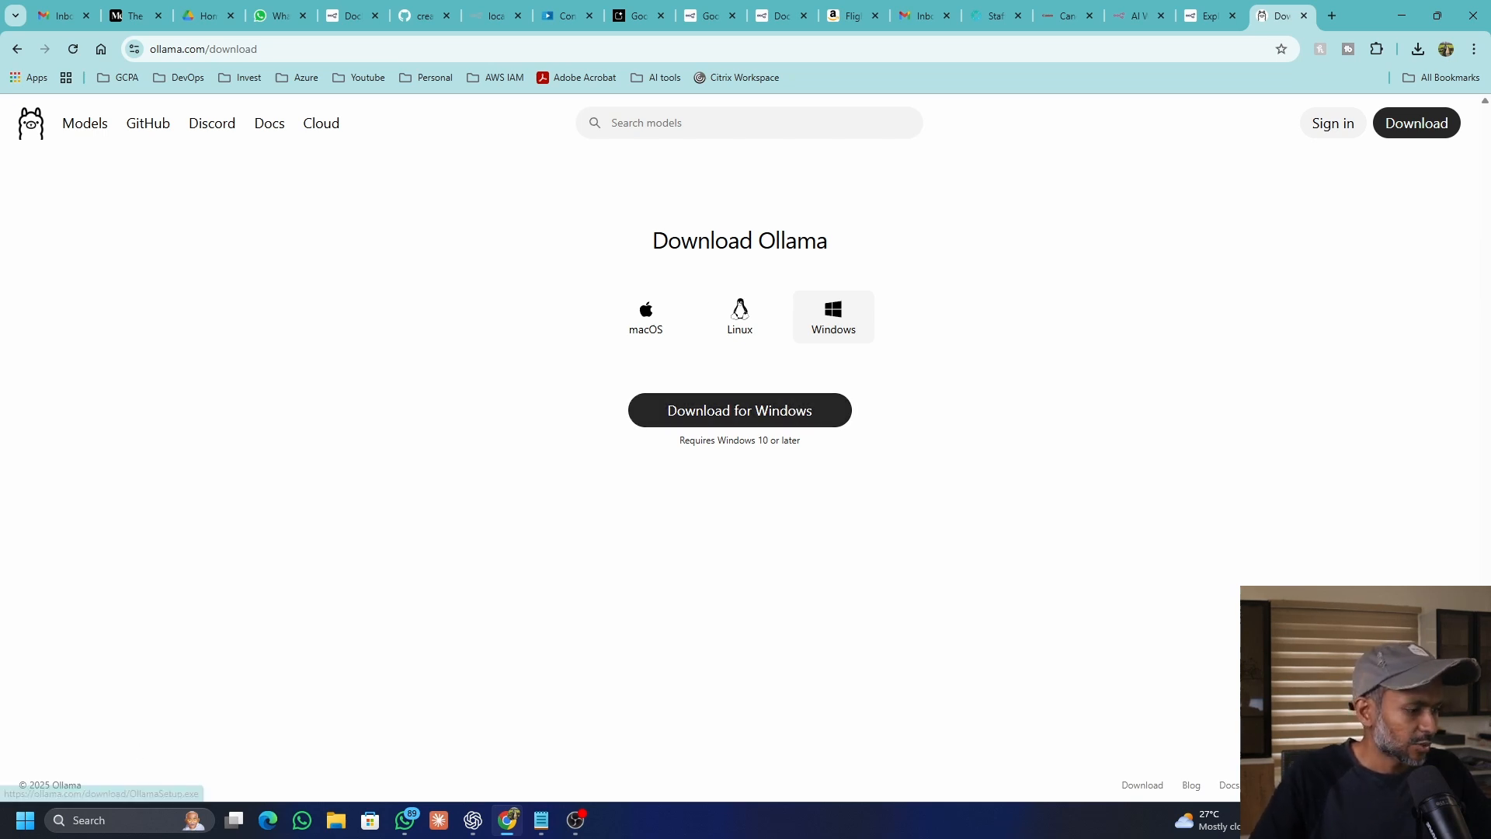
text(ollama)
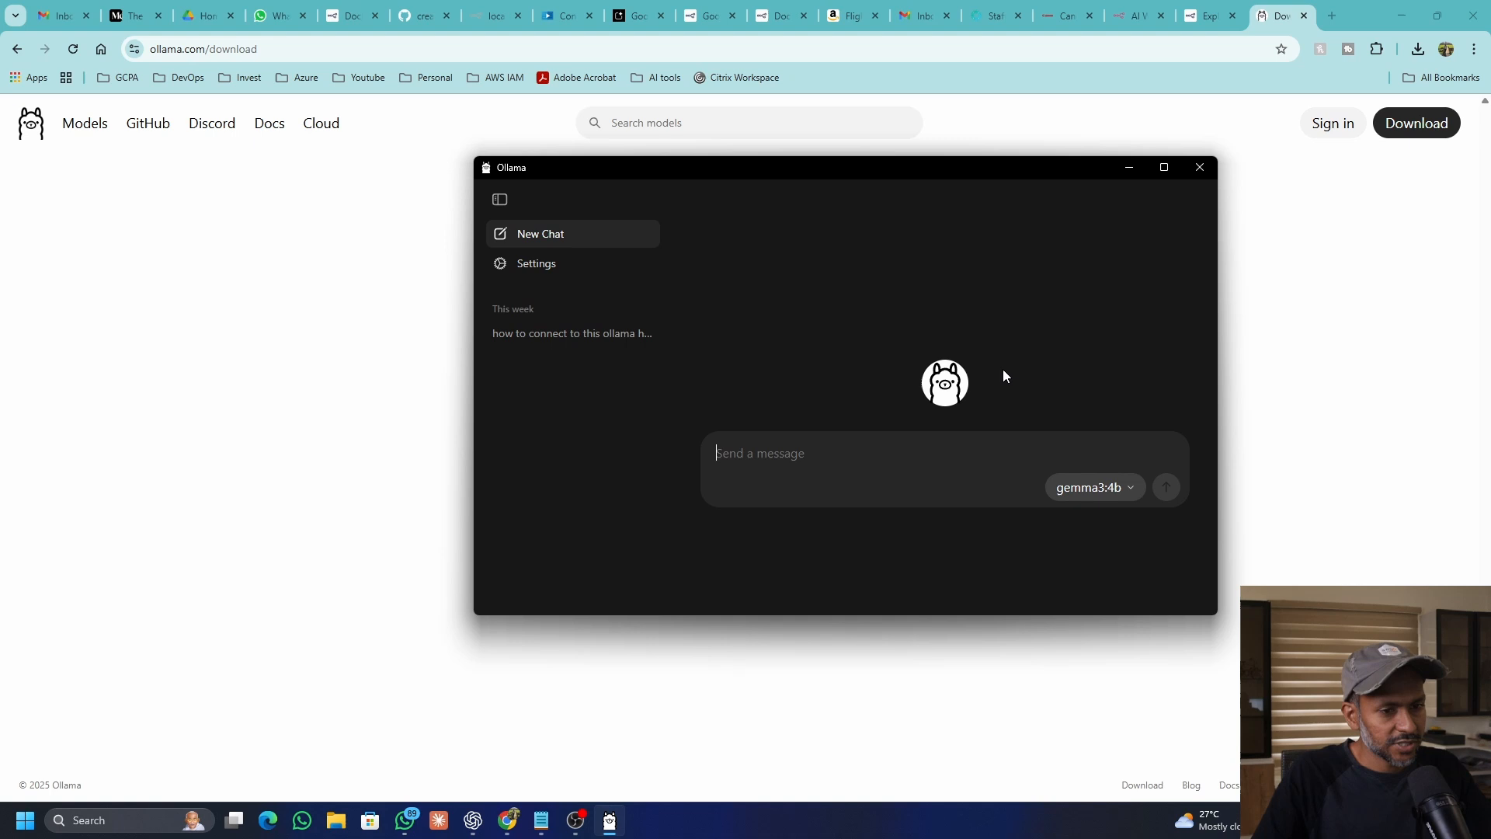
Step: Ask gemma3:4b in Ollama 'what are common devops interview questions'
click(1090, 487)
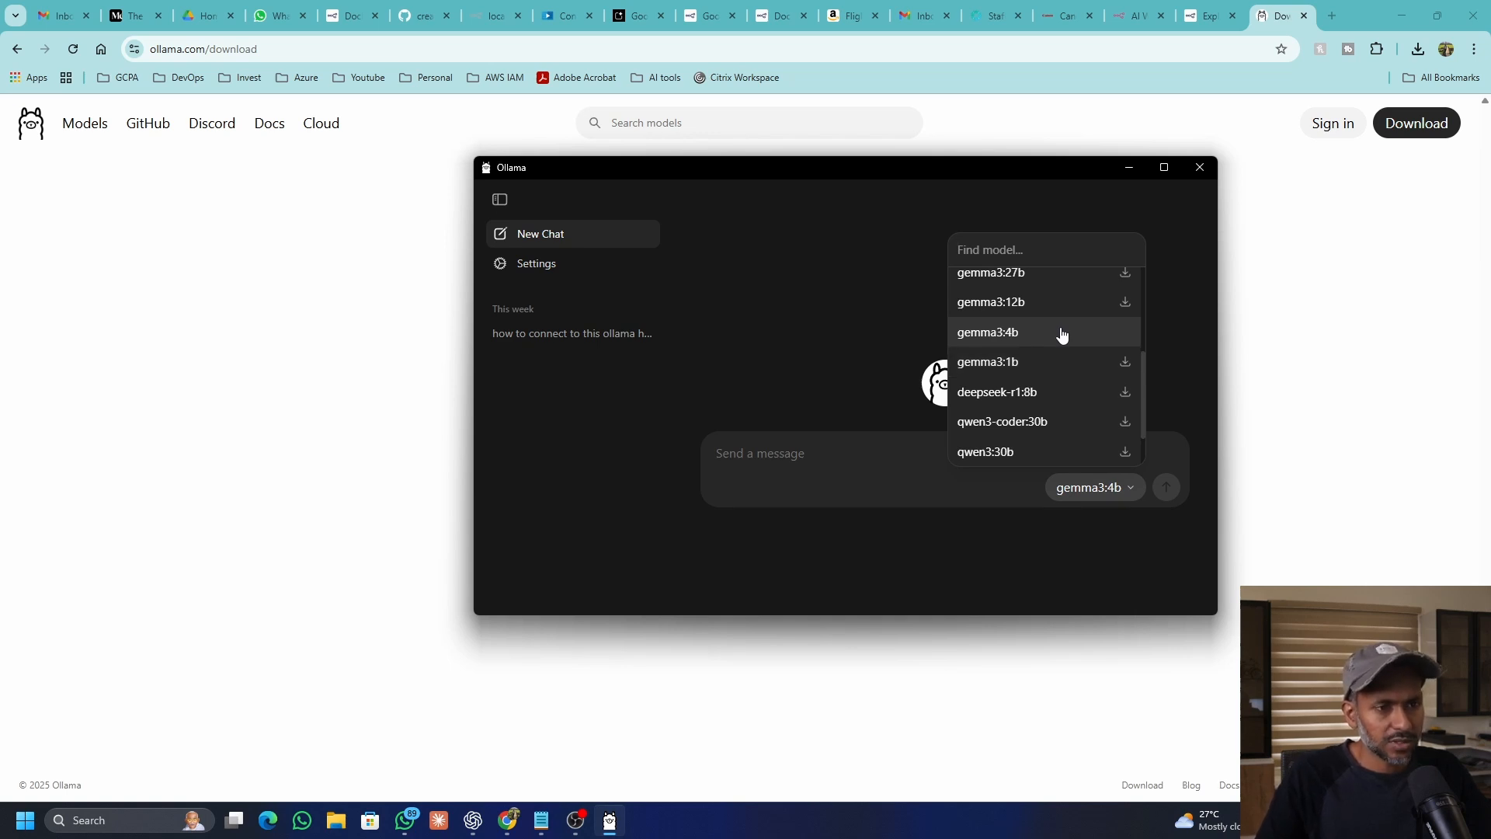
click(987, 331)
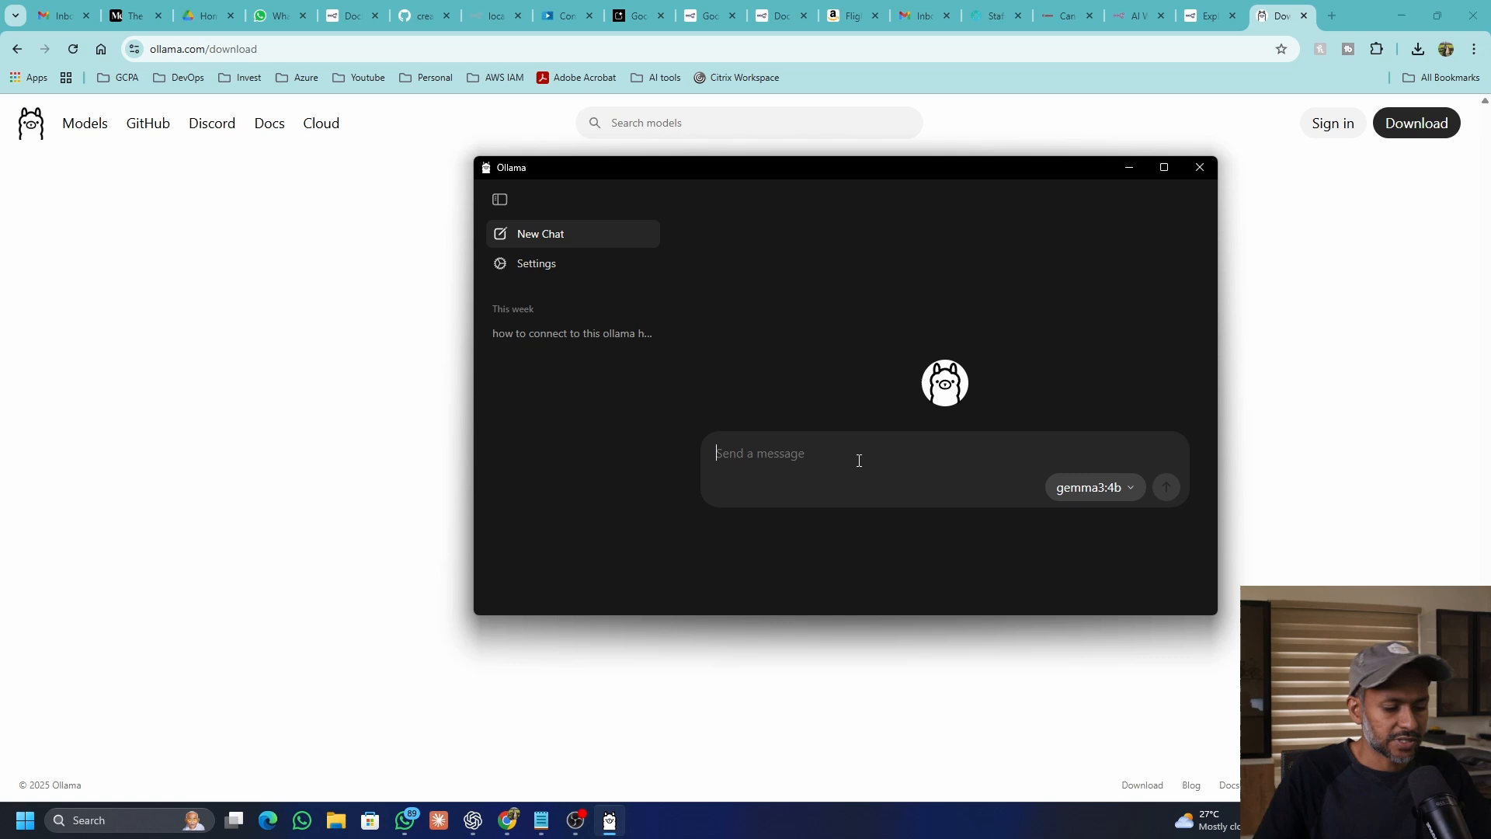
text(what are common)
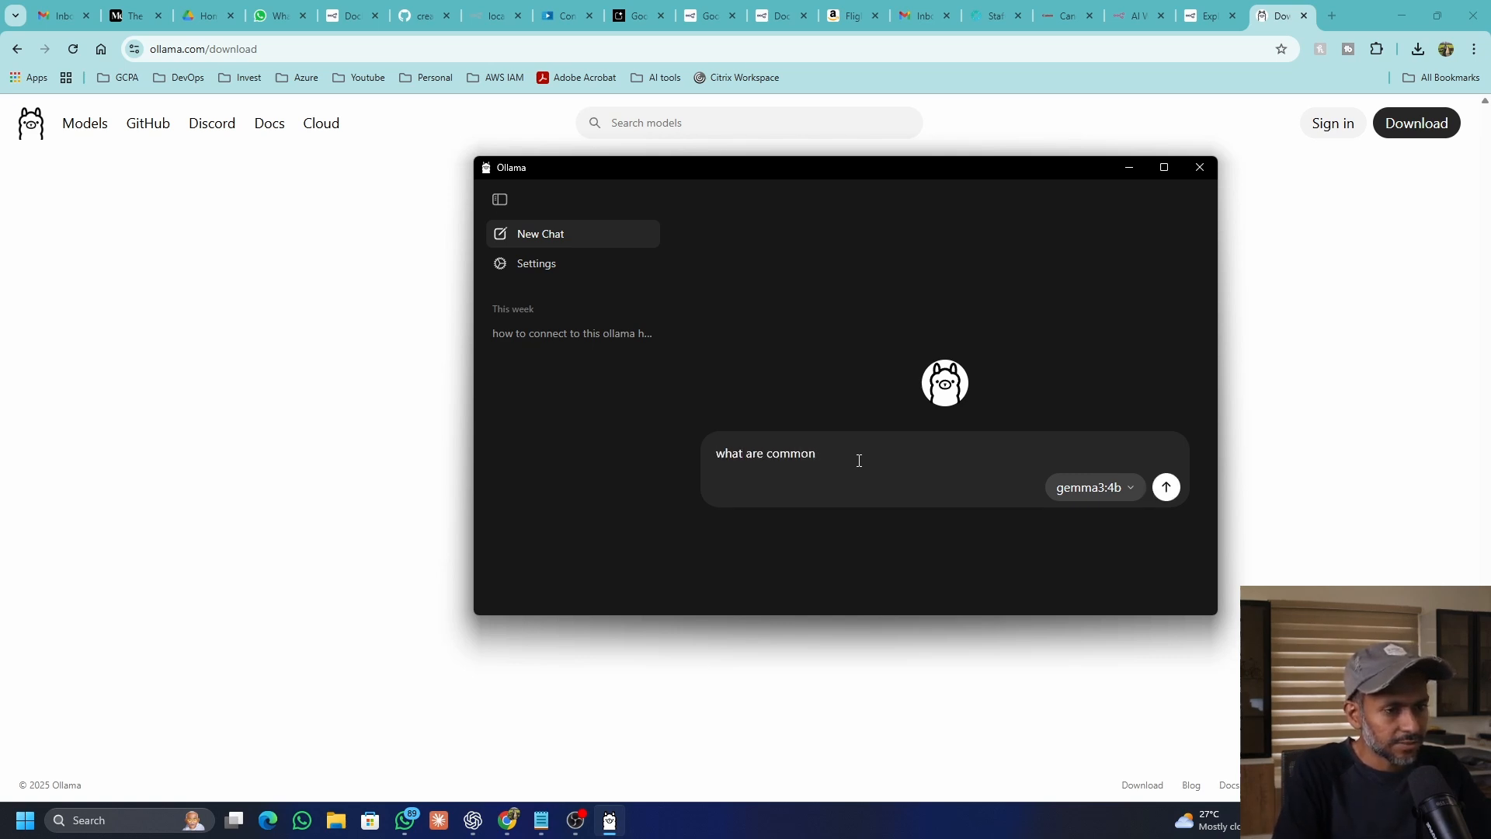
text(devops inter)
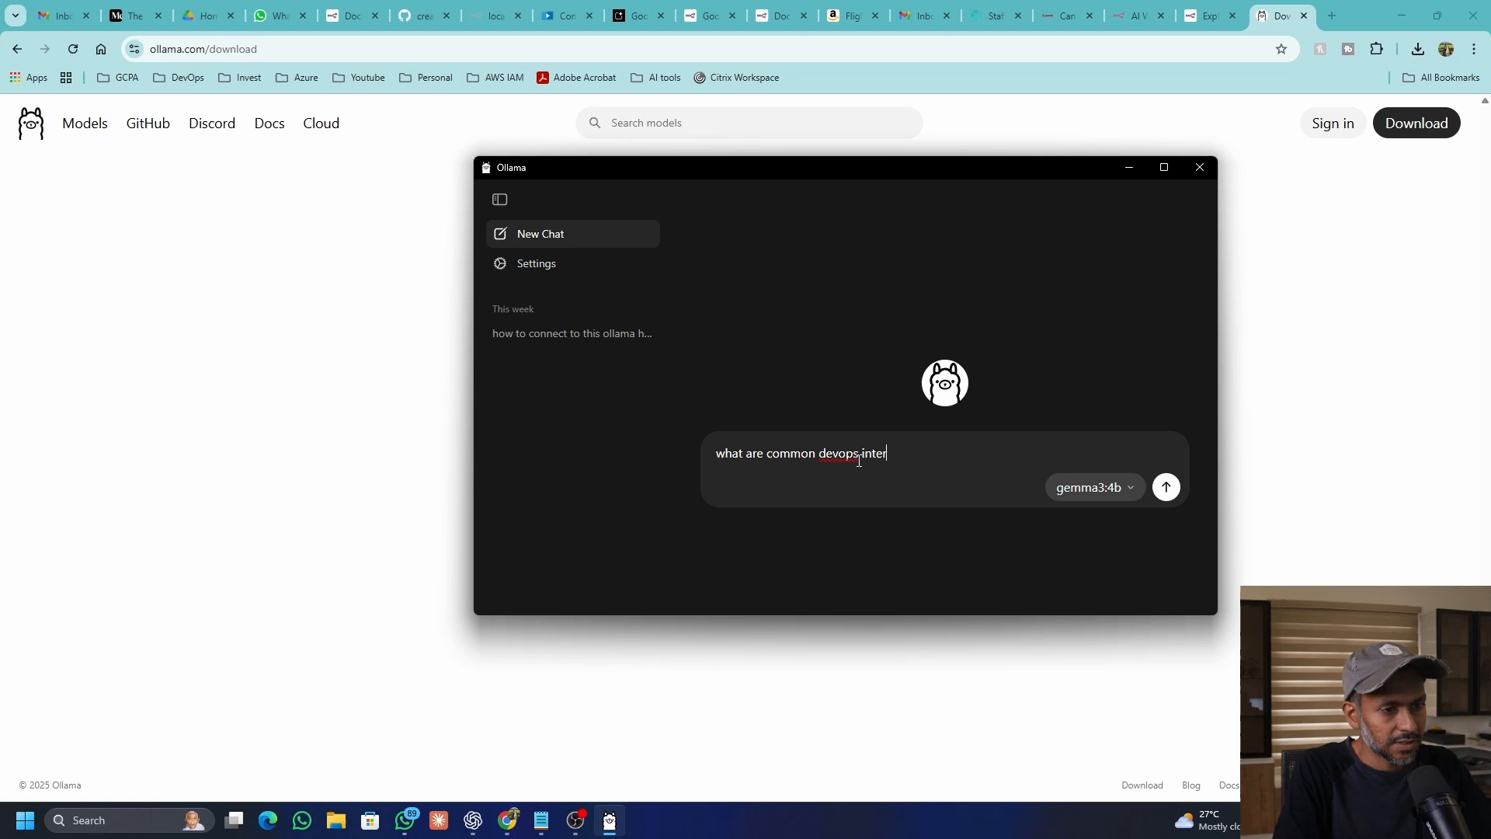
click(1165, 486)
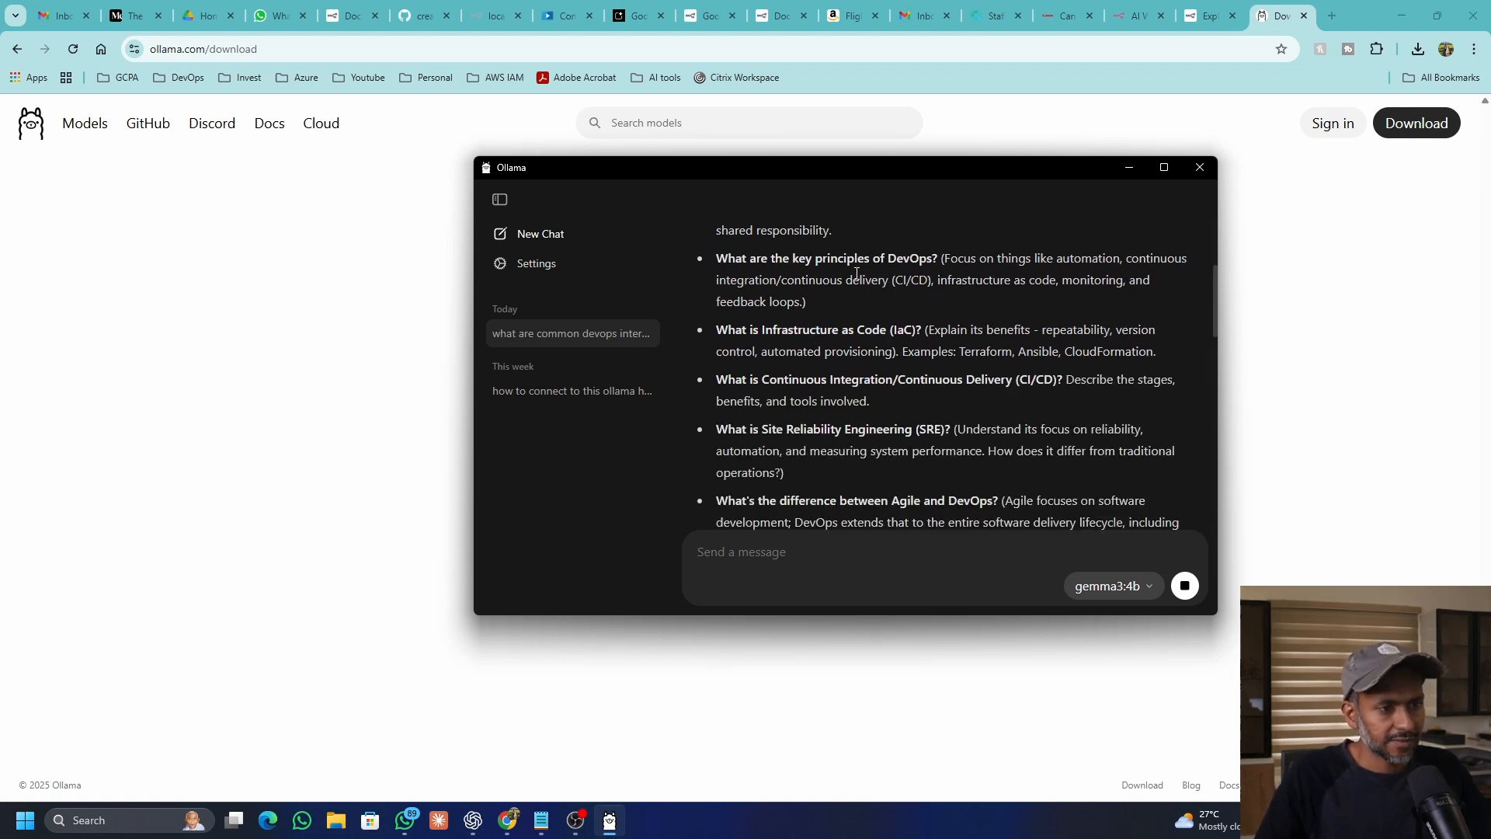
mouse_move(902, 235)
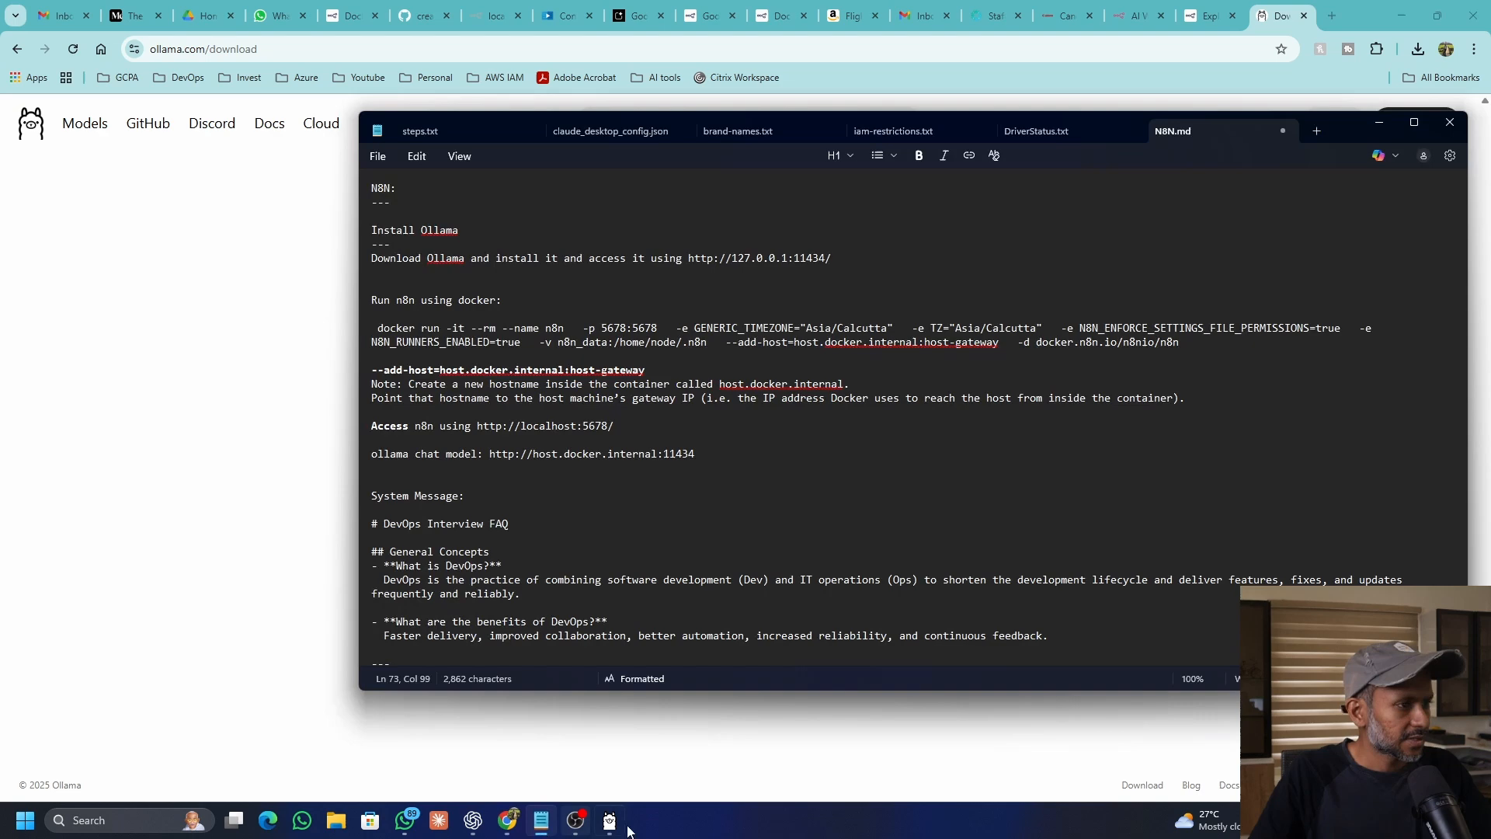
drag(687, 258, 837, 273)
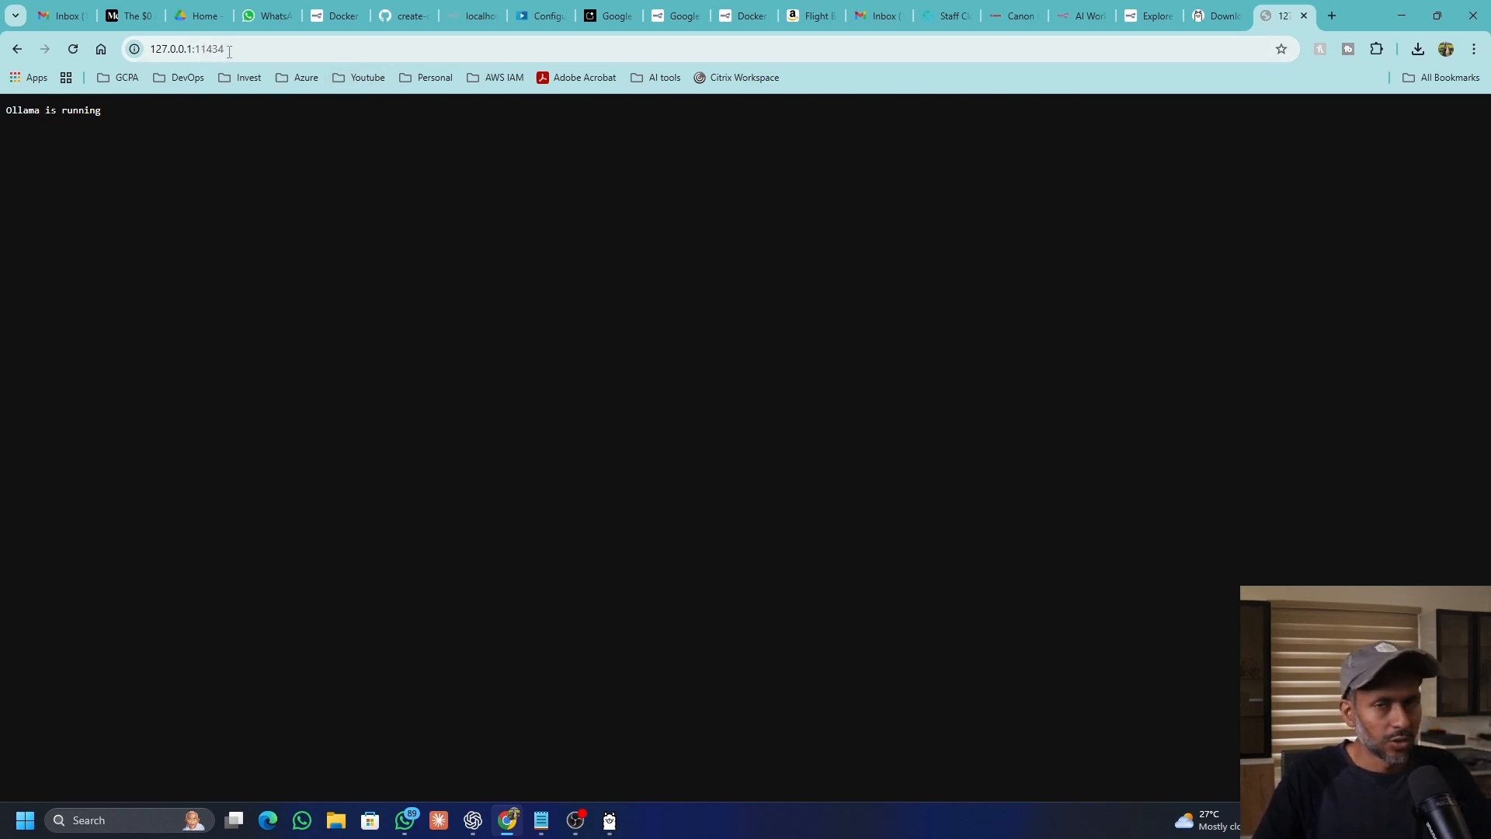
triple_click(52, 110)
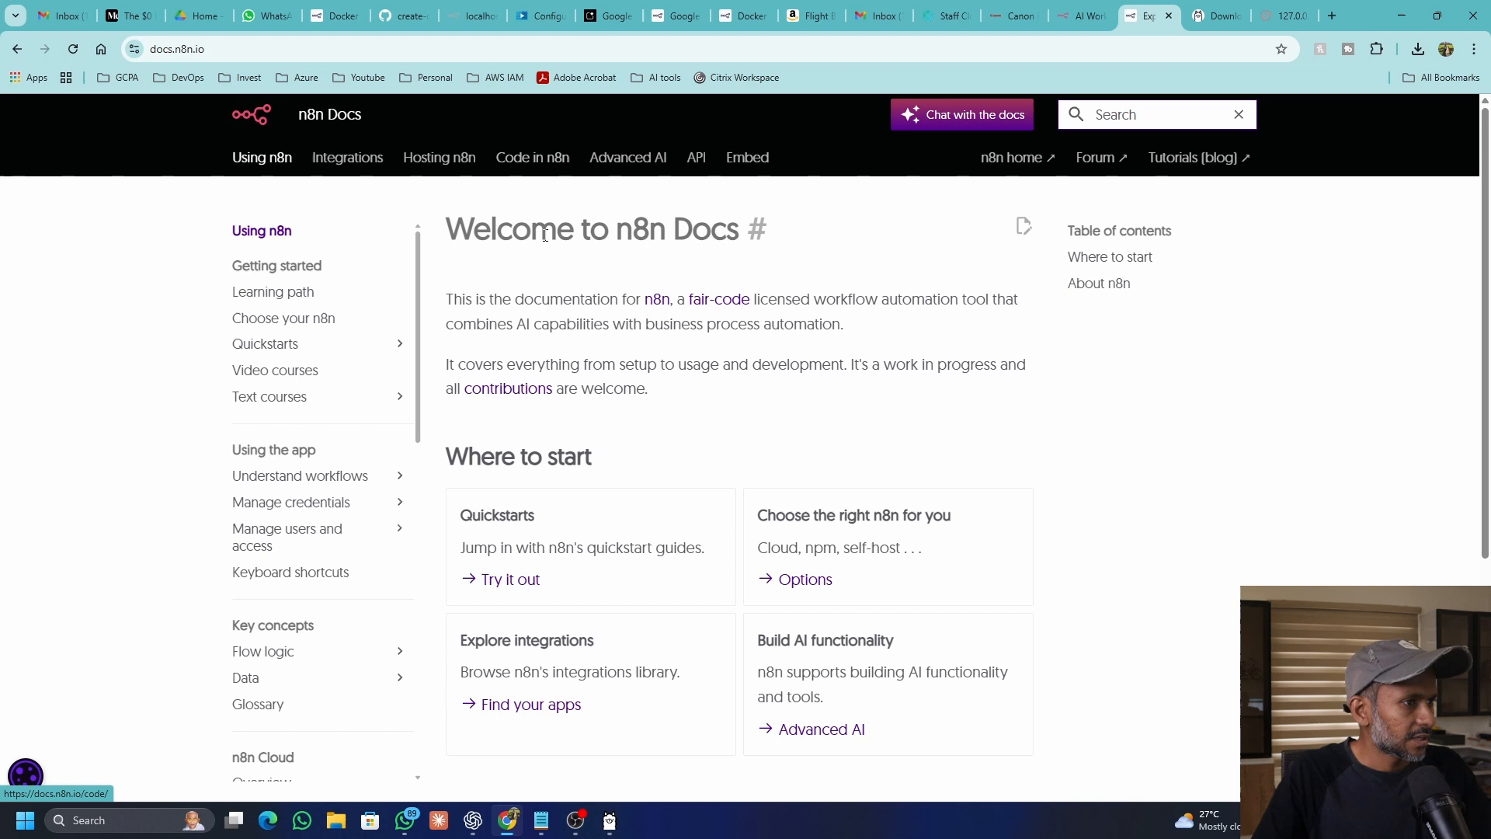
Step: Browse n8n Docs to the Docker guide's Starting n8n commands, then search Docker Desktop
scroll(down, 3)
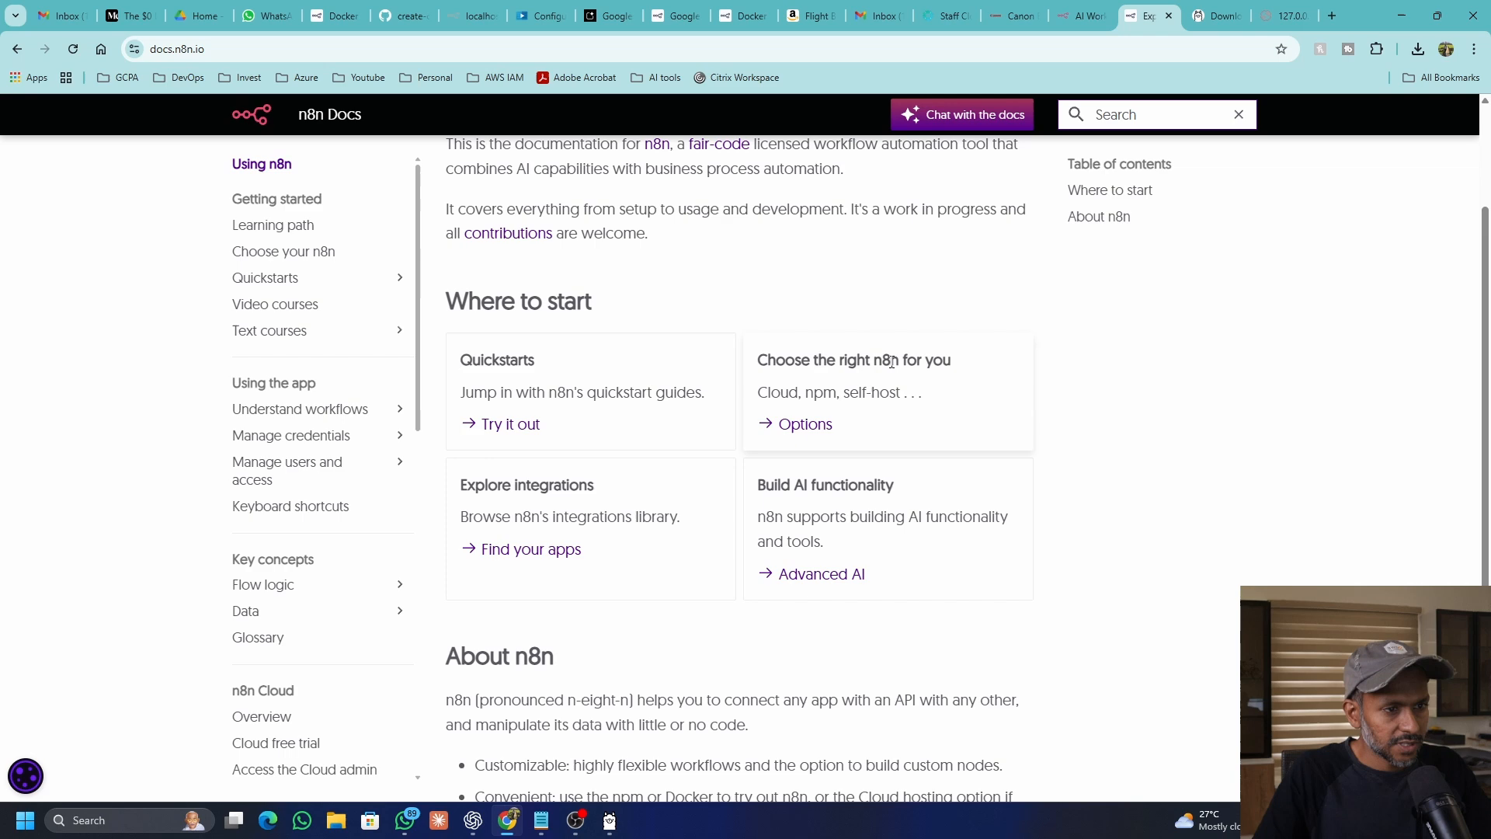
click(282, 251)
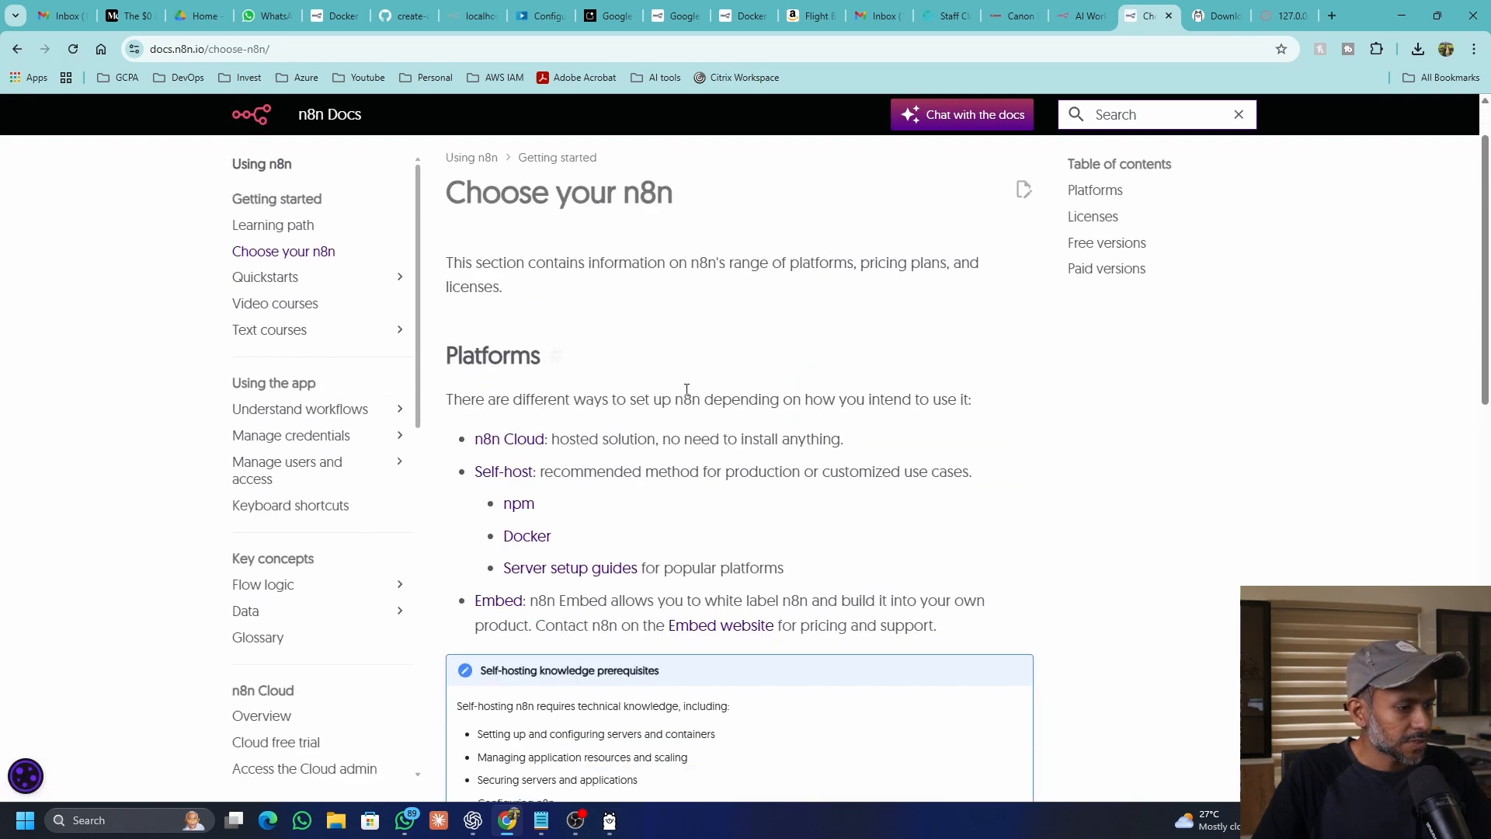
scroll(down, 3)
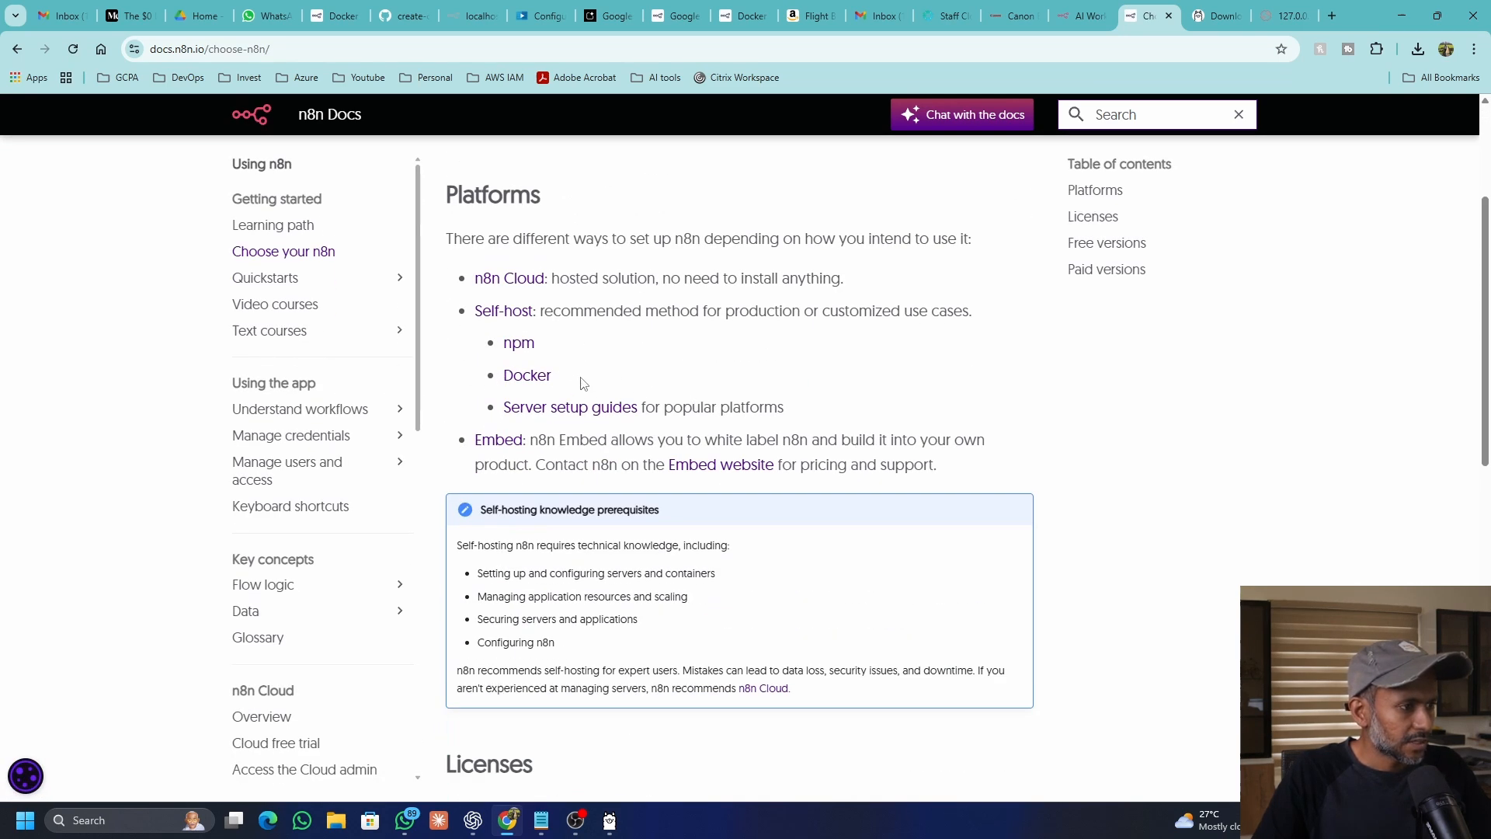
mouse_move(526, 374)
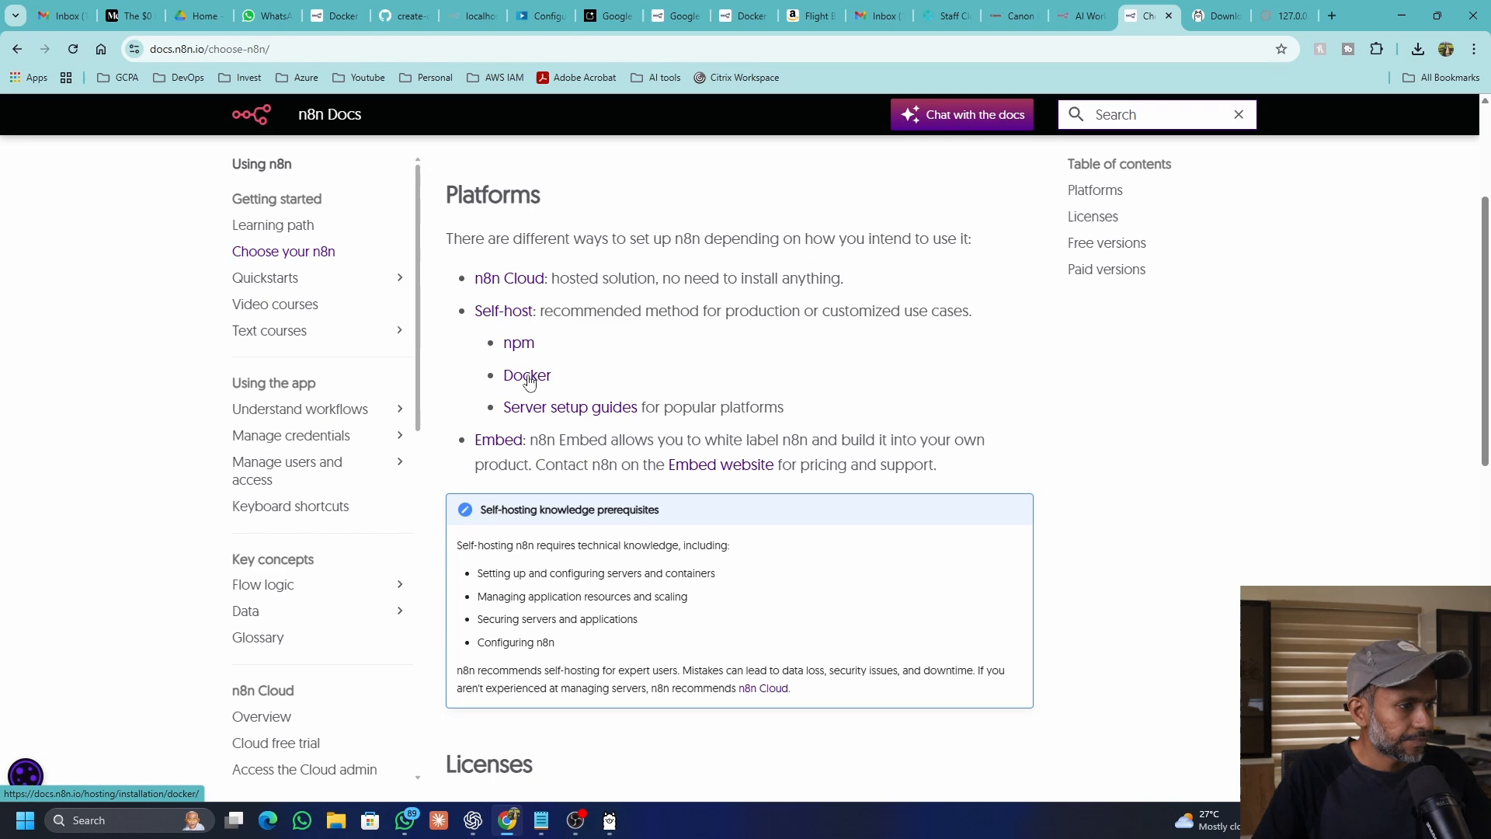
click(525, 374)
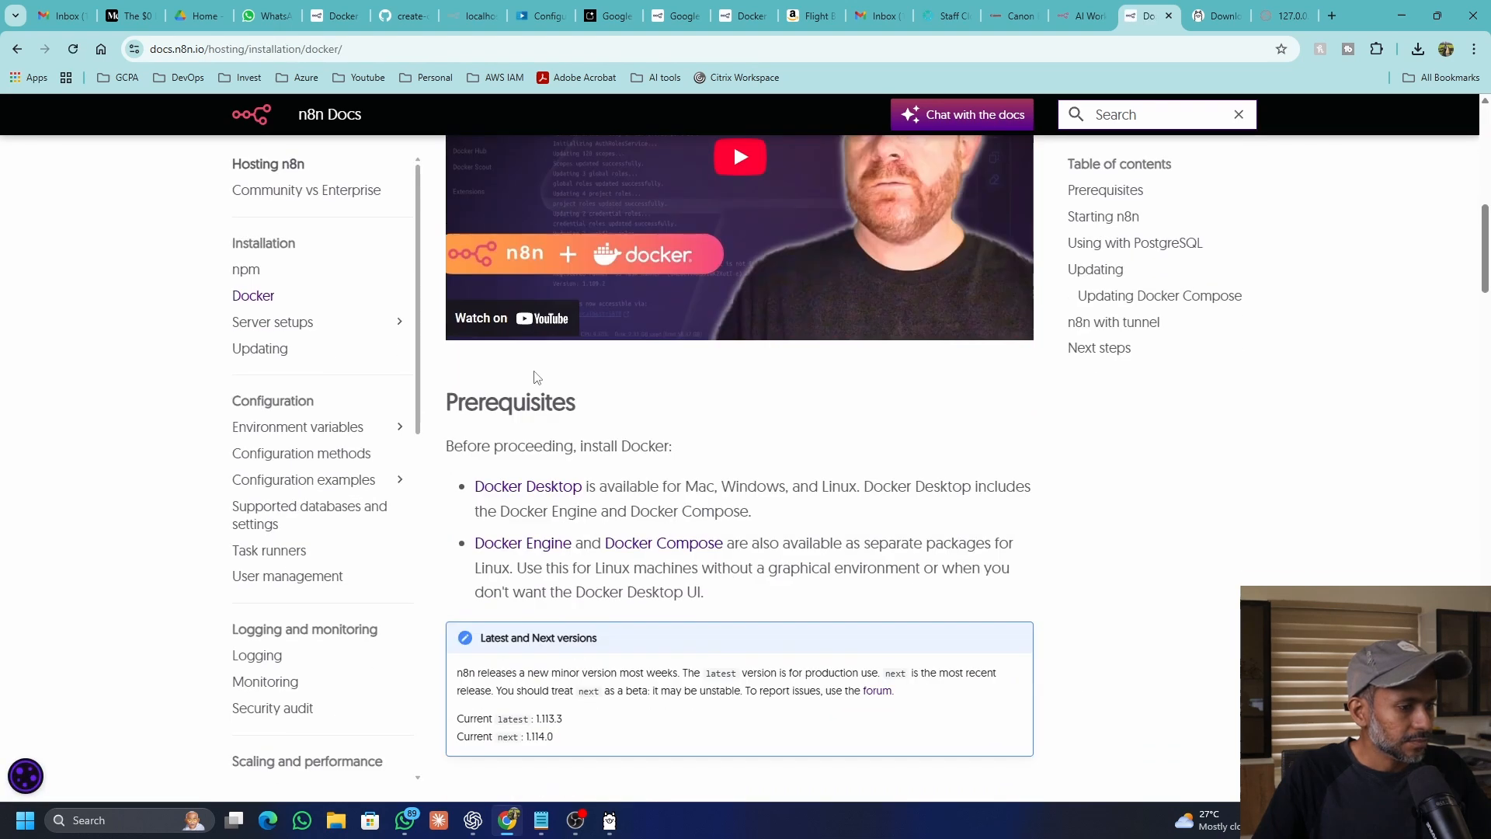
click(1104, 189)
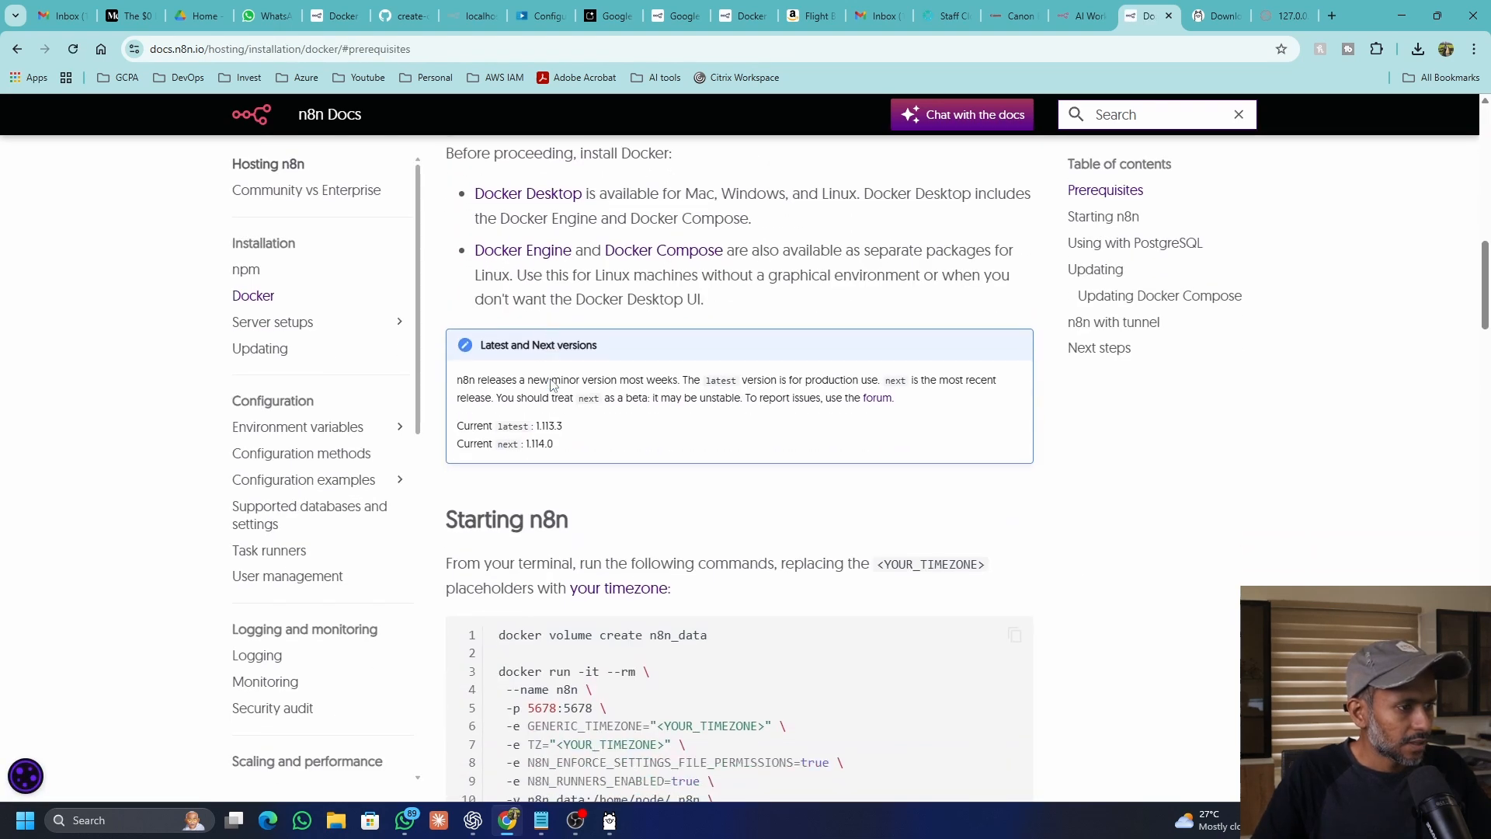
scroll(down, 3)
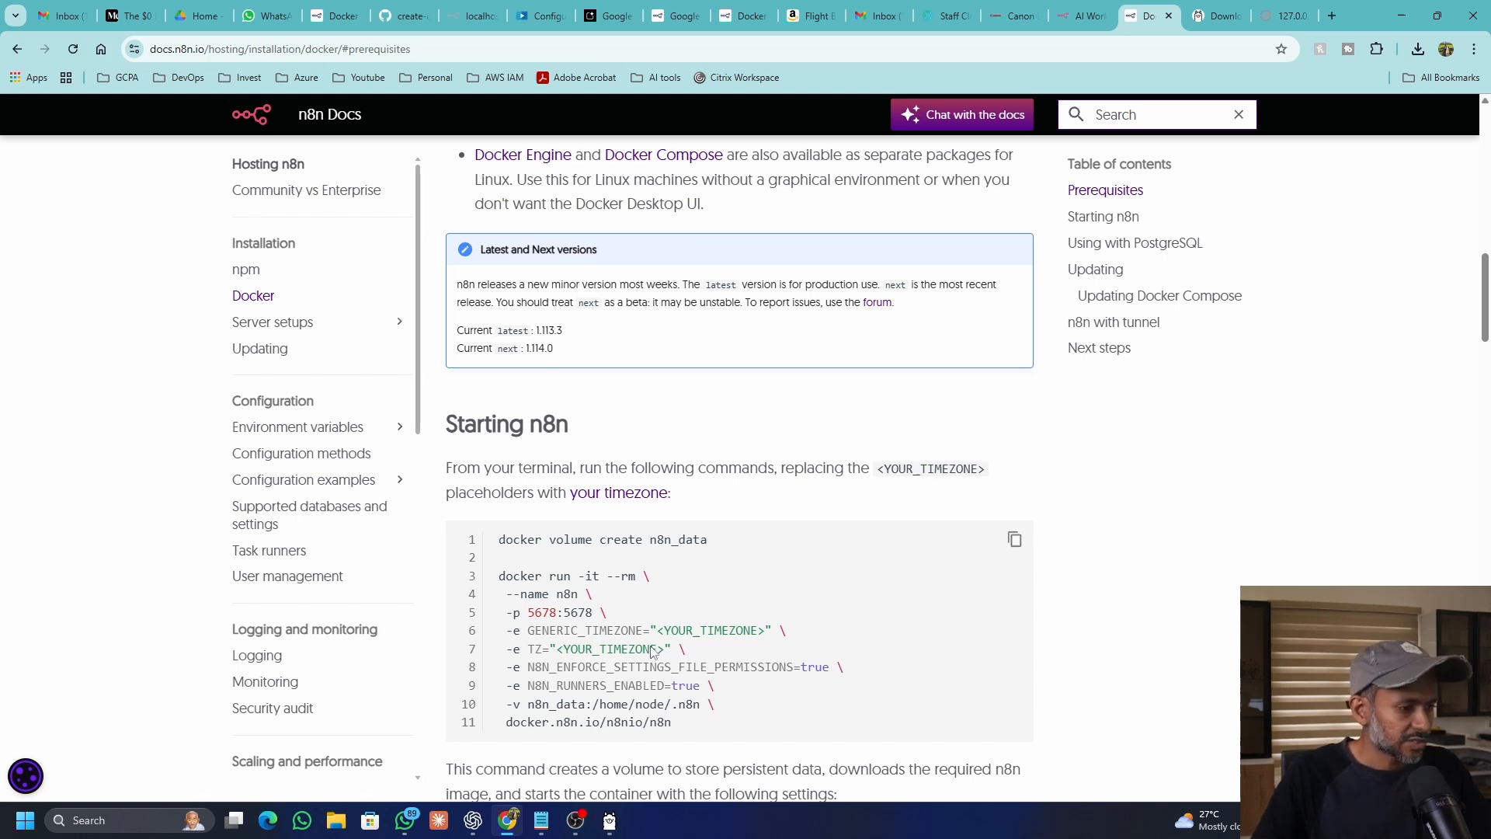
text(docker Desktop)
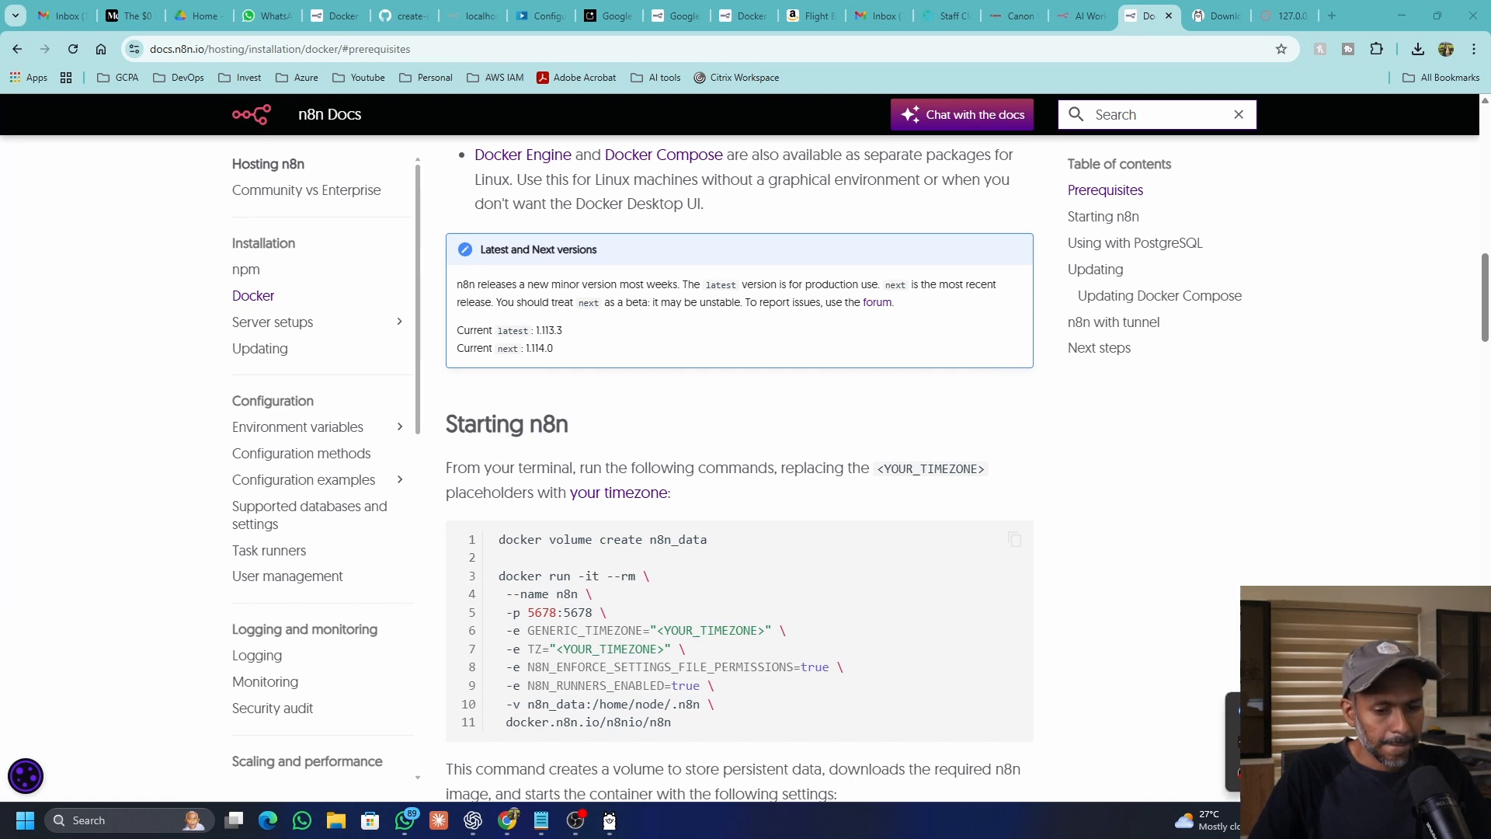
mouse_move(1306, 538)
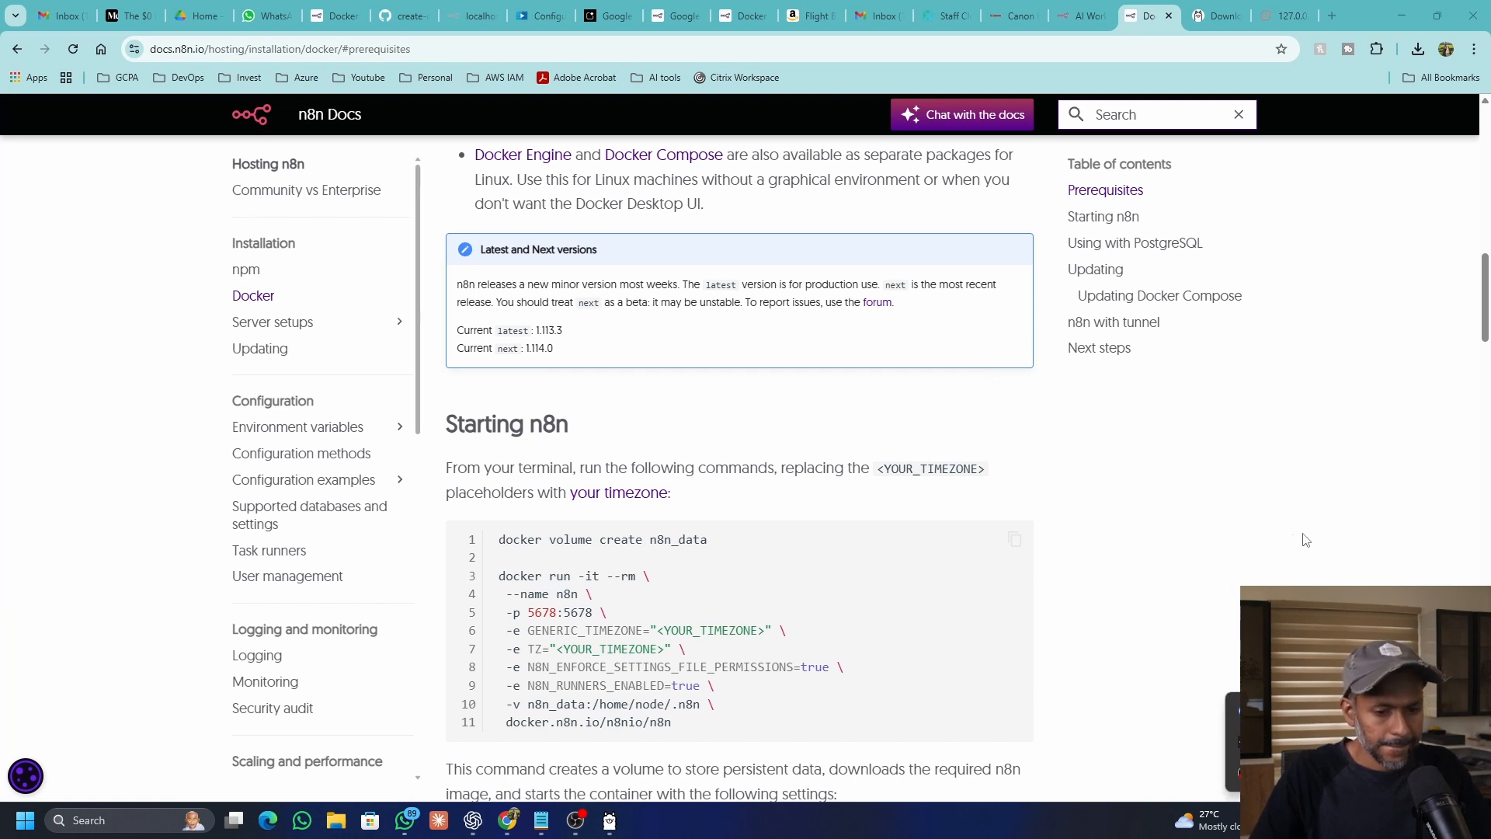
Step: Launch Docker Desktop and minimise its window while the engine starts
click(644, 820)
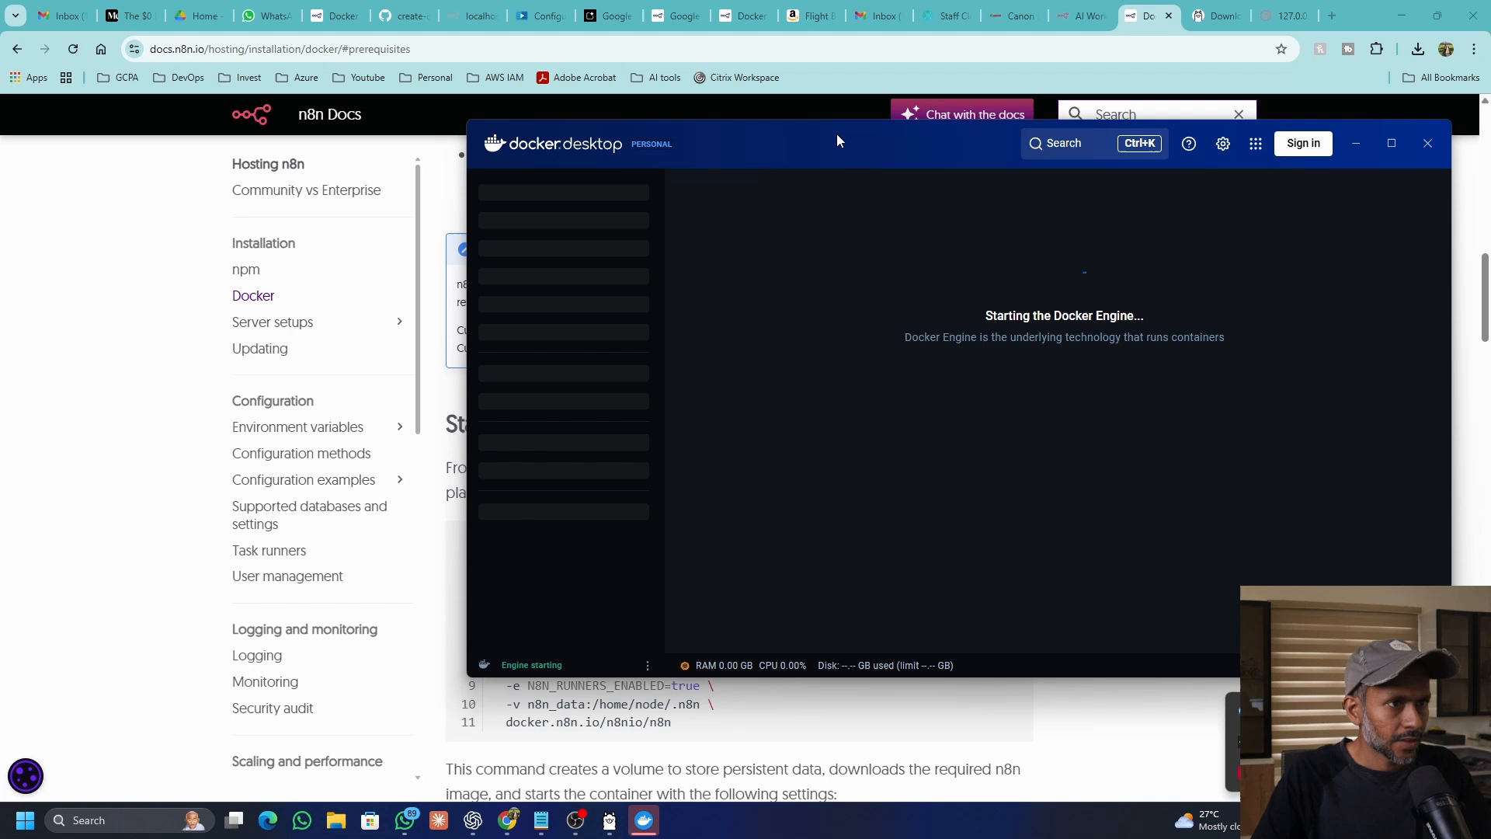
click(1390, 144)
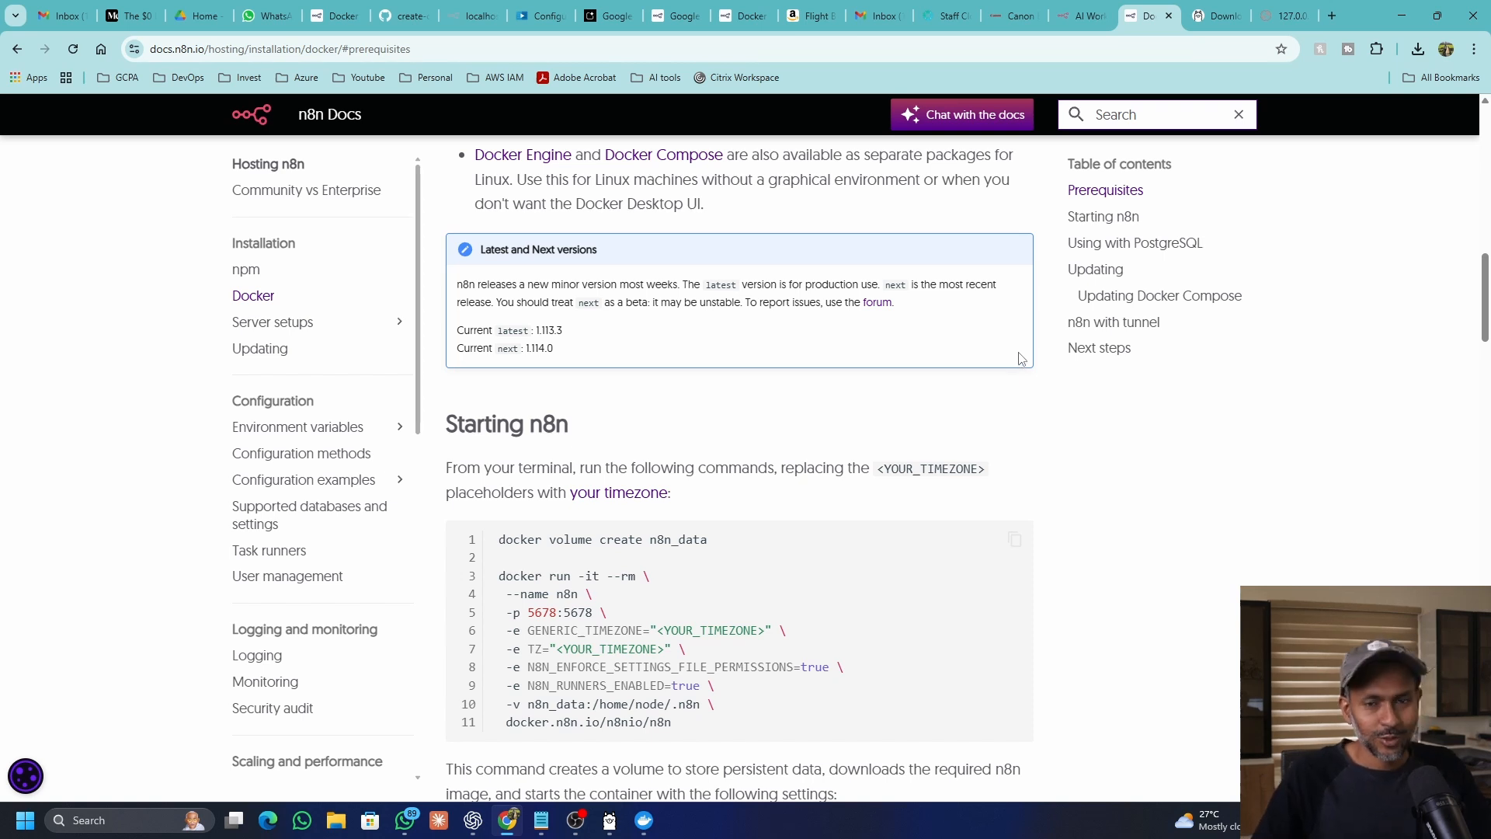
mouse_move(969, 356)
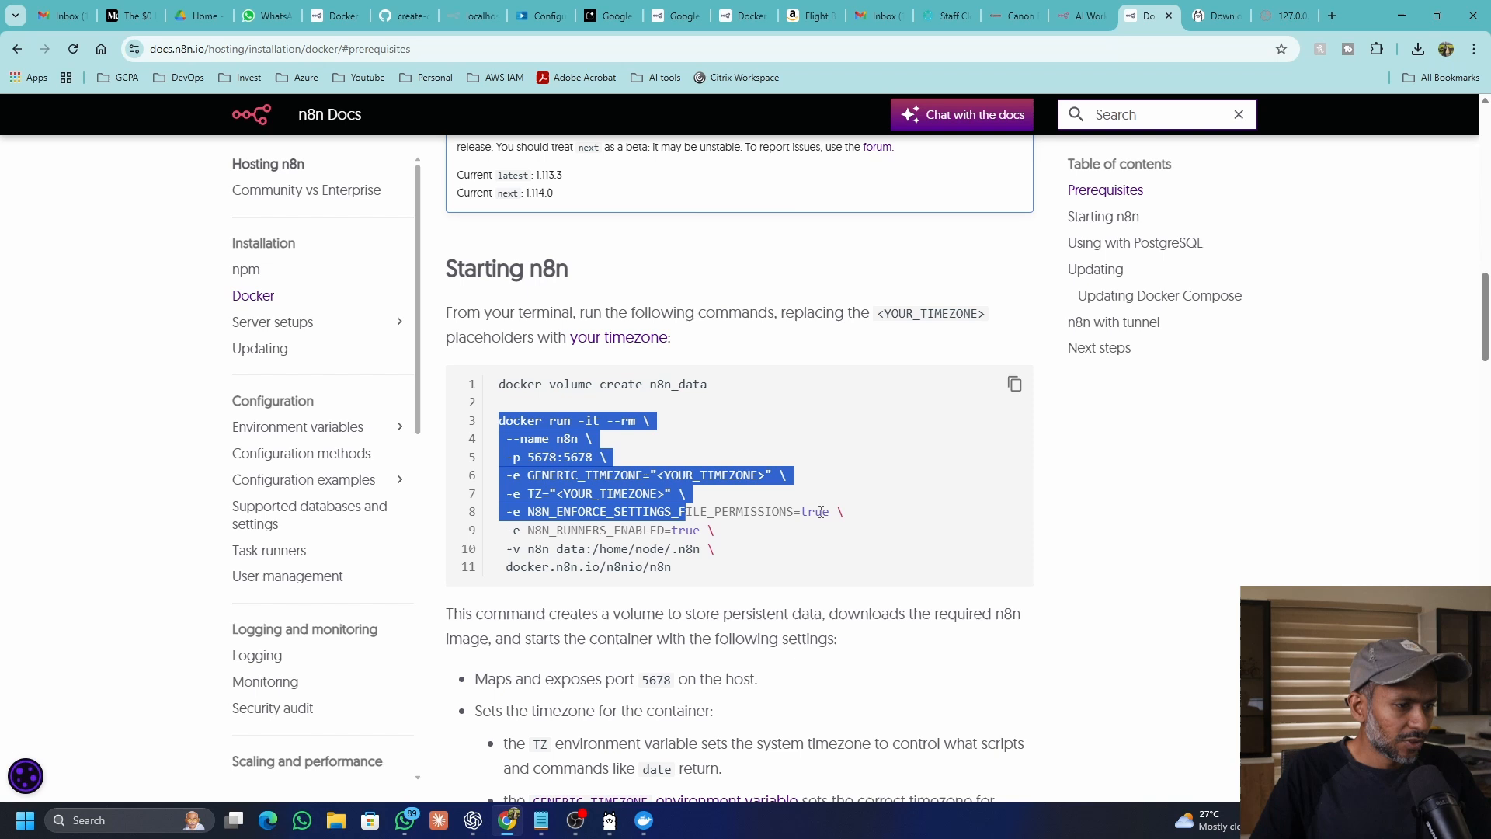
Step: Select and copy the full docker run command, including --add-host, from N8N.md
click(768, 543)
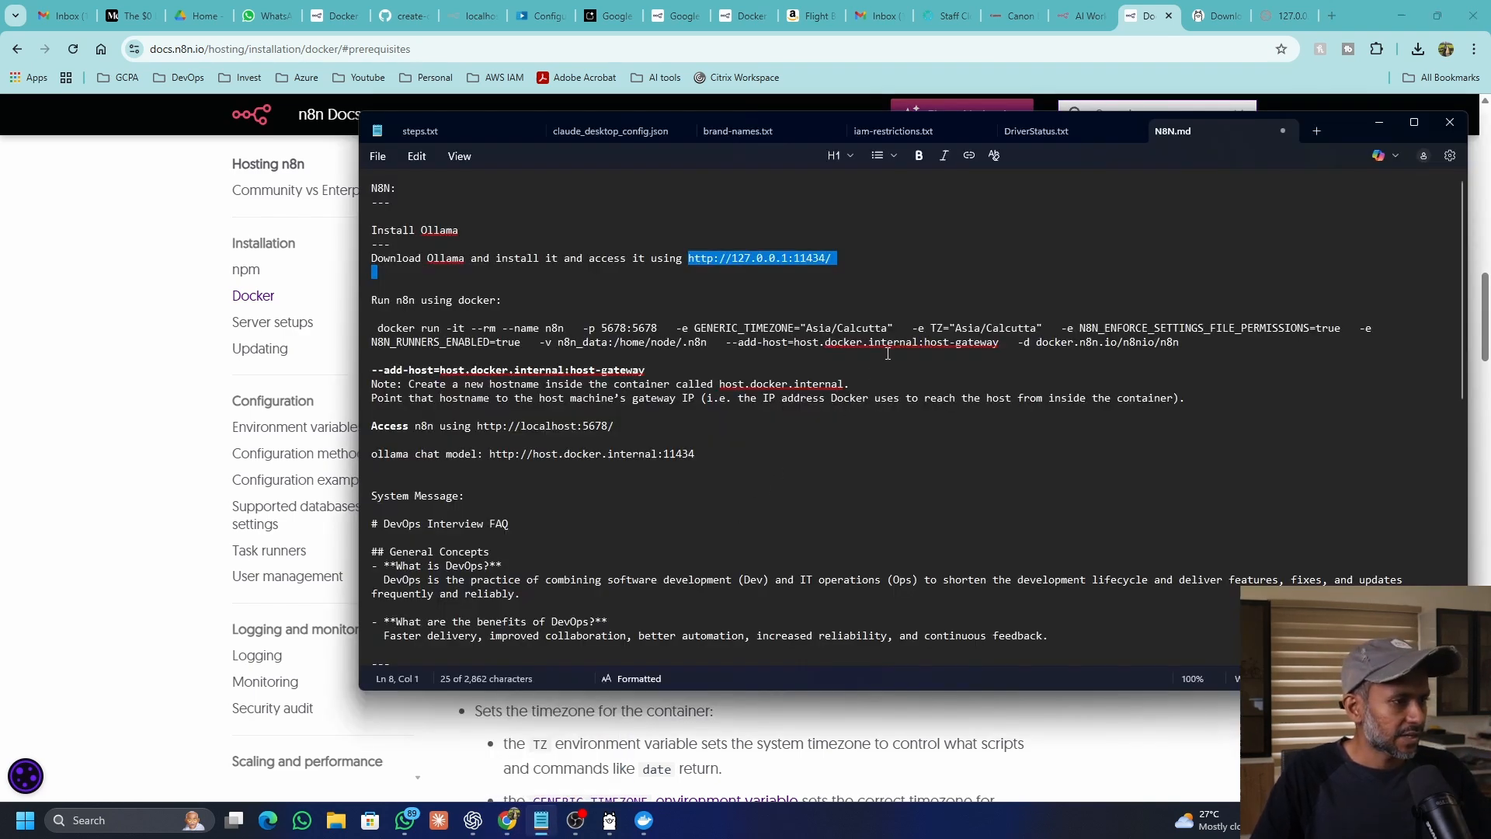
mouse_move(890, 360)
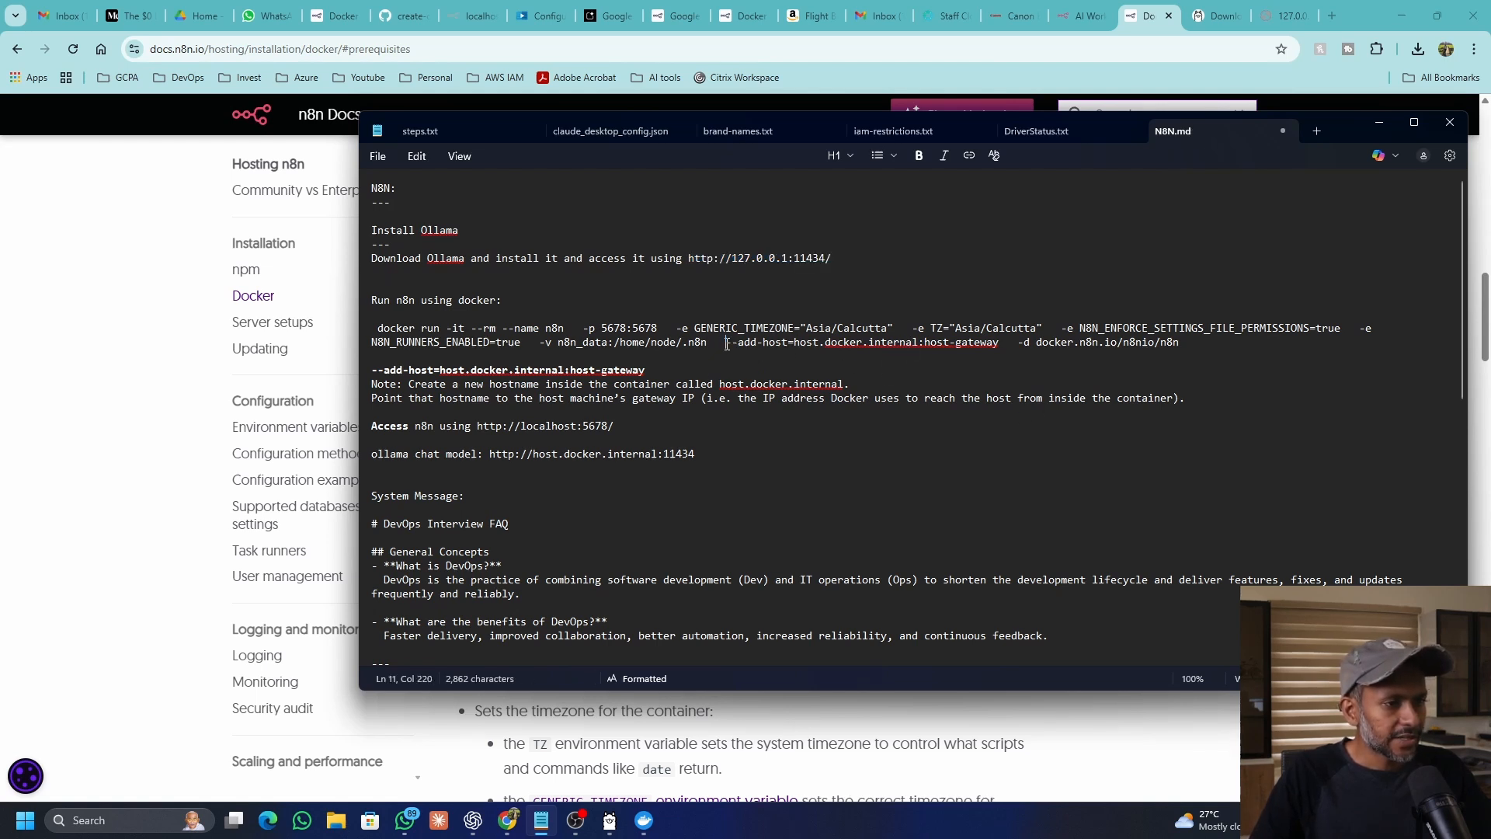
drag(725, 342, 915, 342)
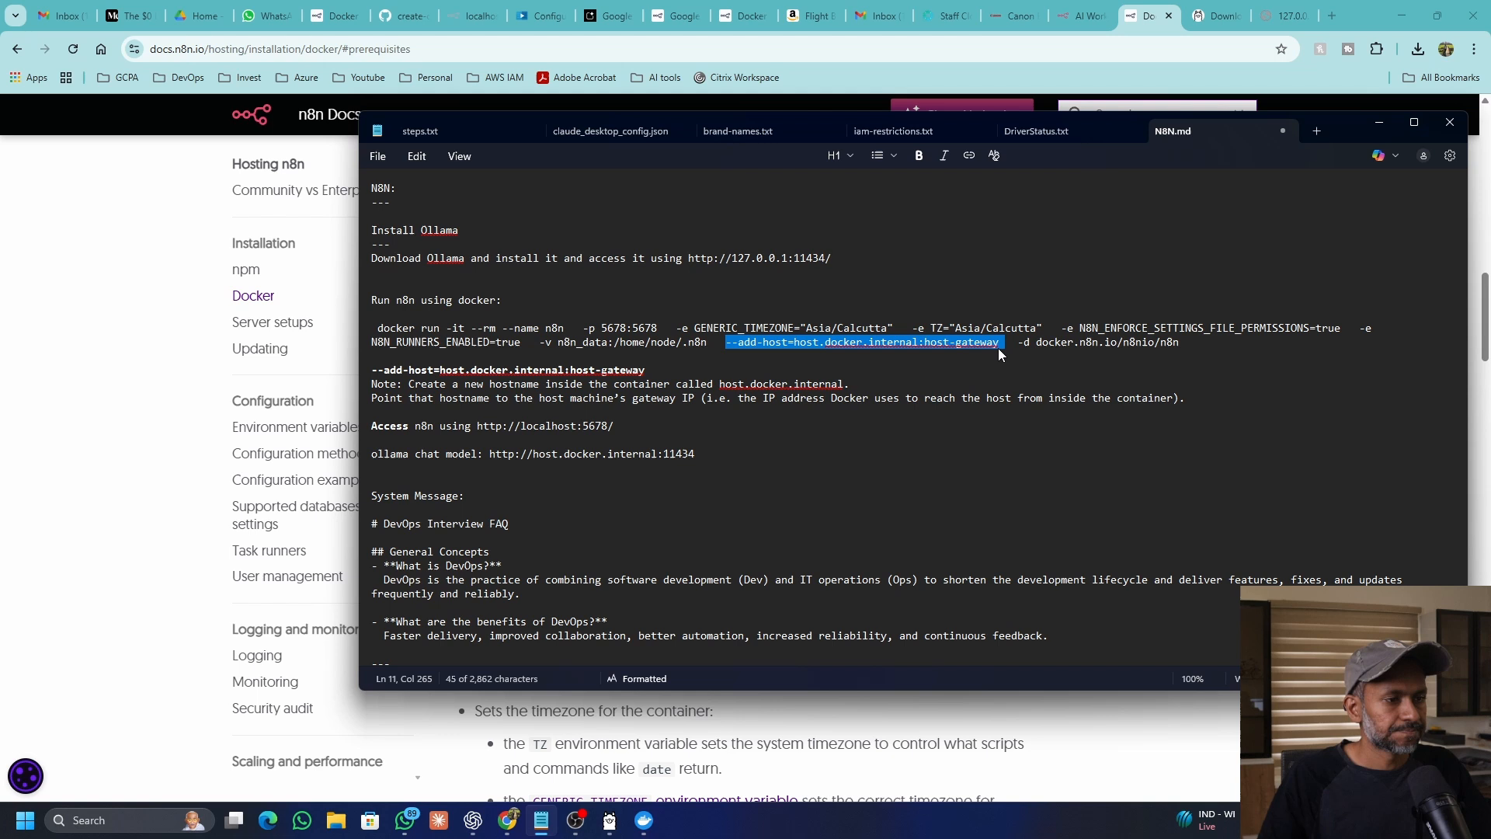
right_click(860, 342)
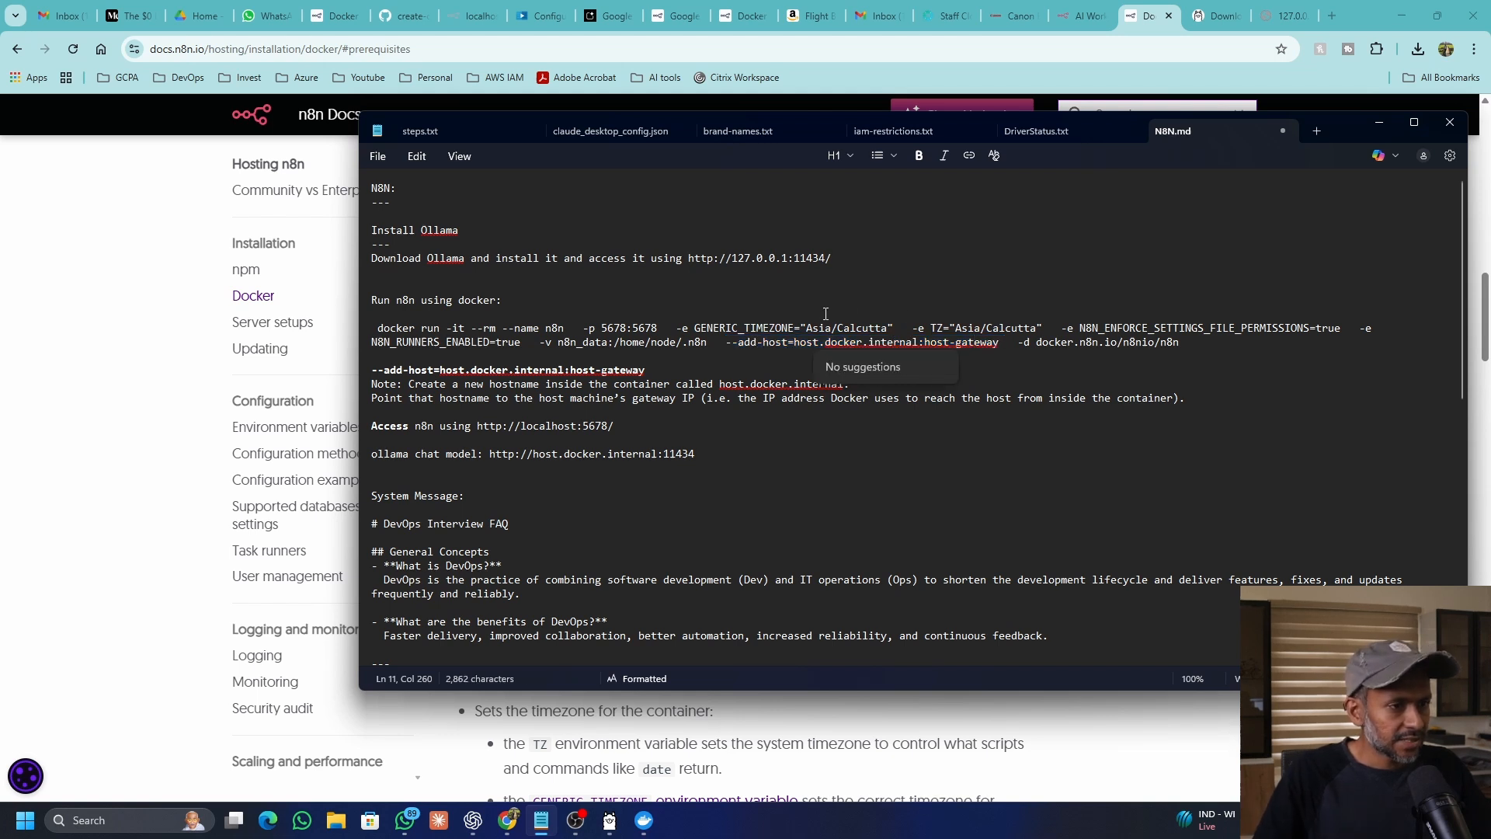
double_click(833, 326)
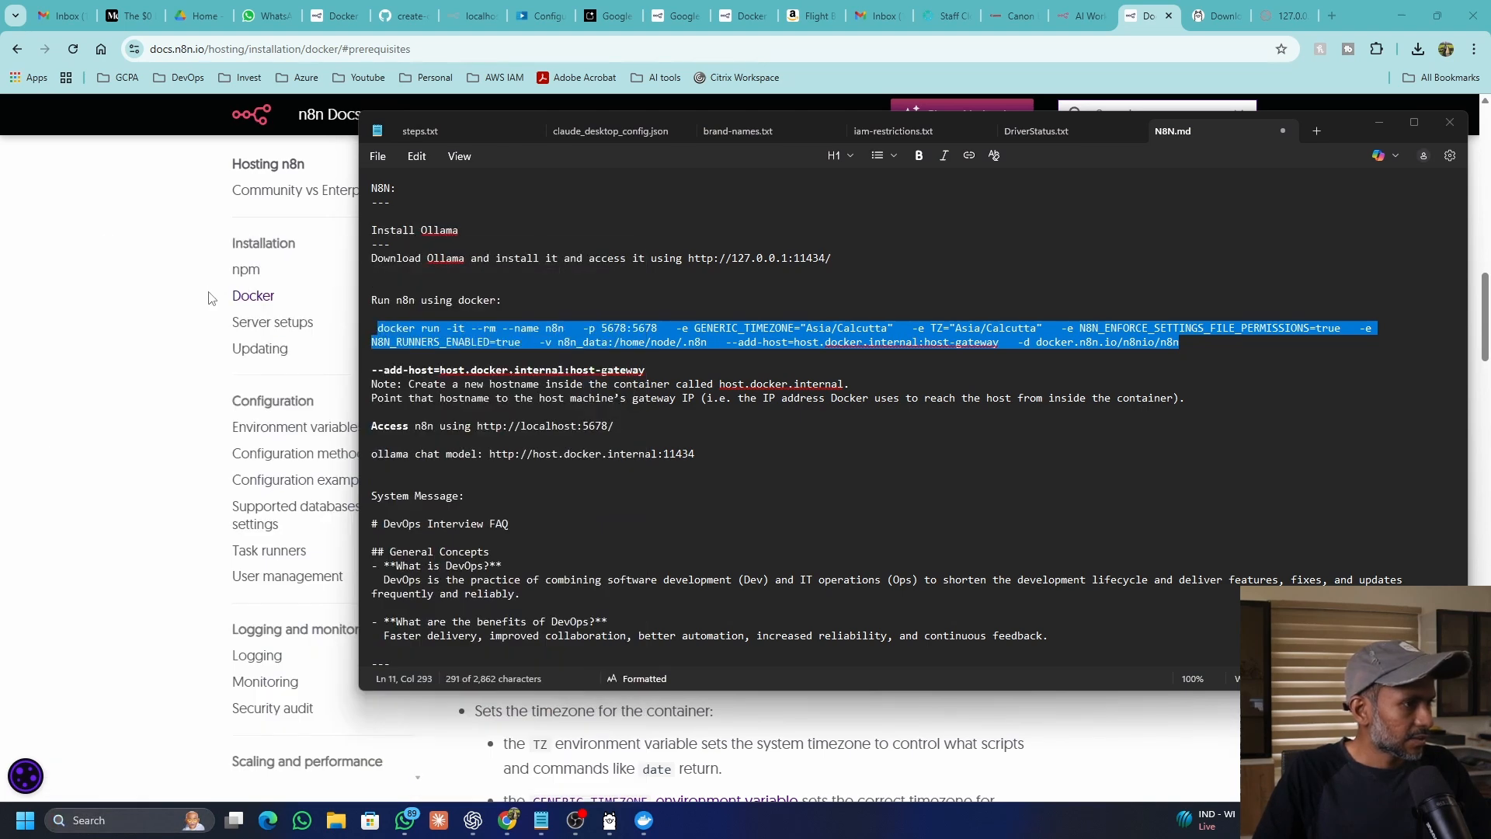
Step: Search the Start menu for the Ubuntu terminal
click(22, 820)
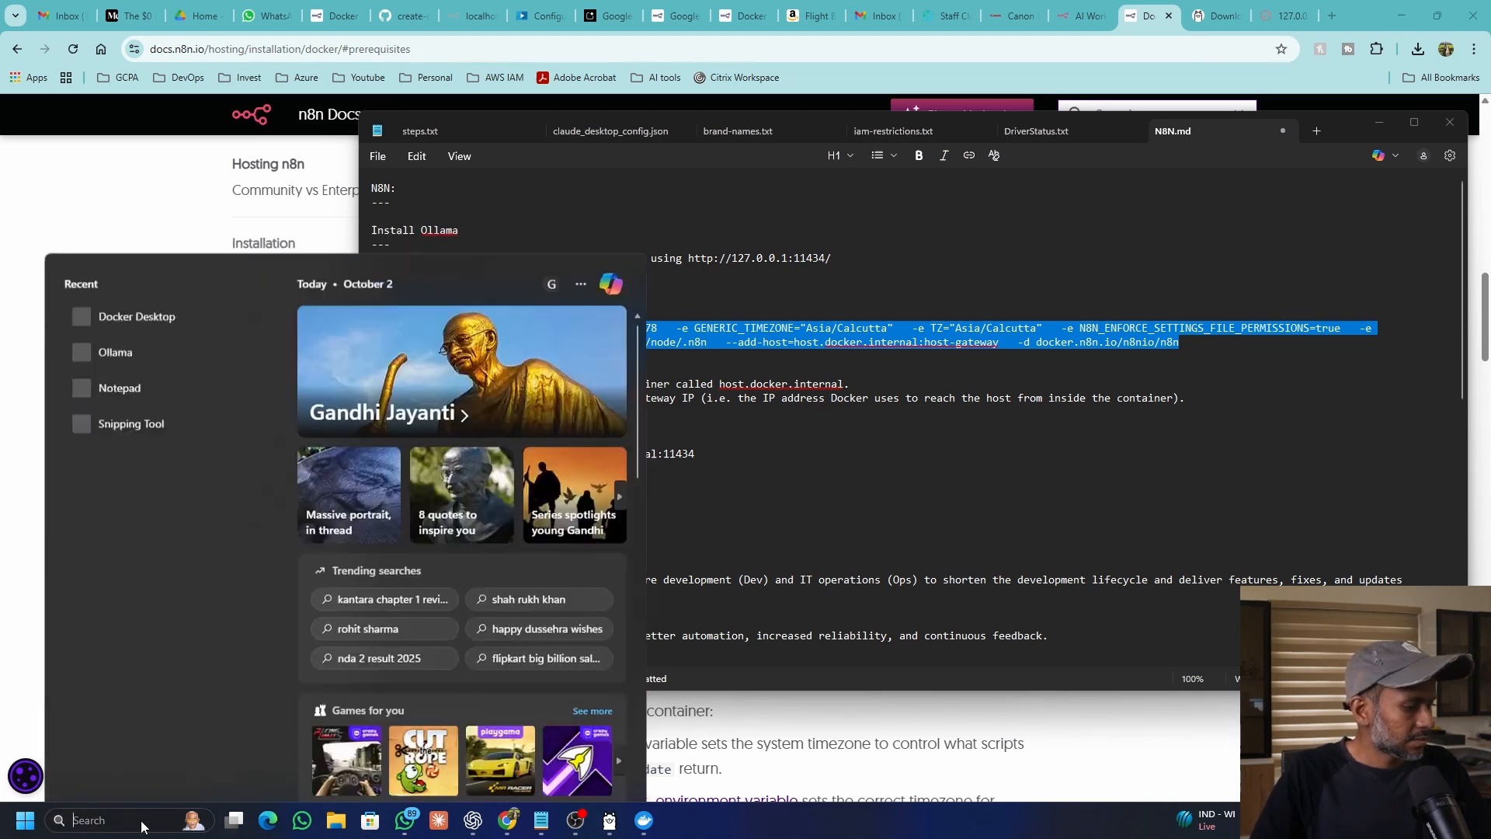
text(dock)
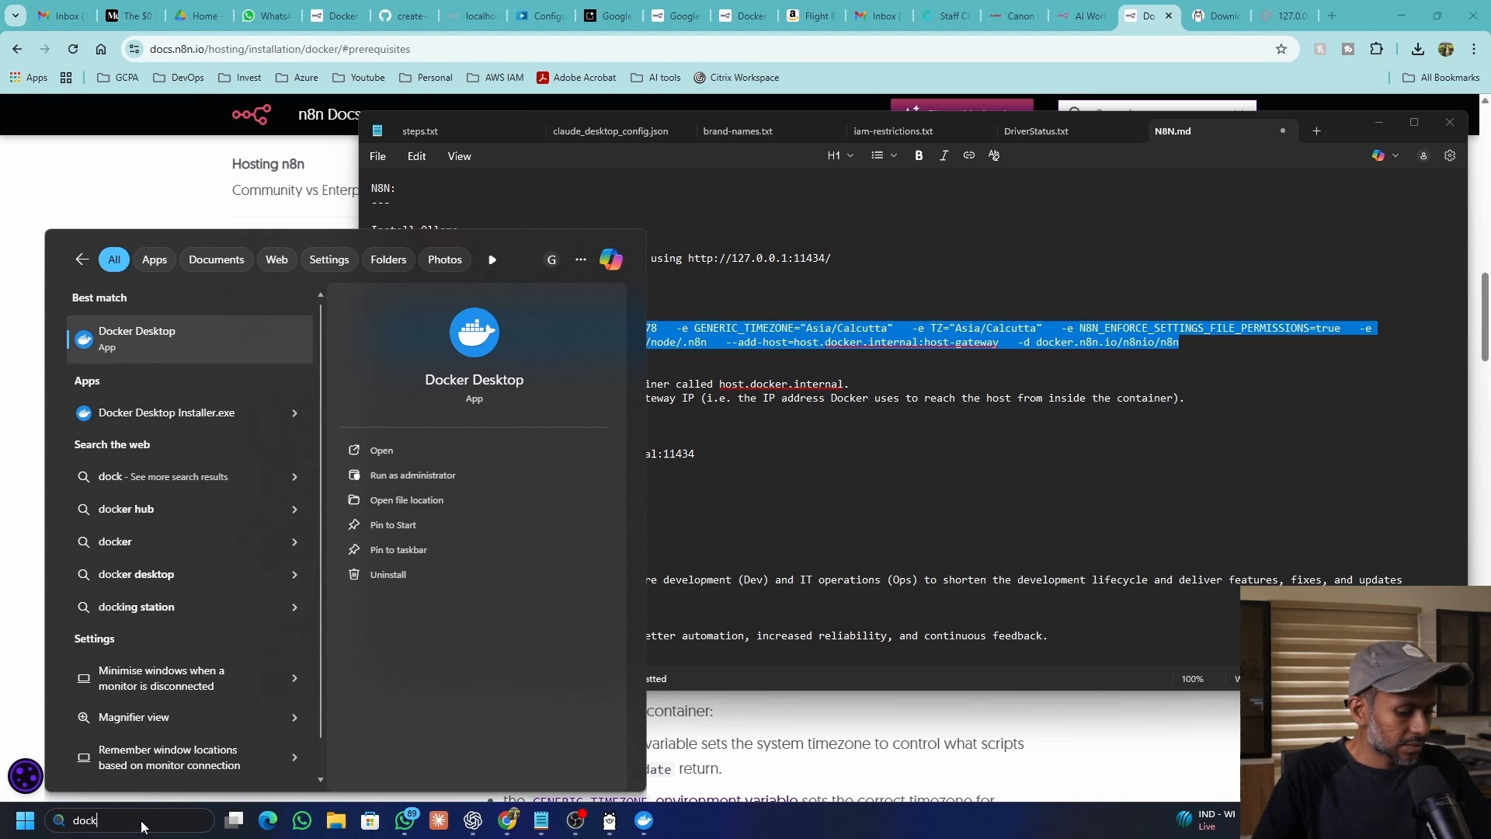
text(ubuntu)
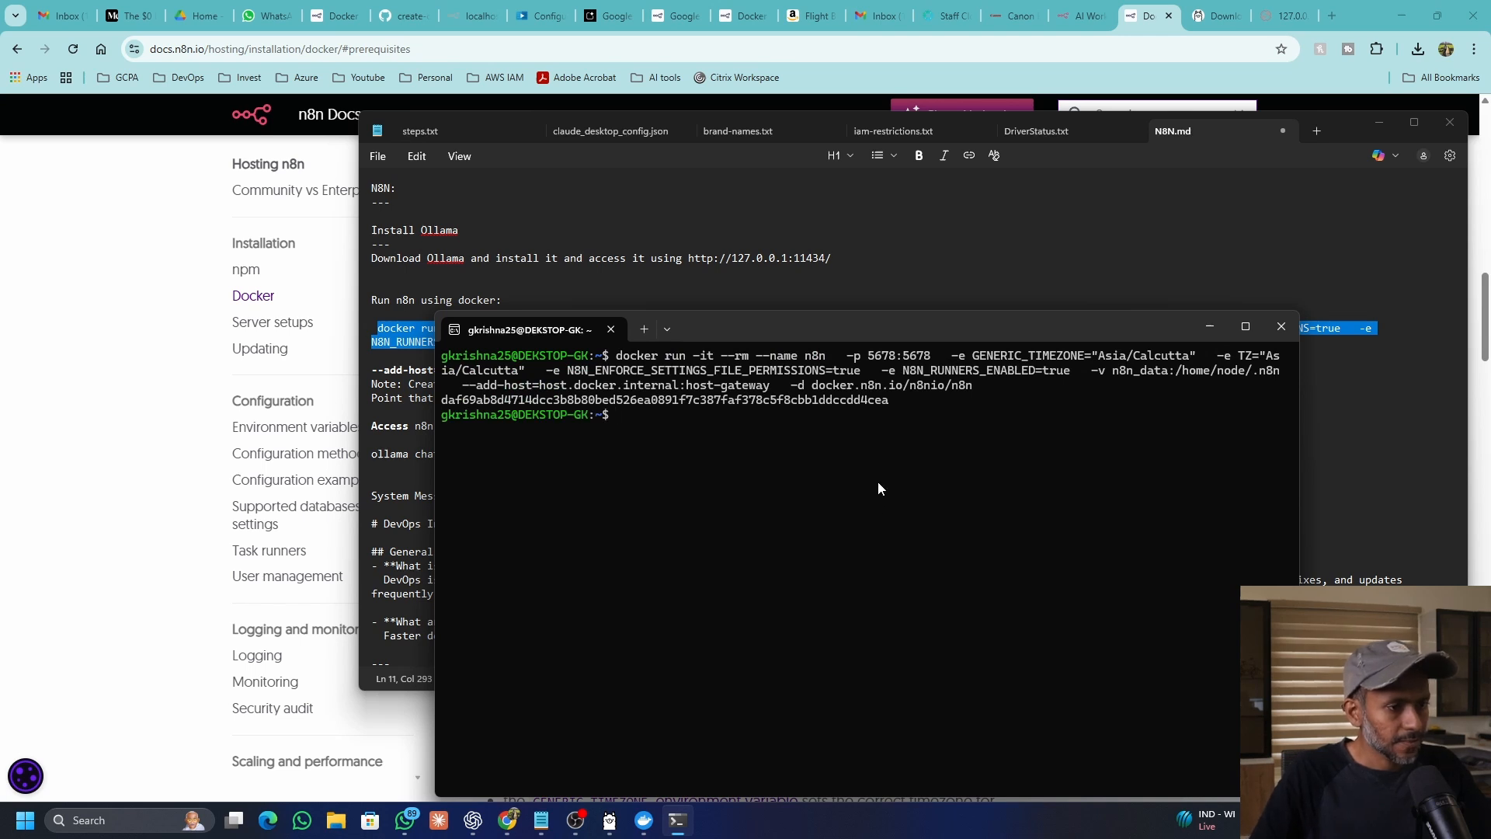
mouse_move(704, 454)
text(docker ps)
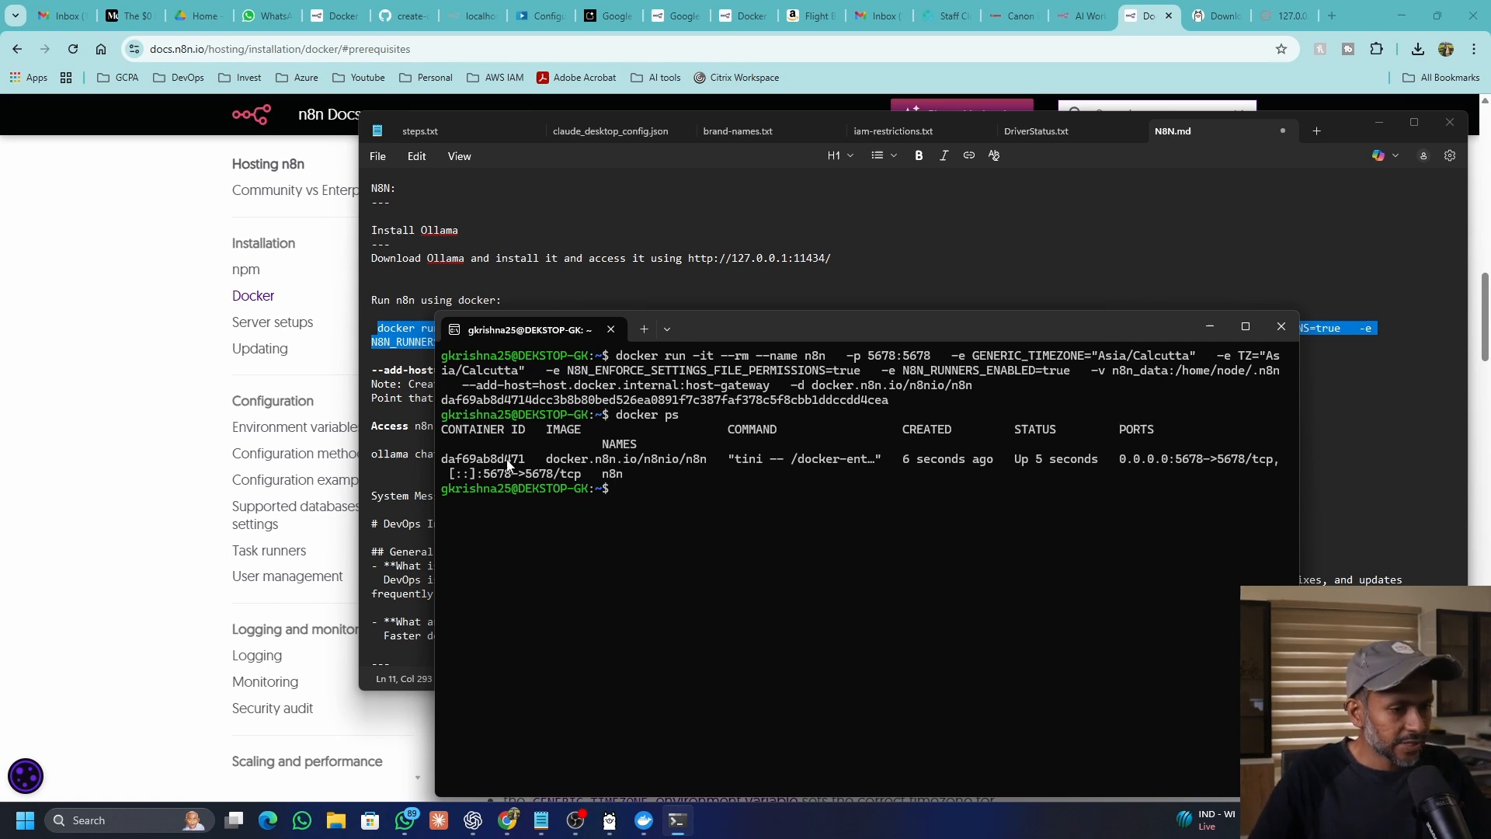
mouse_move(1109, 482)
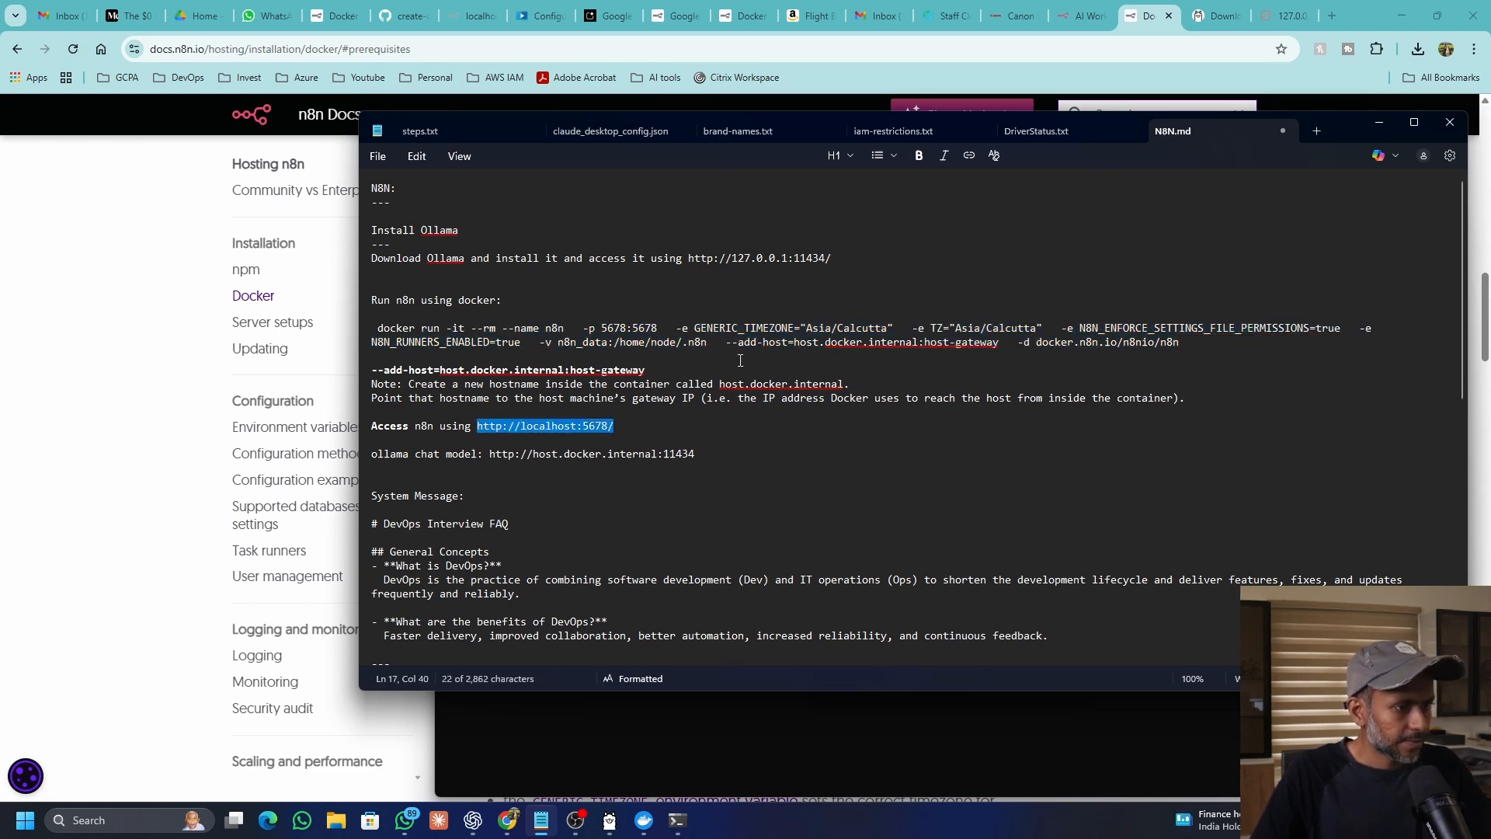
click(1330, 16)
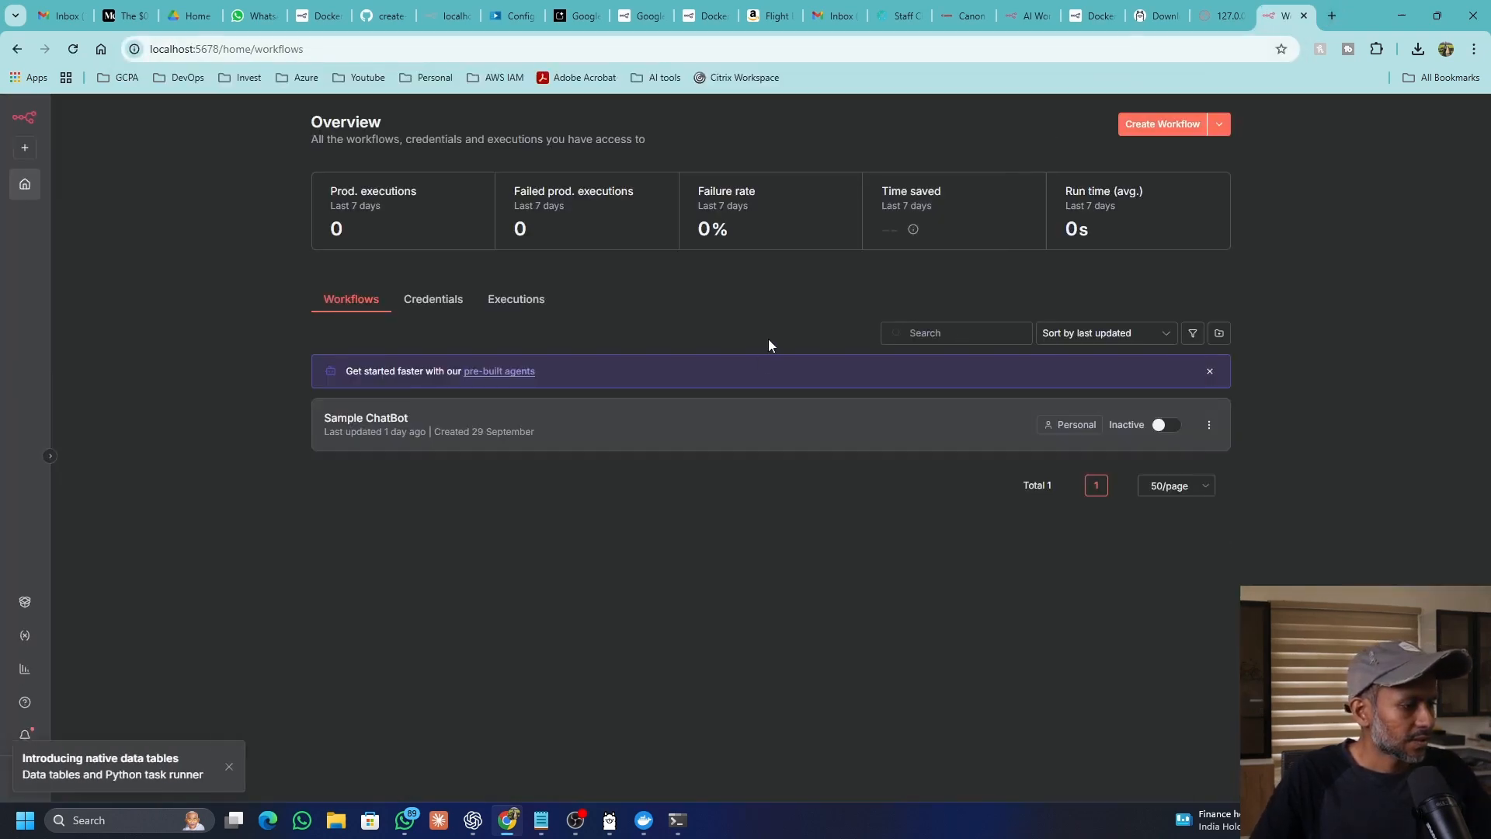
mouse_move(1150, 182)
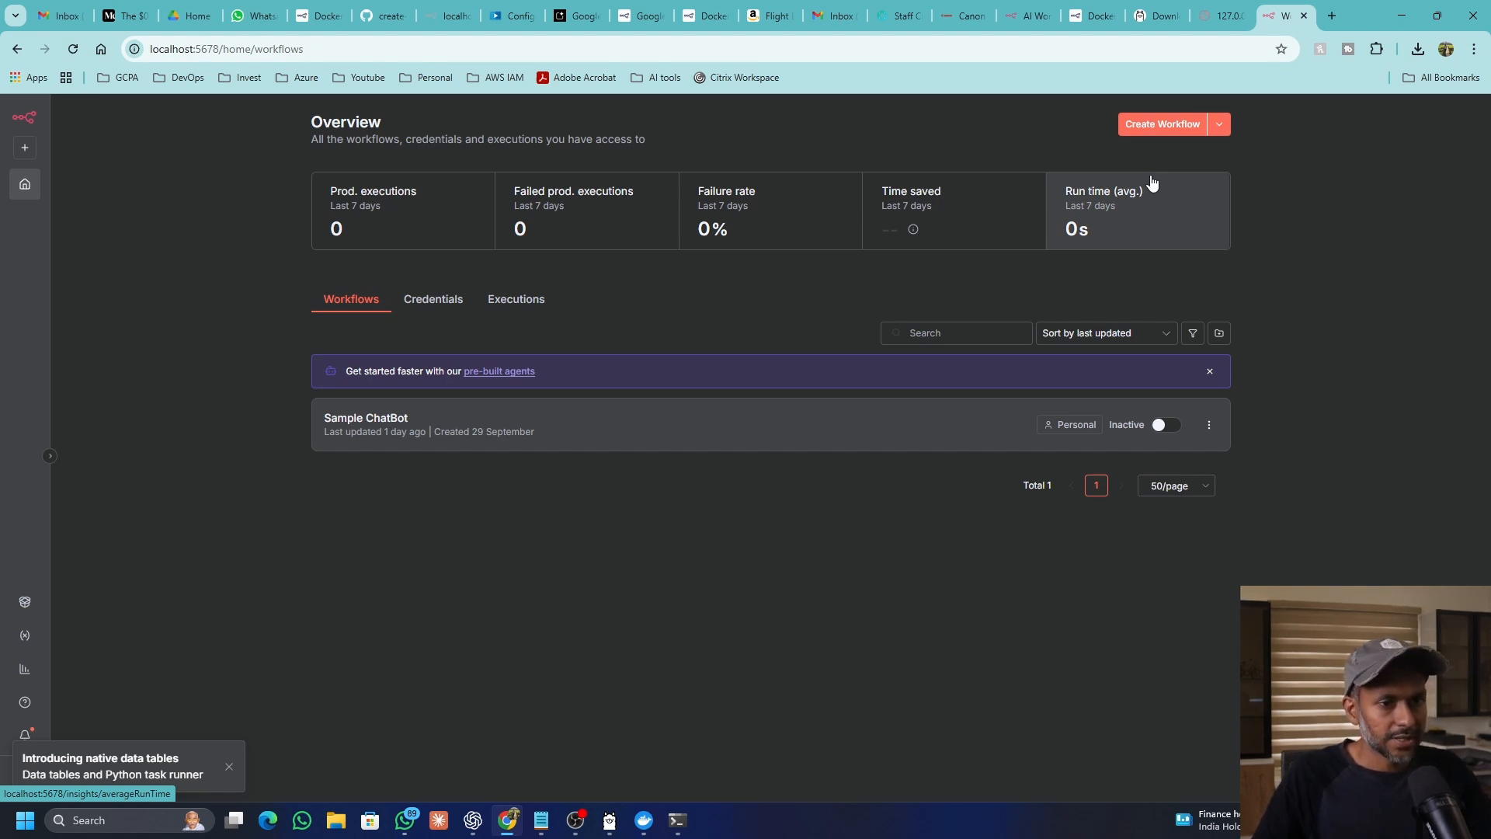
mouse_move(1098, 162)
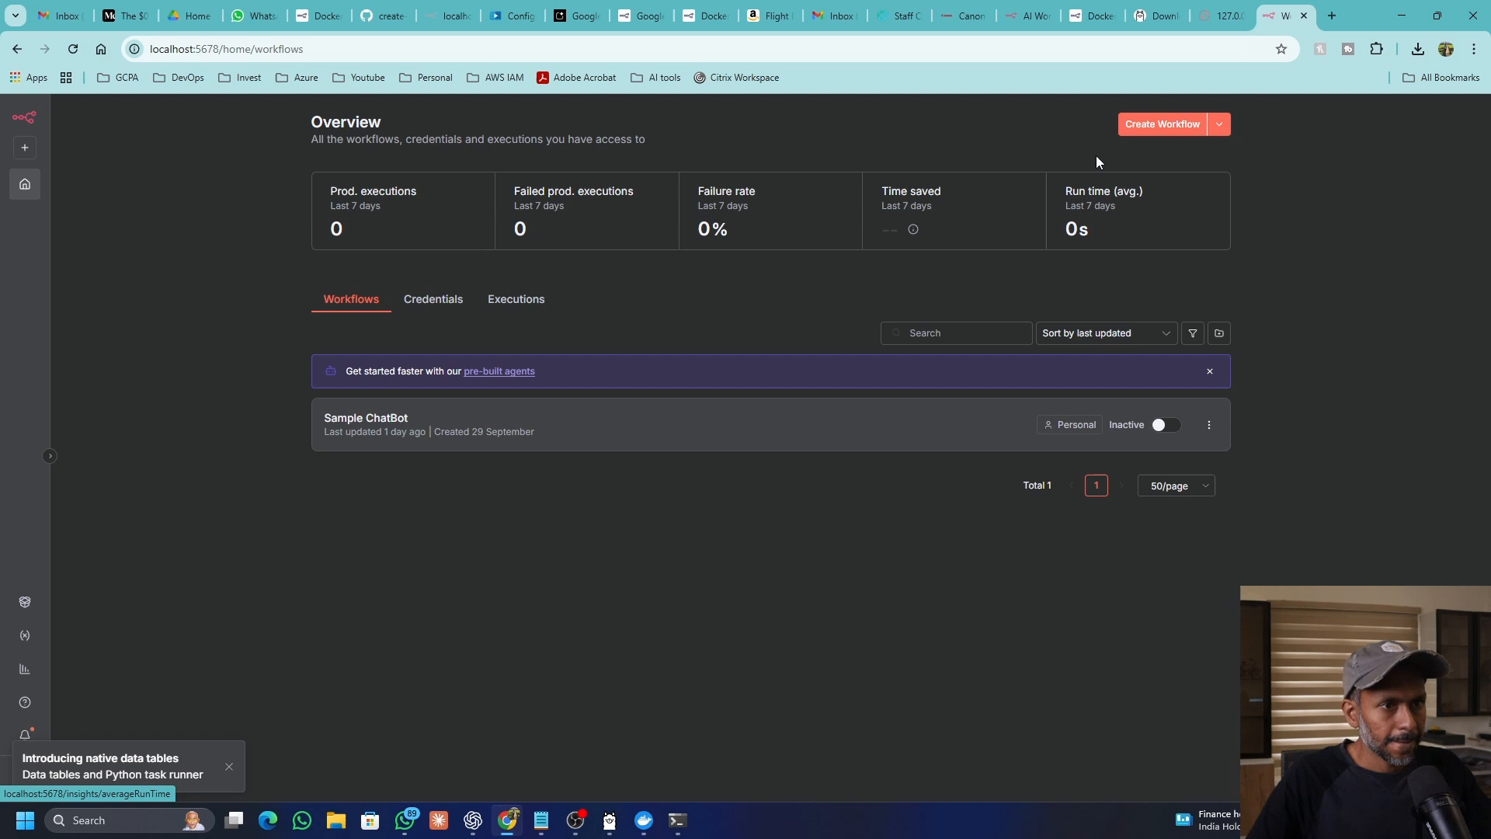
mouse_move(1017, 156)
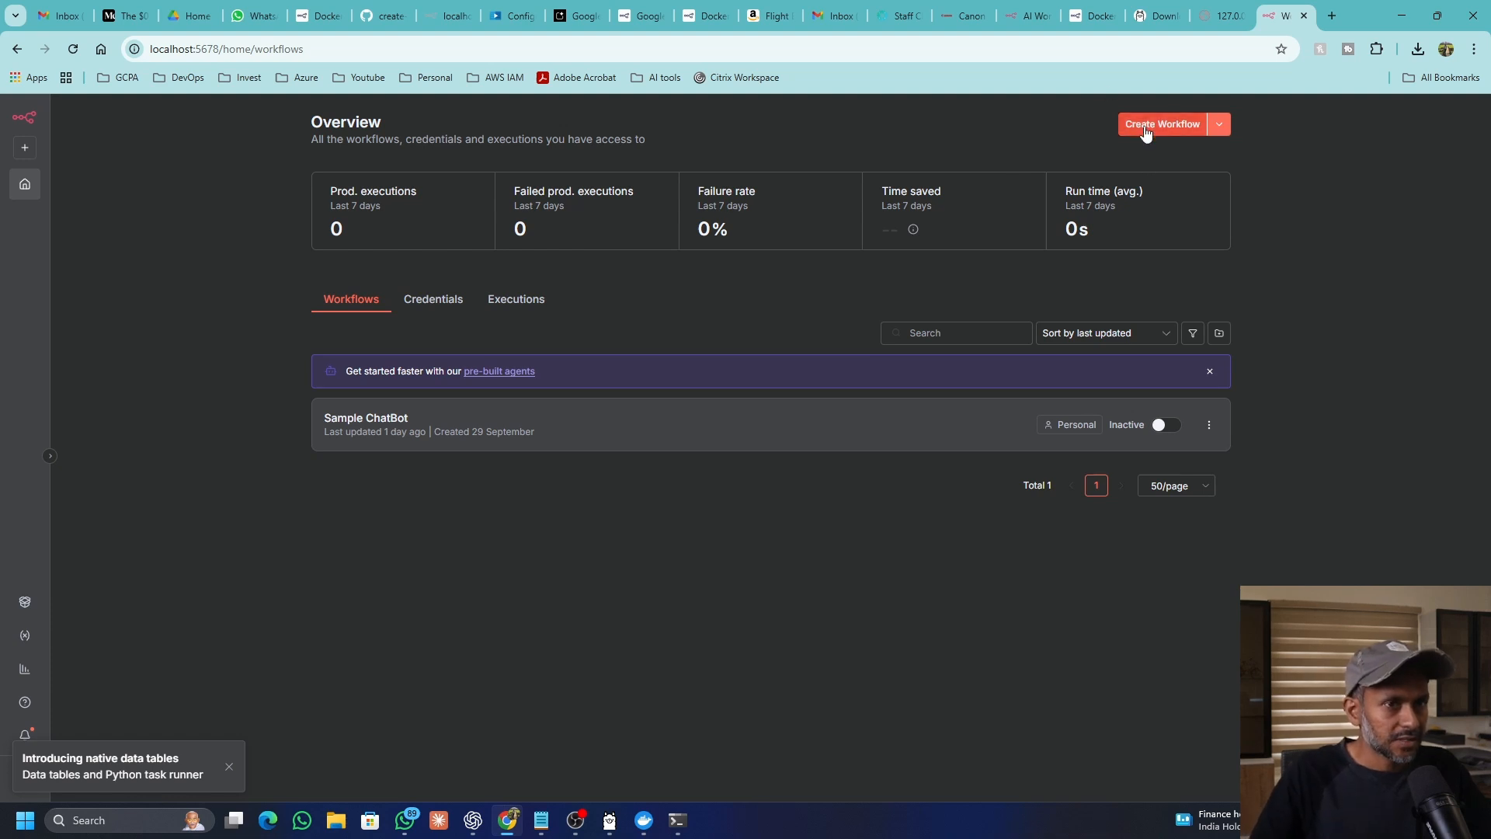
Step: Create the 'DevOps Interview Assistant' workflow with a Chat Trigger as its first node
click(1161, 124)
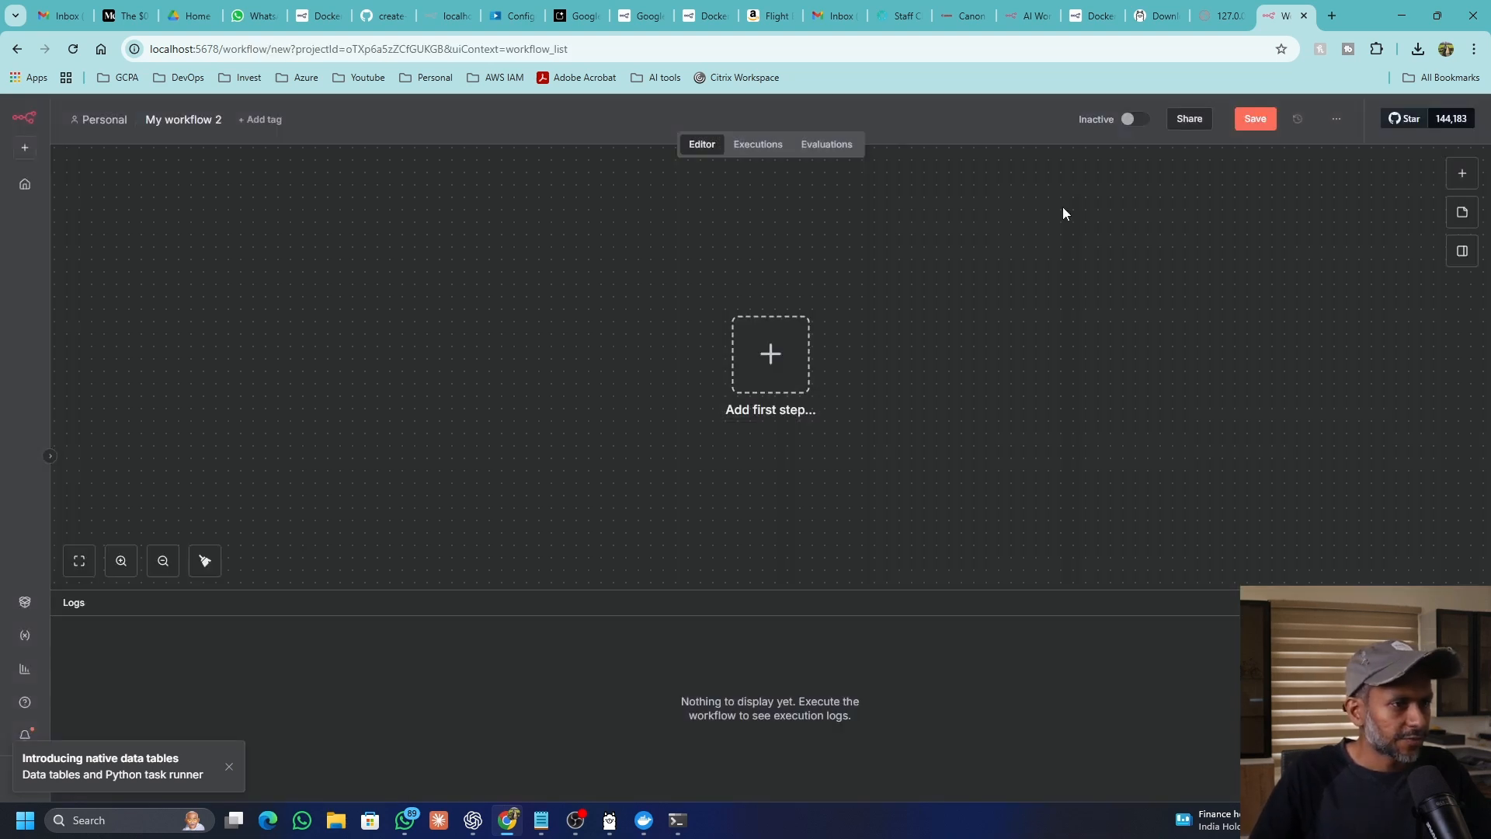
click(182, 119)
text(DevOps Interview Assistant)
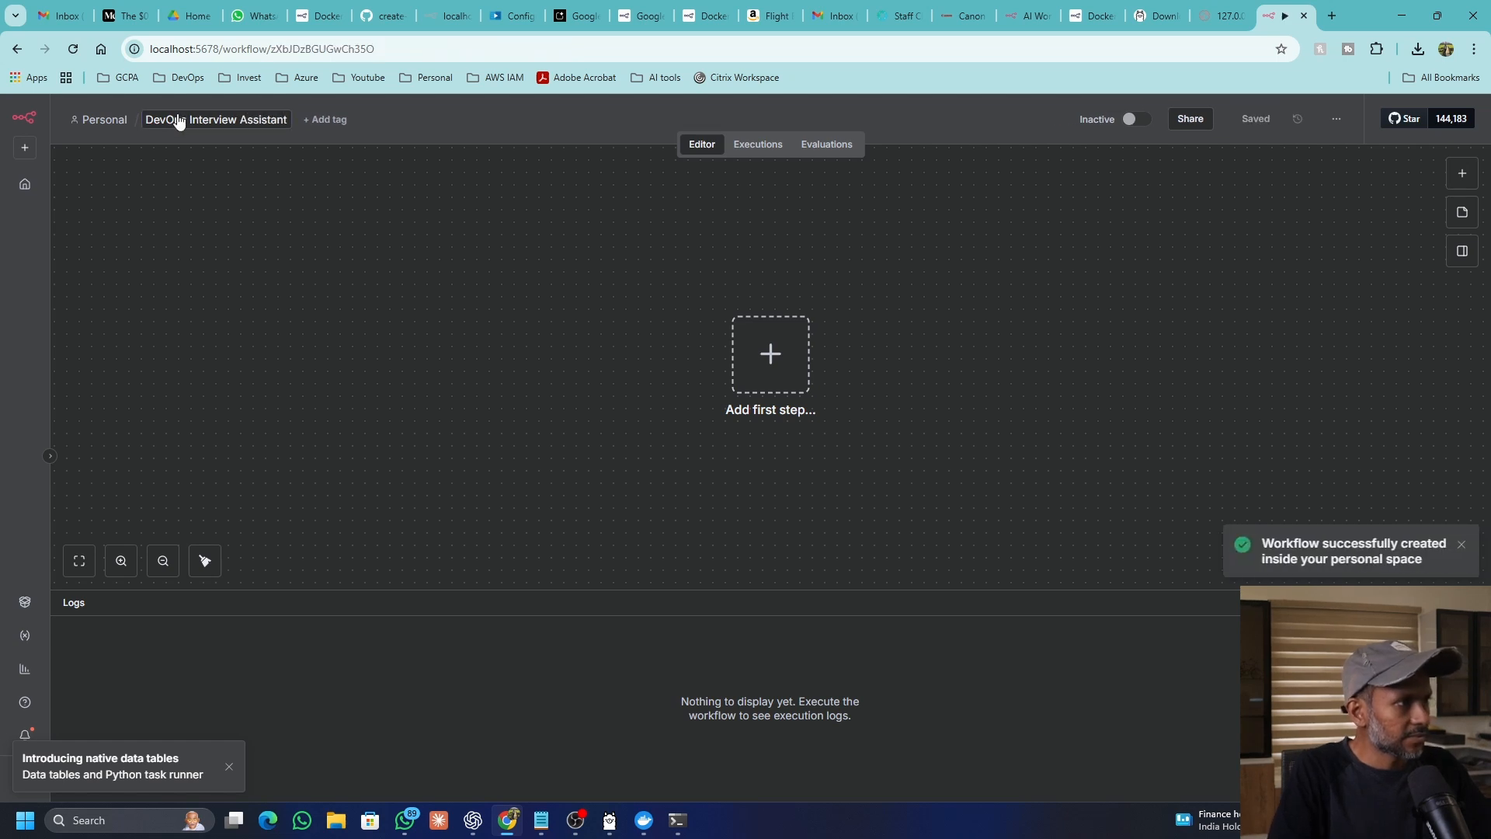
click(768, 354)
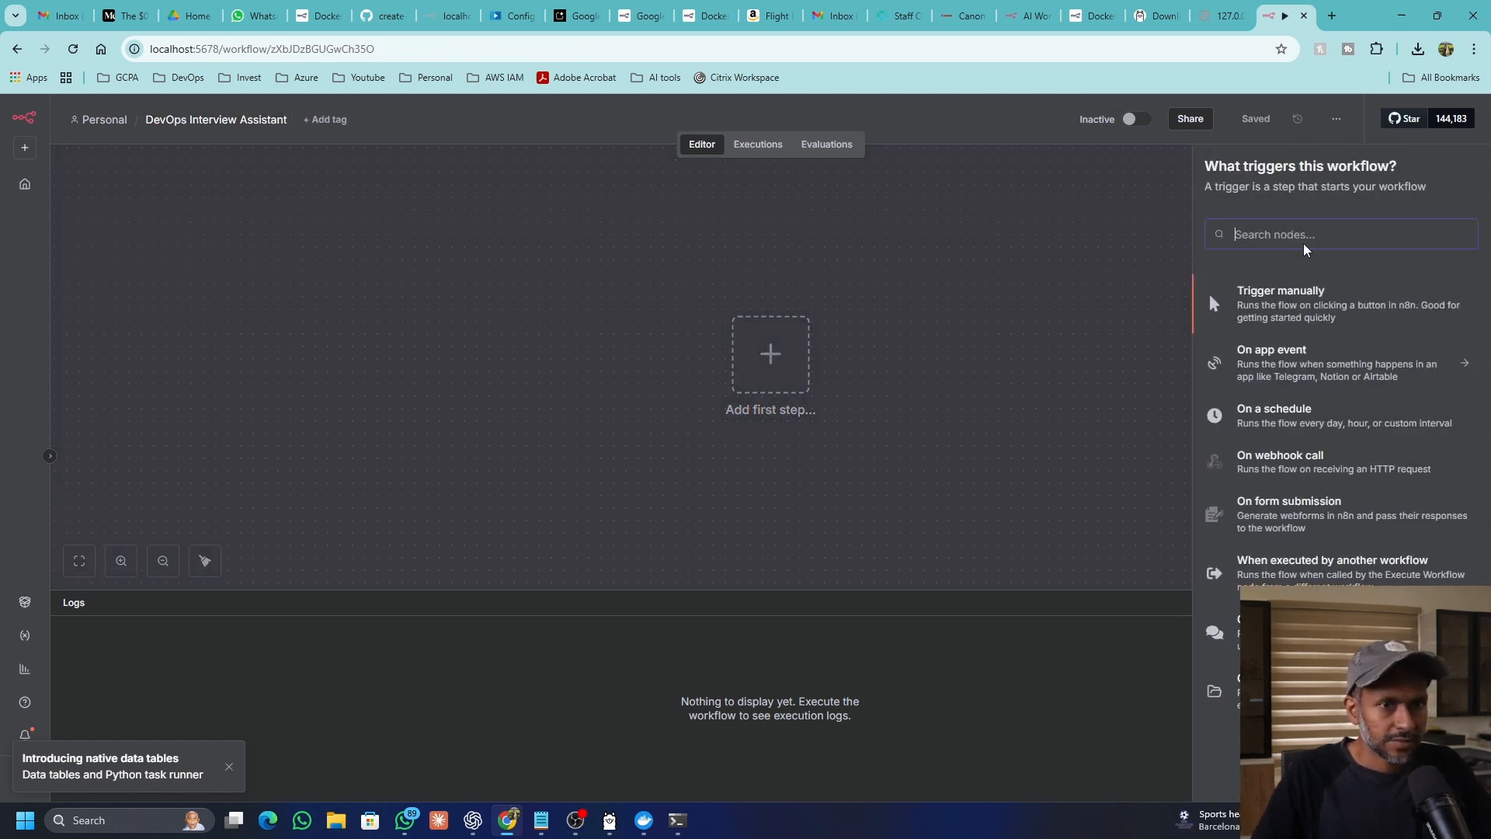
text(chat)
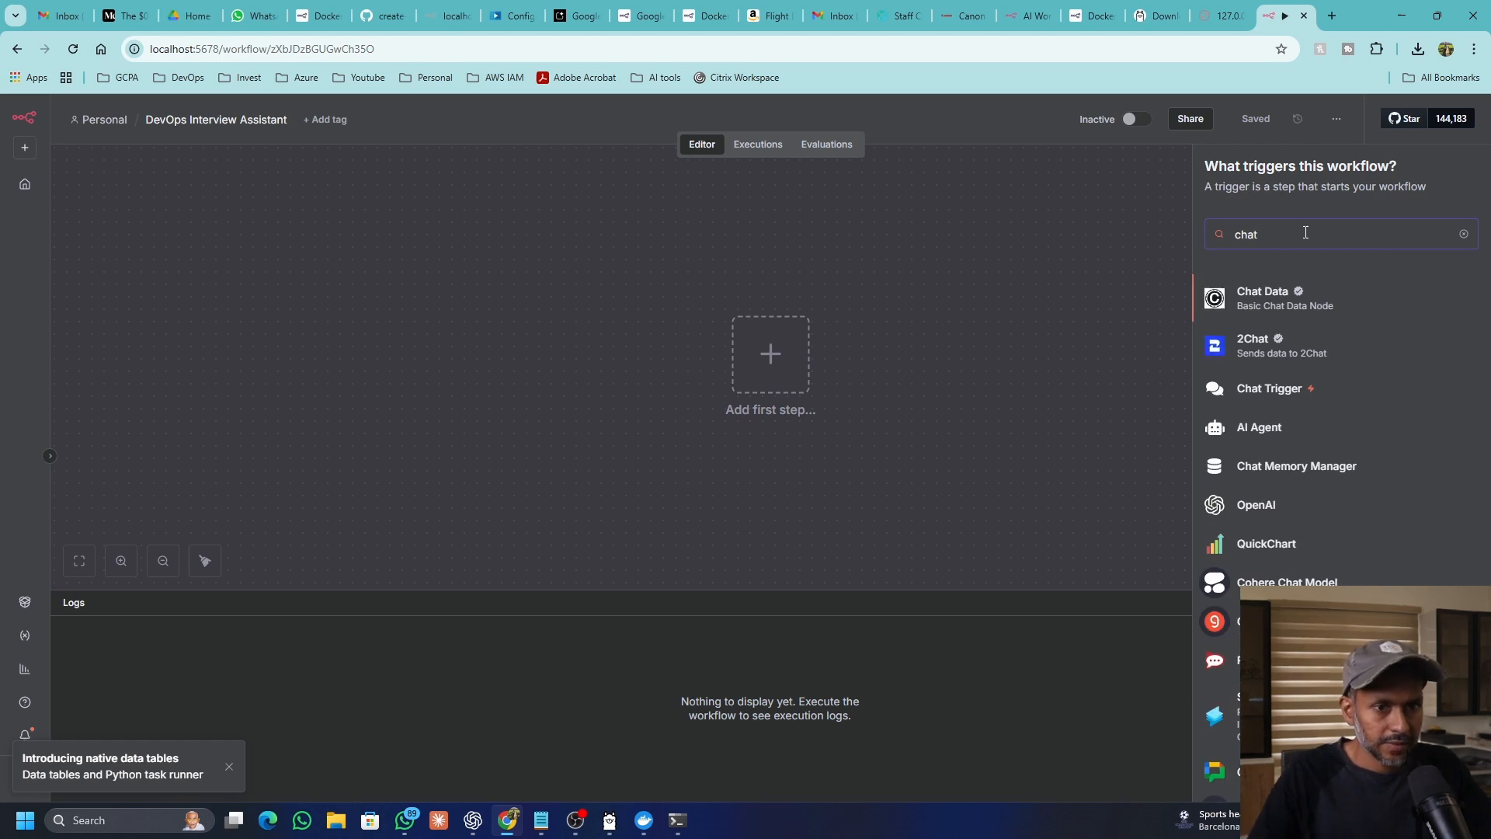
click(1269, 388)
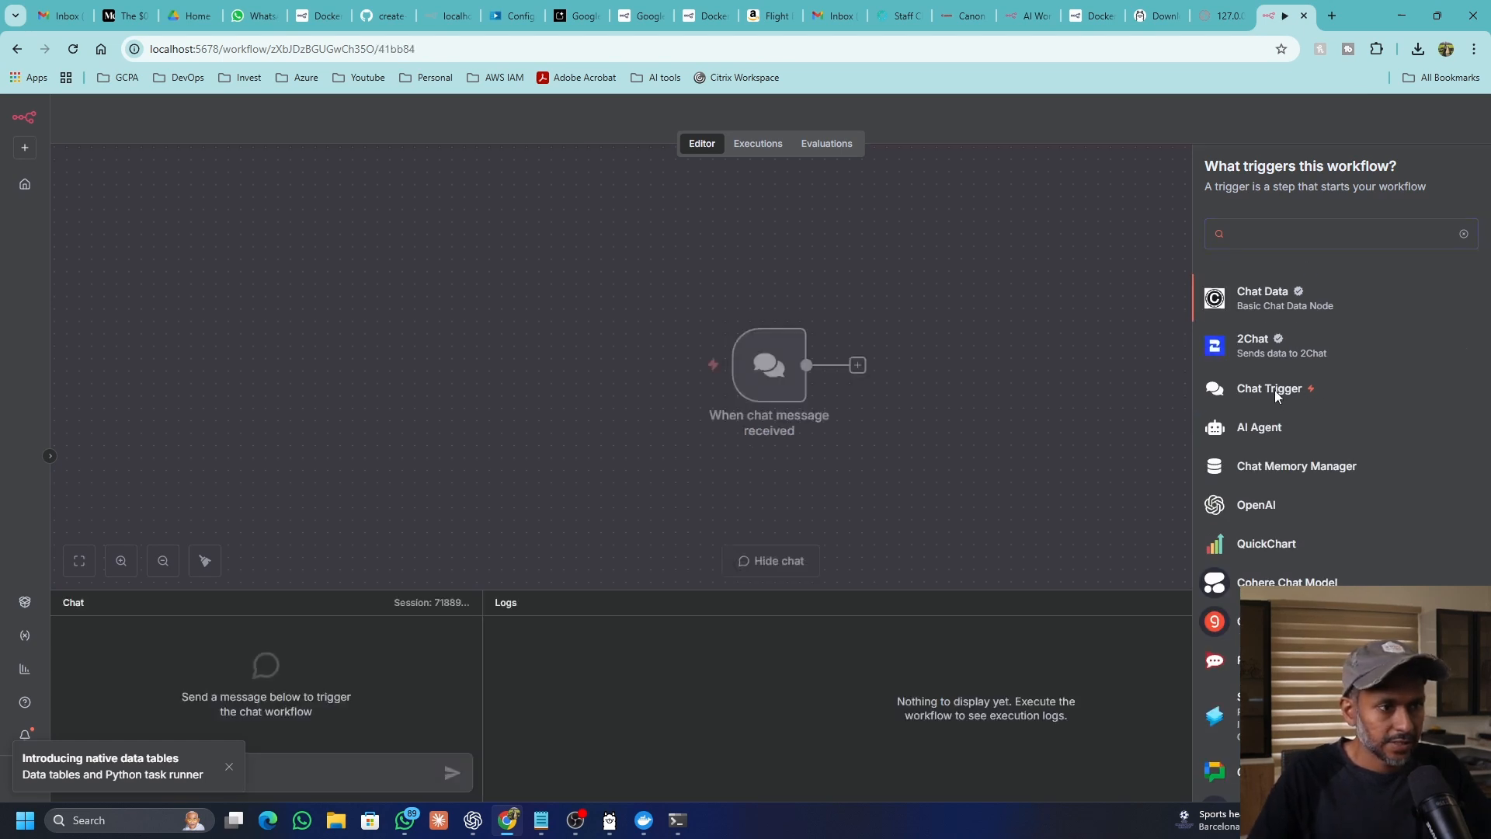
click(768, 364)
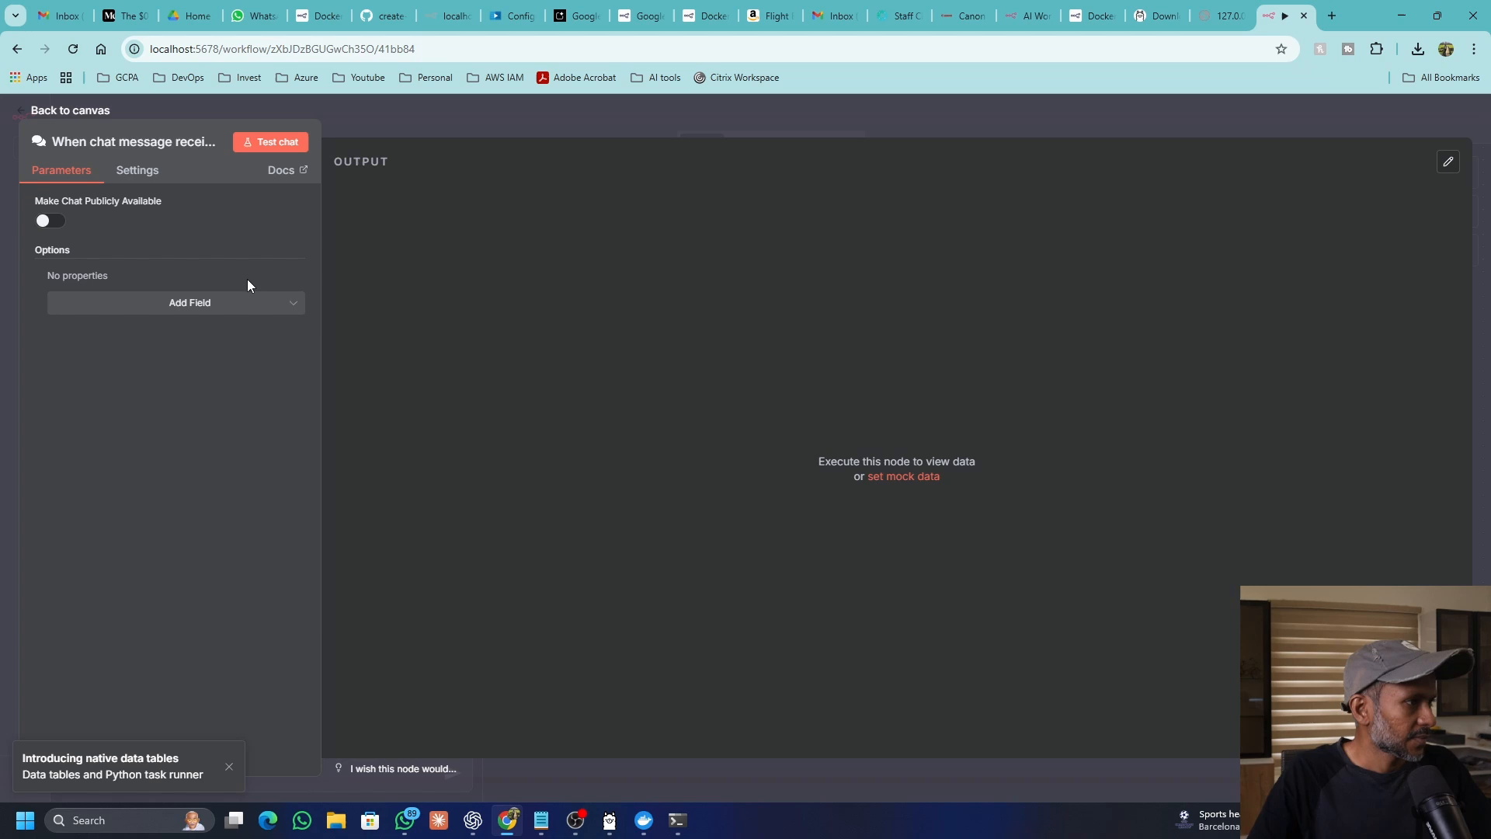
click(69, 110)
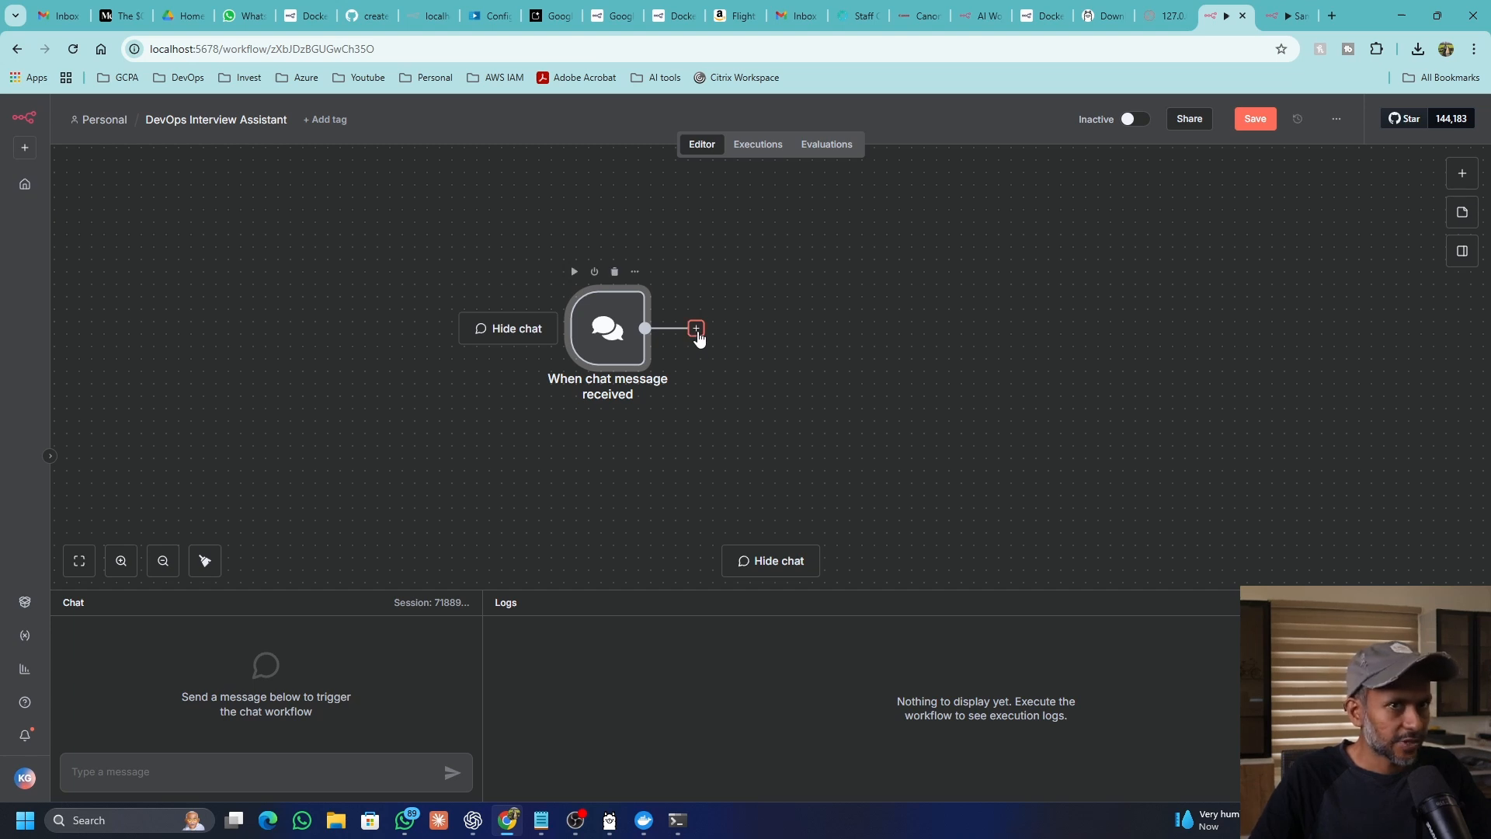
Step: Connect an AI Agent node after the chat trigger and begin adding its chat model
click(695, 328)
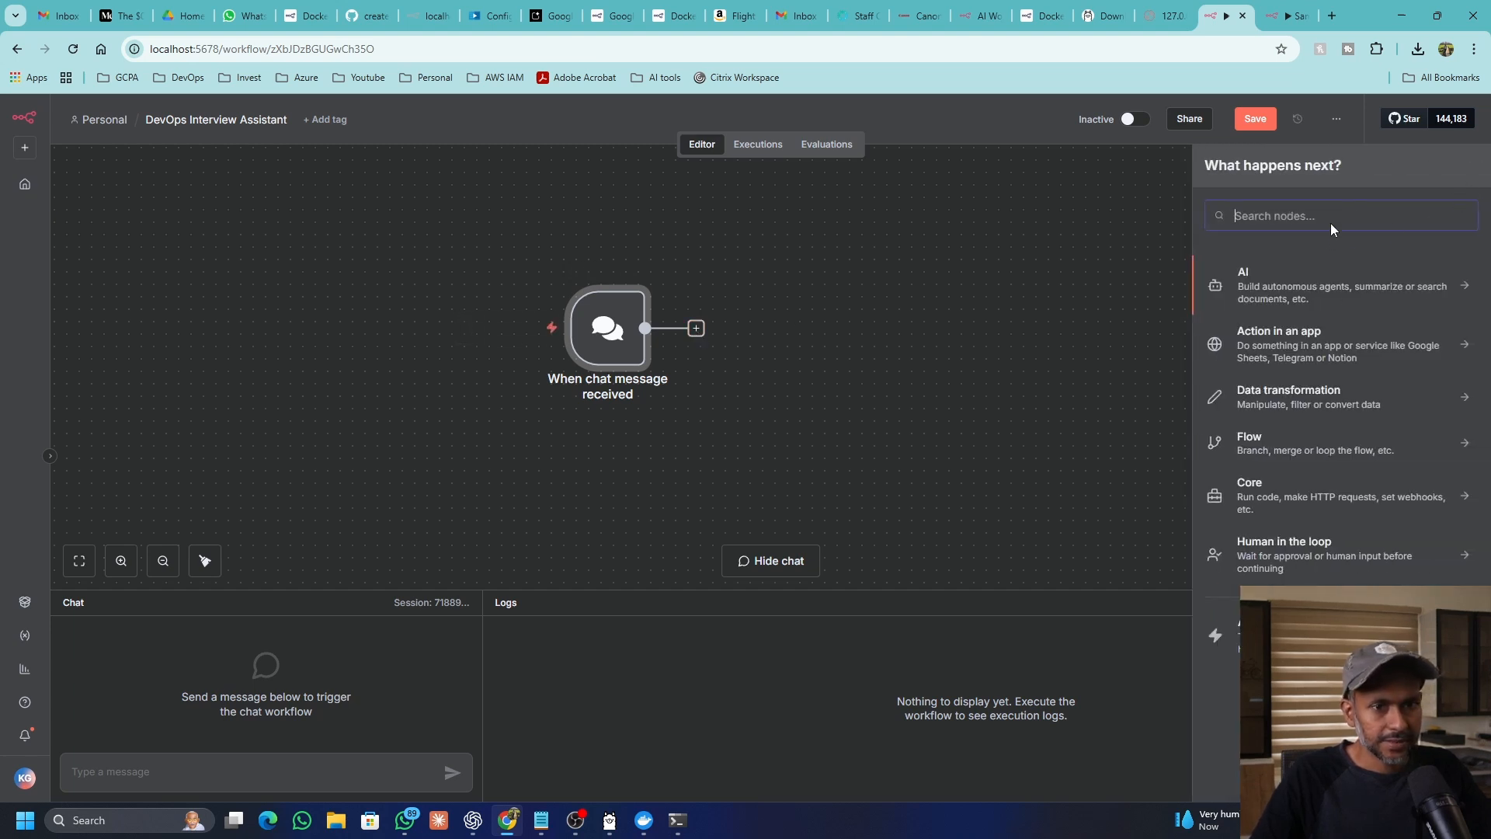
text(ai ag)
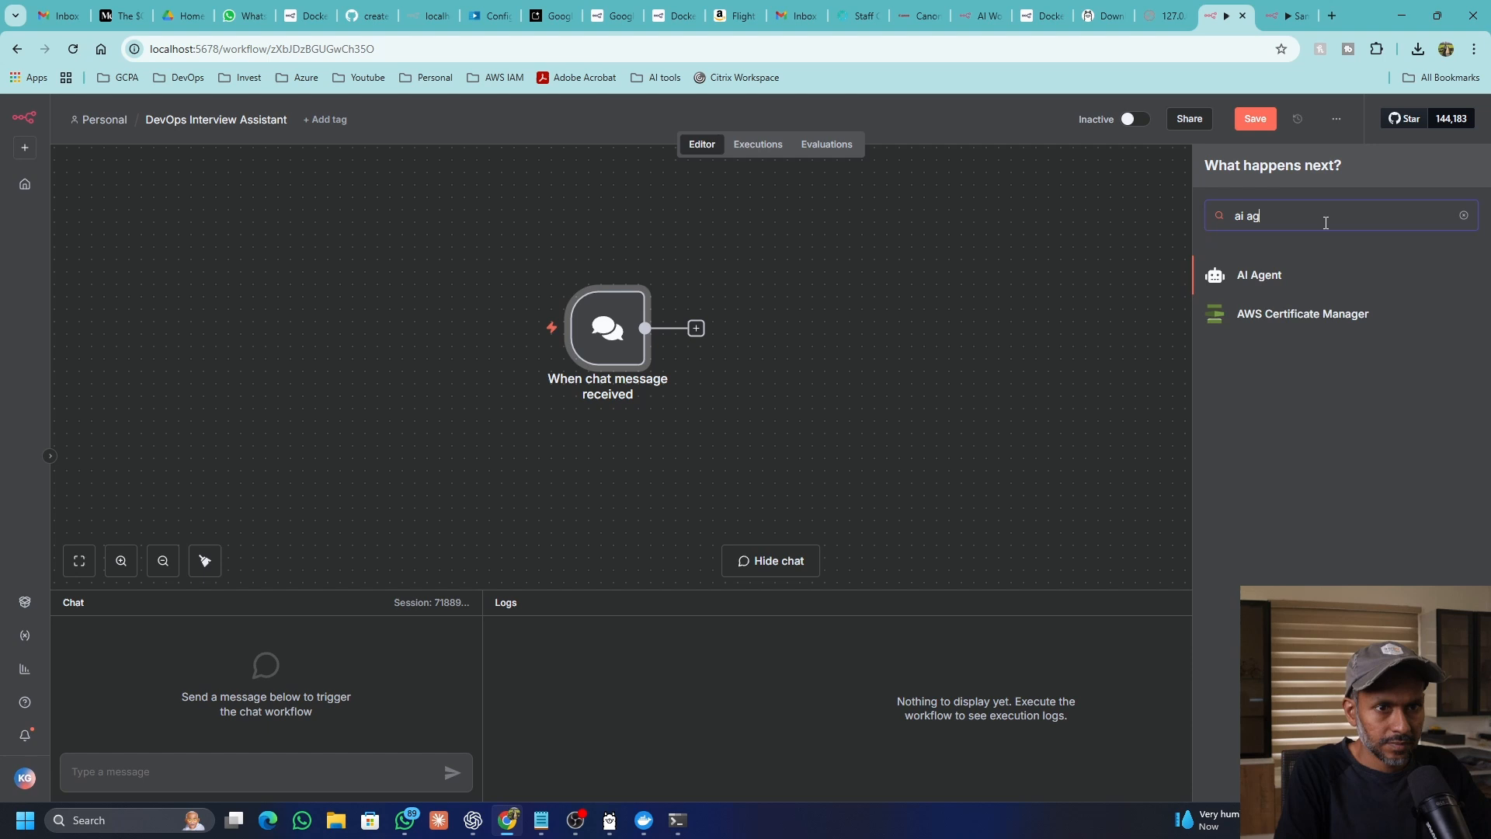
click(1257, 275)
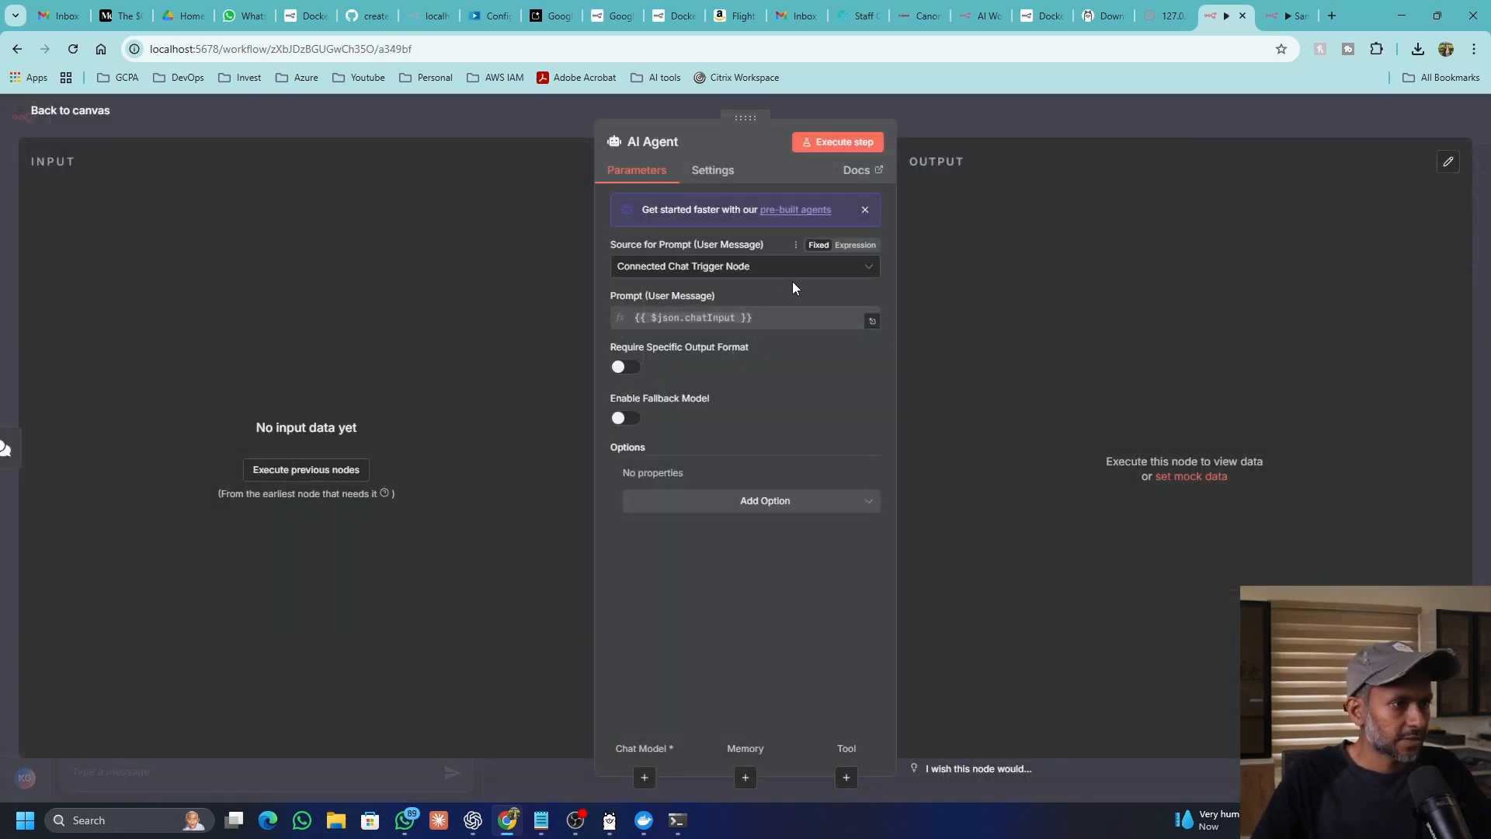
click(745, 266)
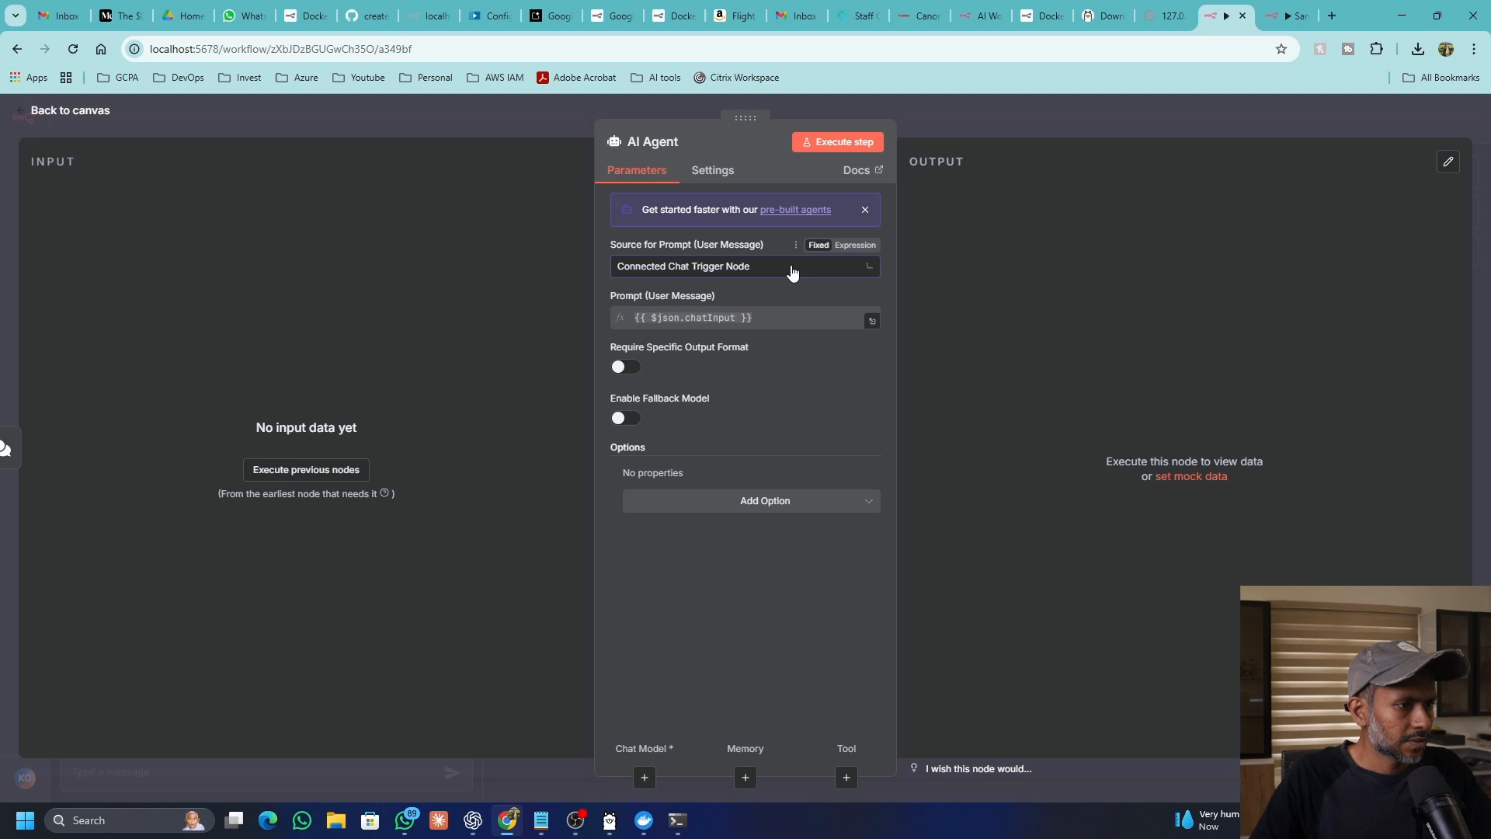
click(711, 170)
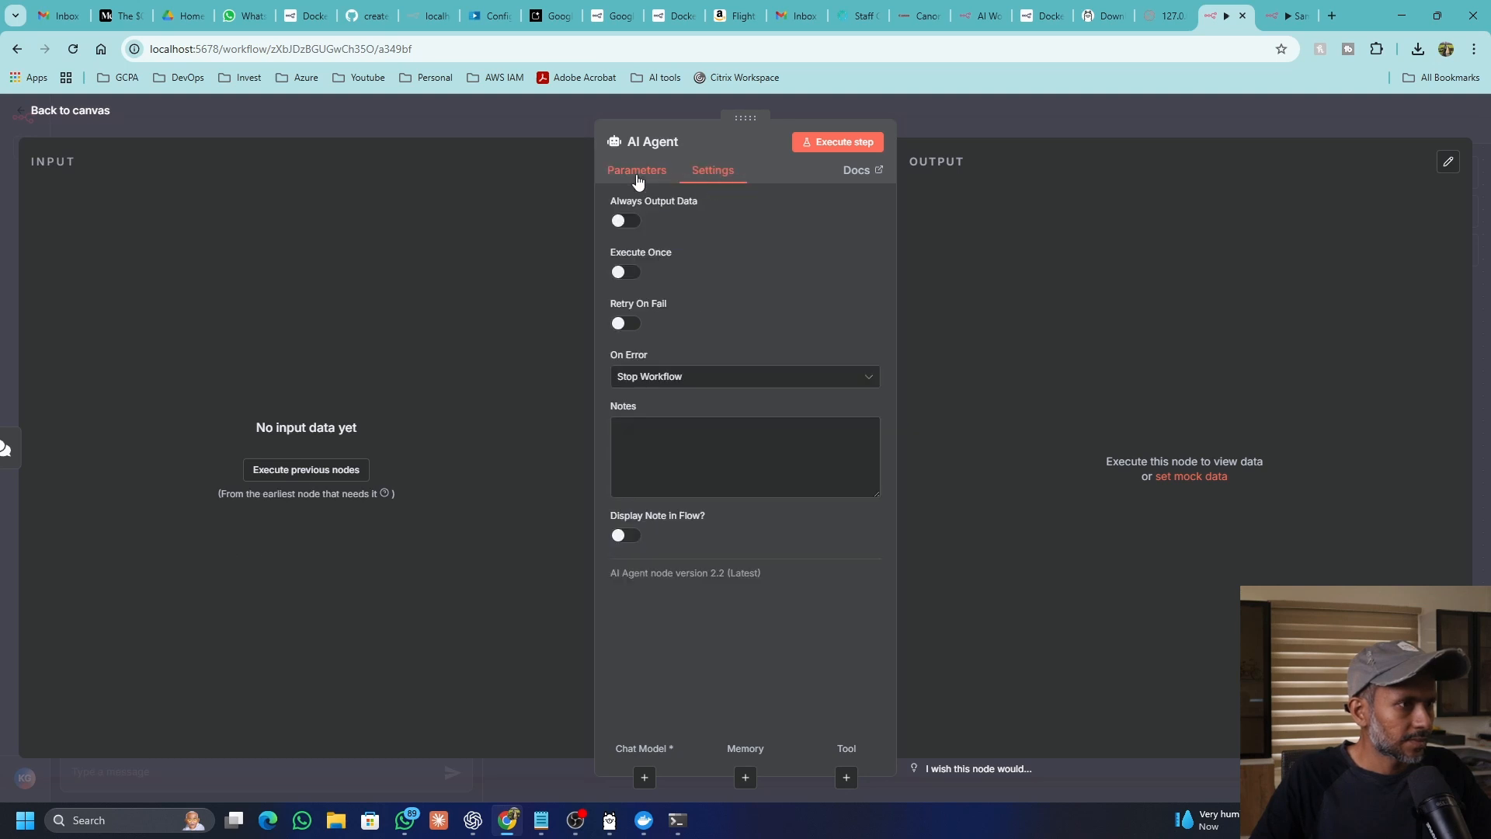
click(63, 110)
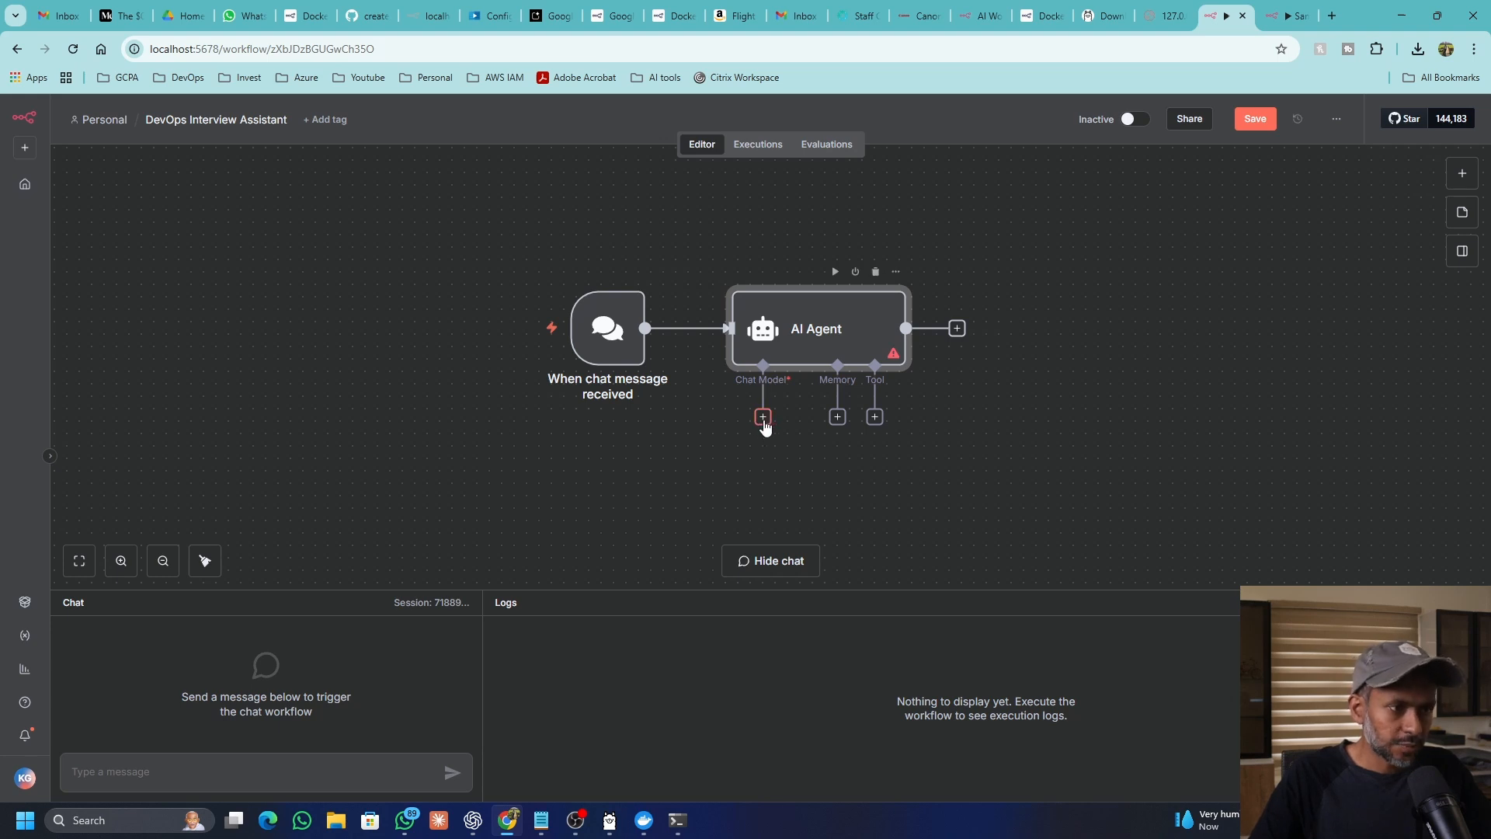
click(762, 415)
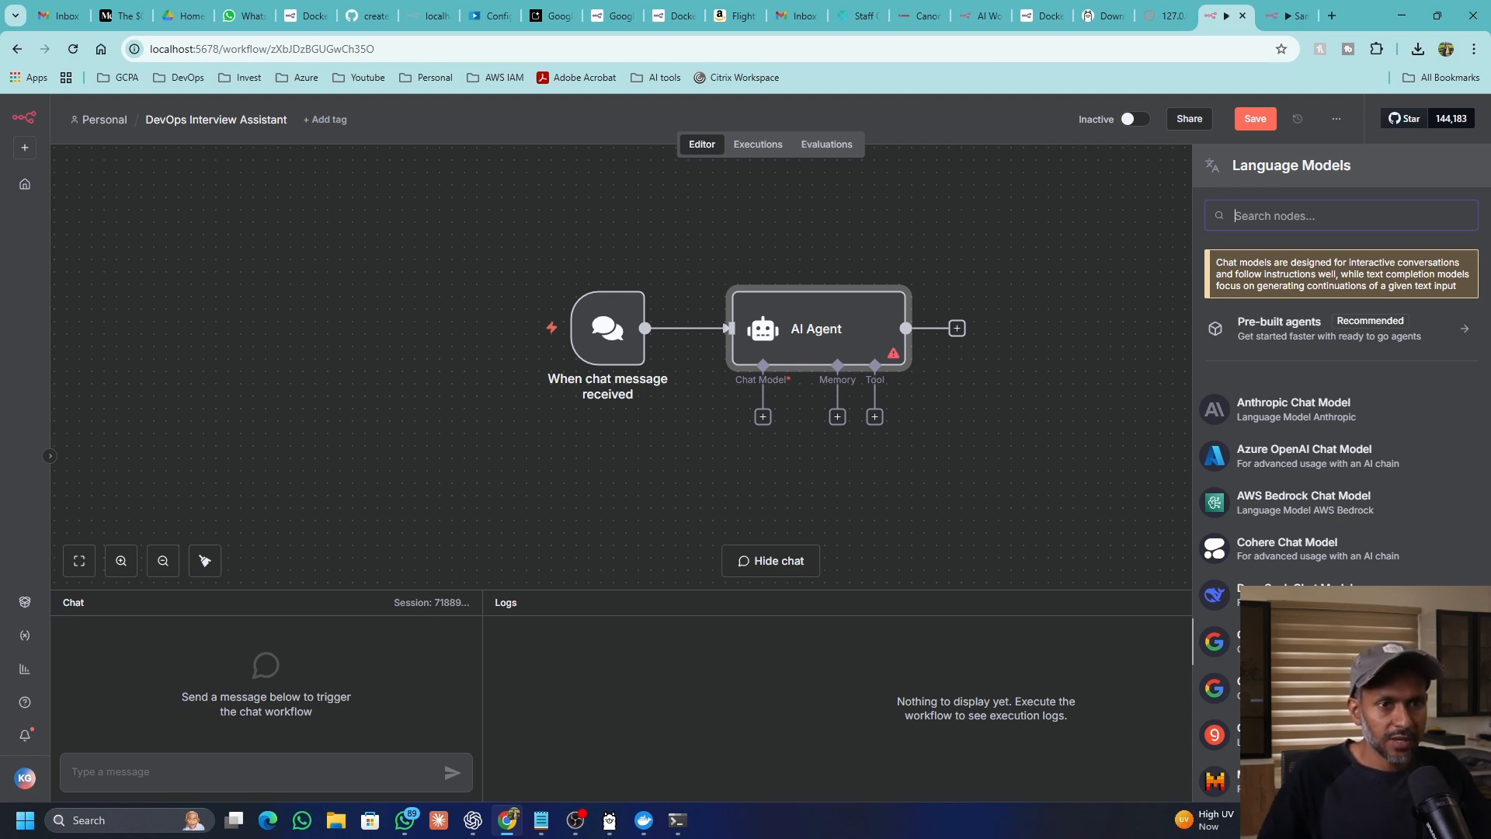
Step: Search 'olla' and attach an Ollama Chat Model (llama3.2) to the AI Agent
text(olla)
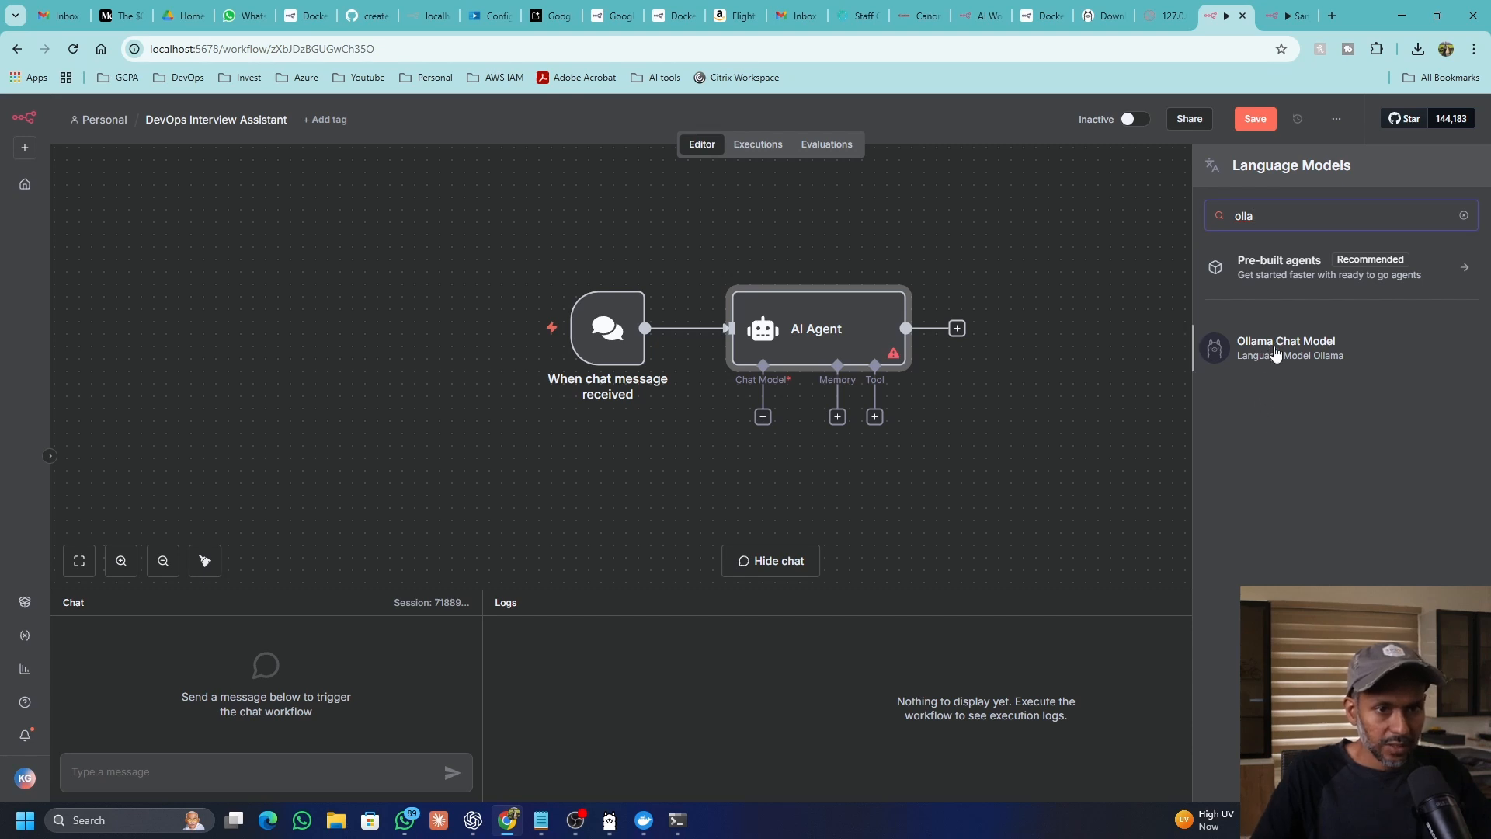
click(1286, 347)
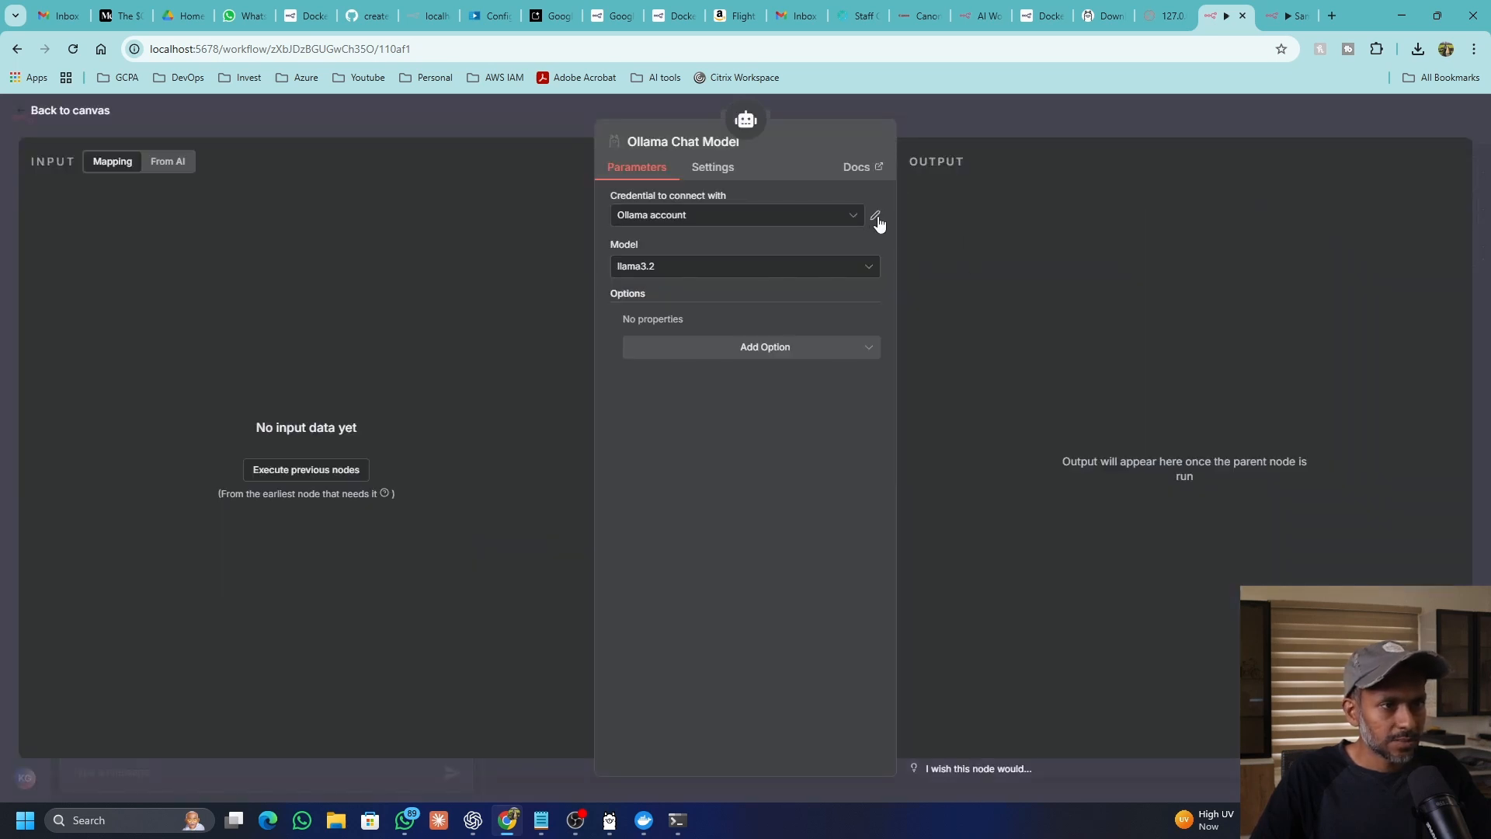
click(876, 215)
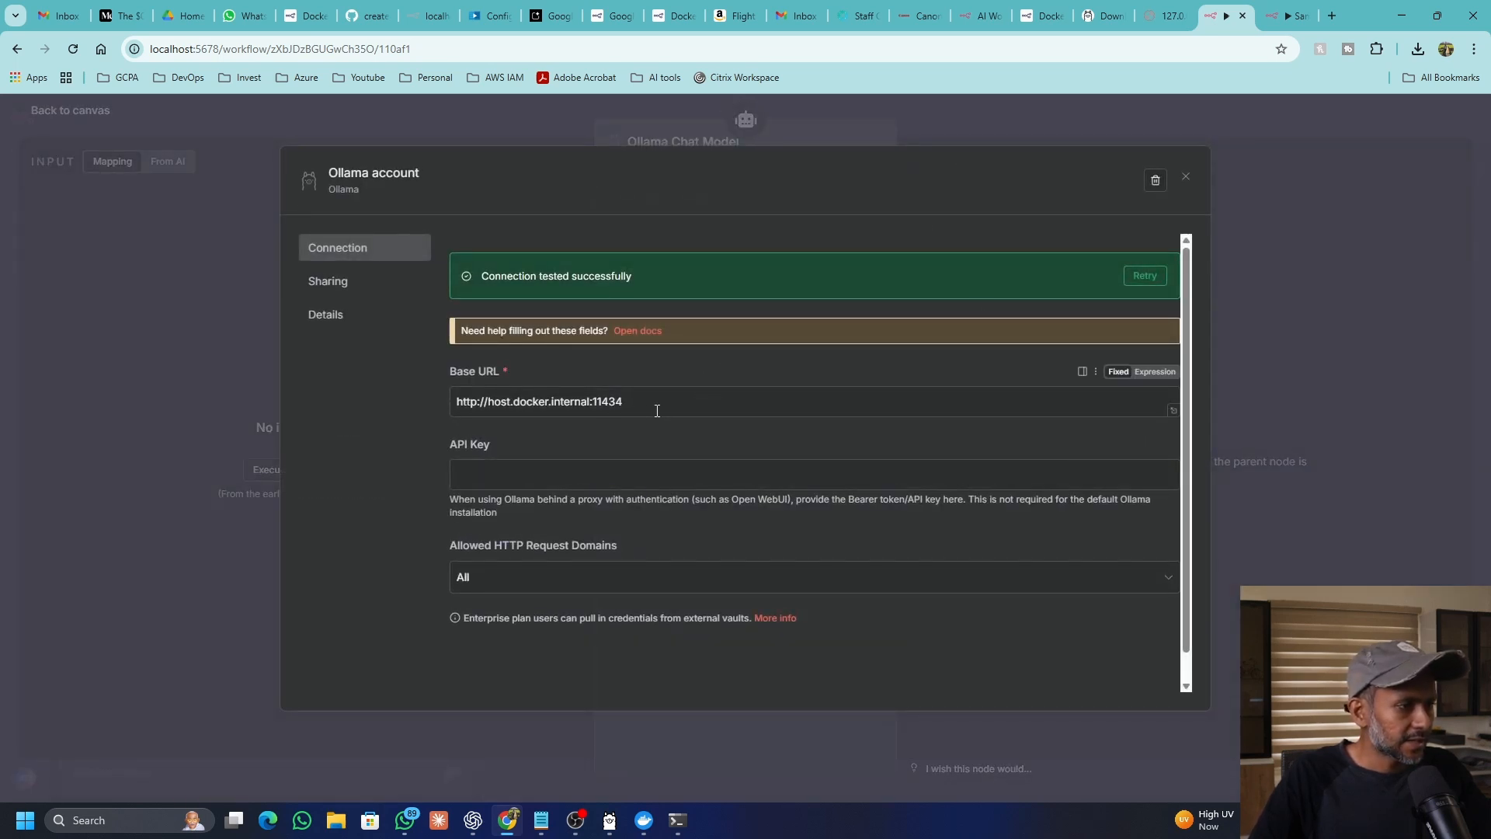
triple_click(538, 401)
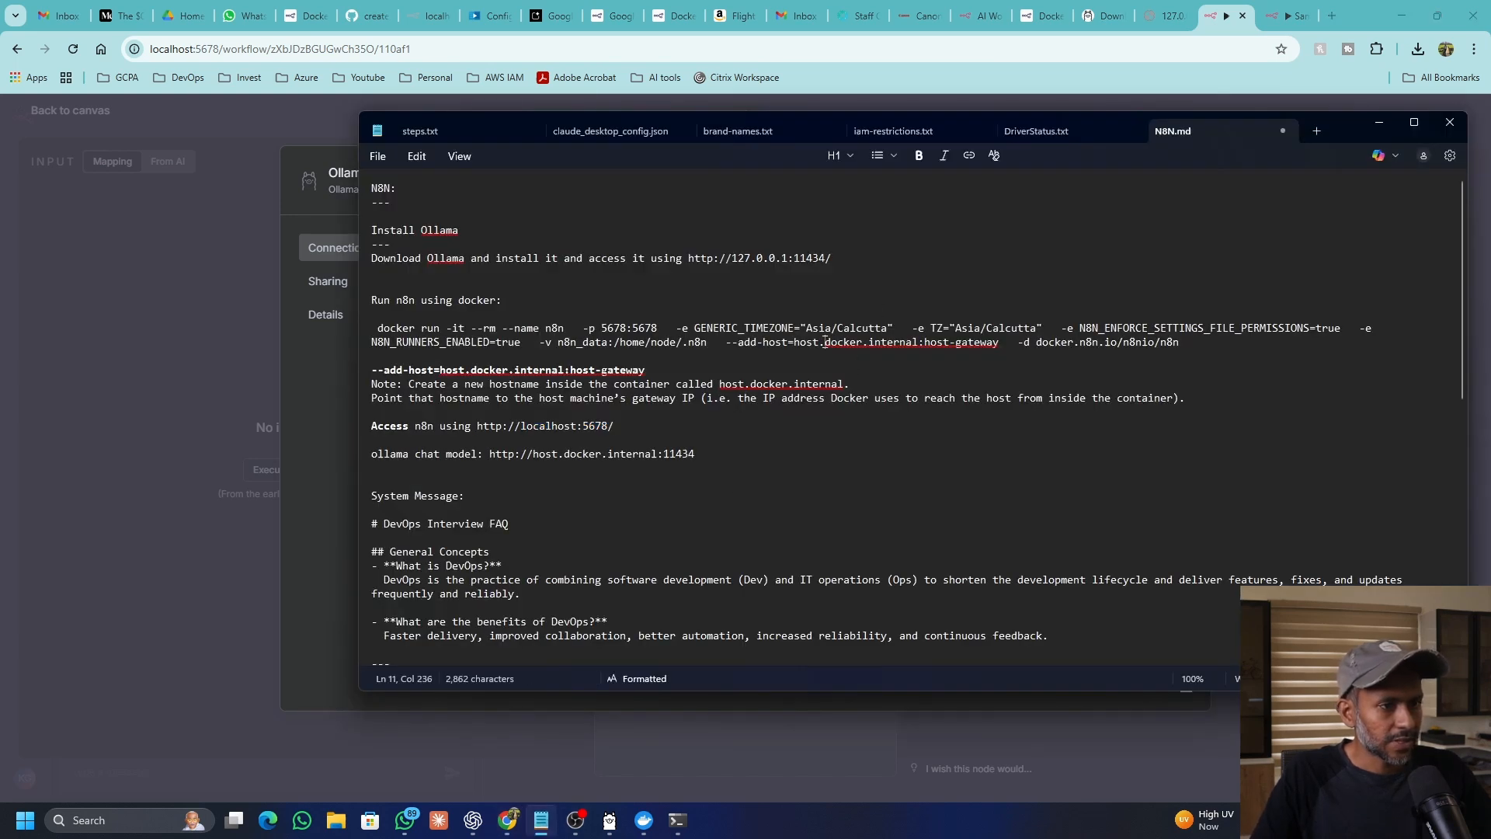
drag(802, 343, 919, 343)
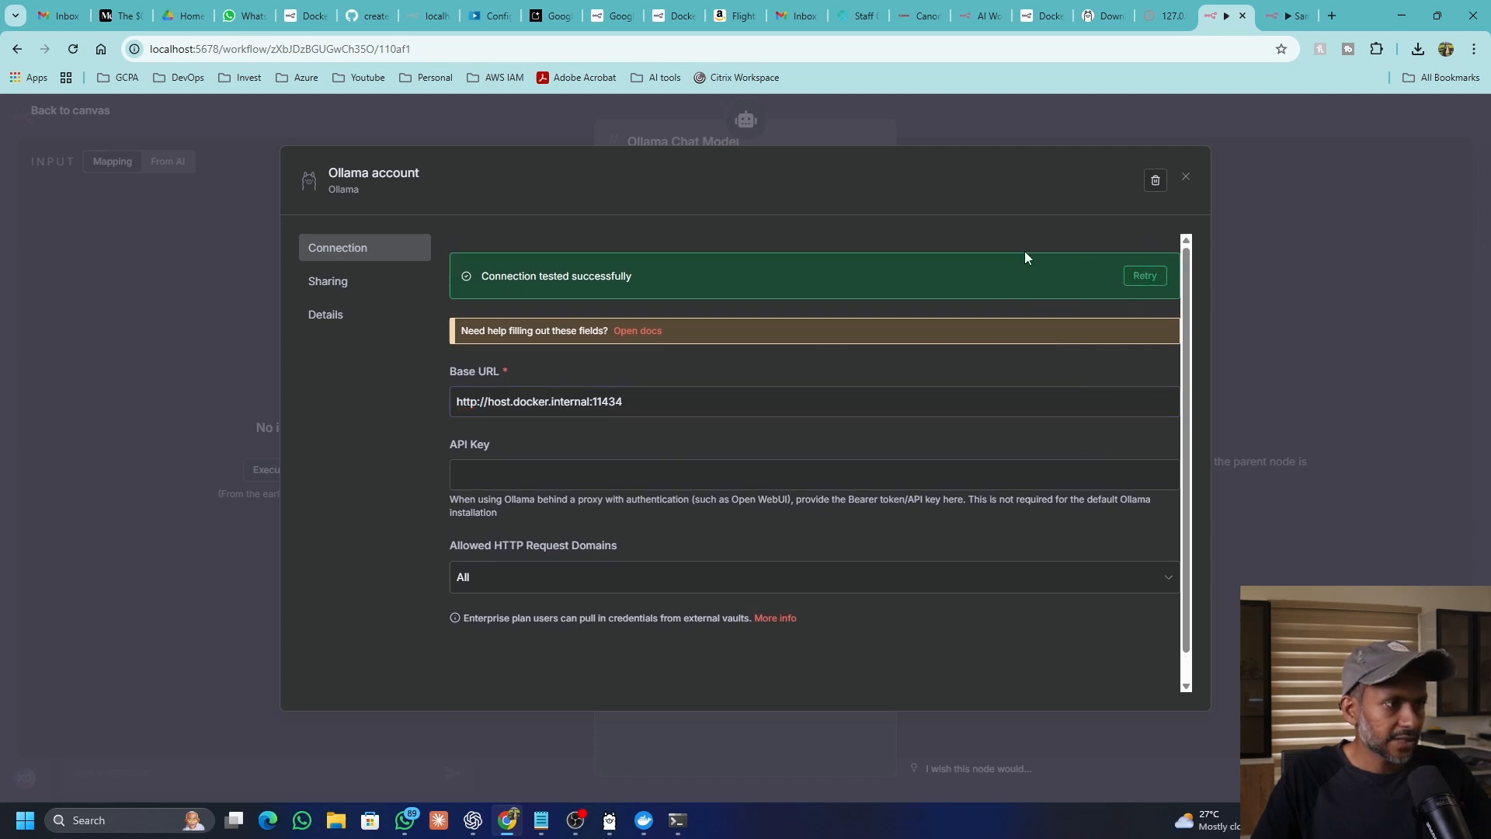
click(1185, 177)
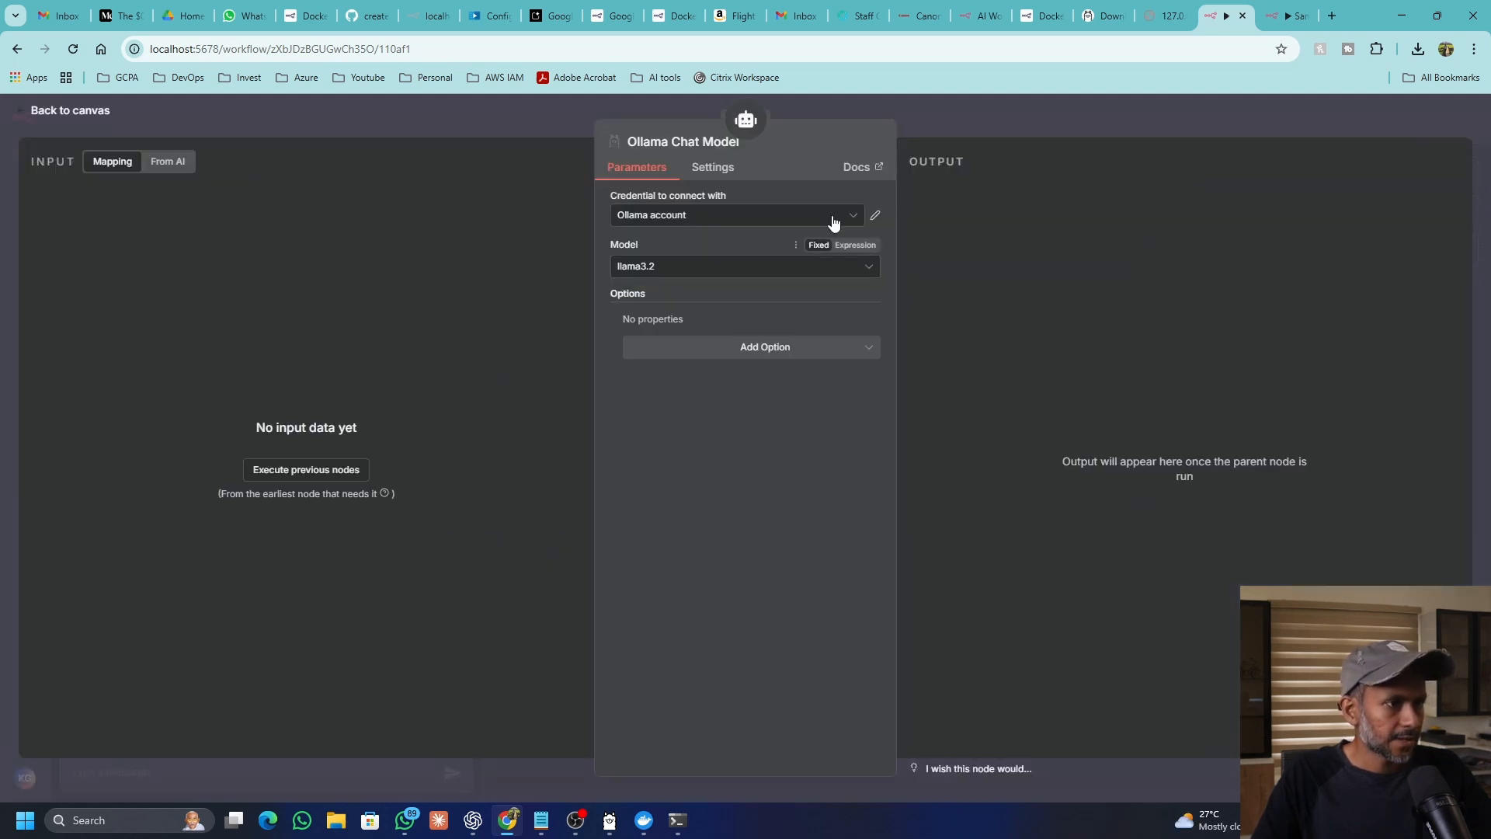
Step: Check the installed Ollama models, pick gemma3:4b, and return to the canvas
click(744, 267)
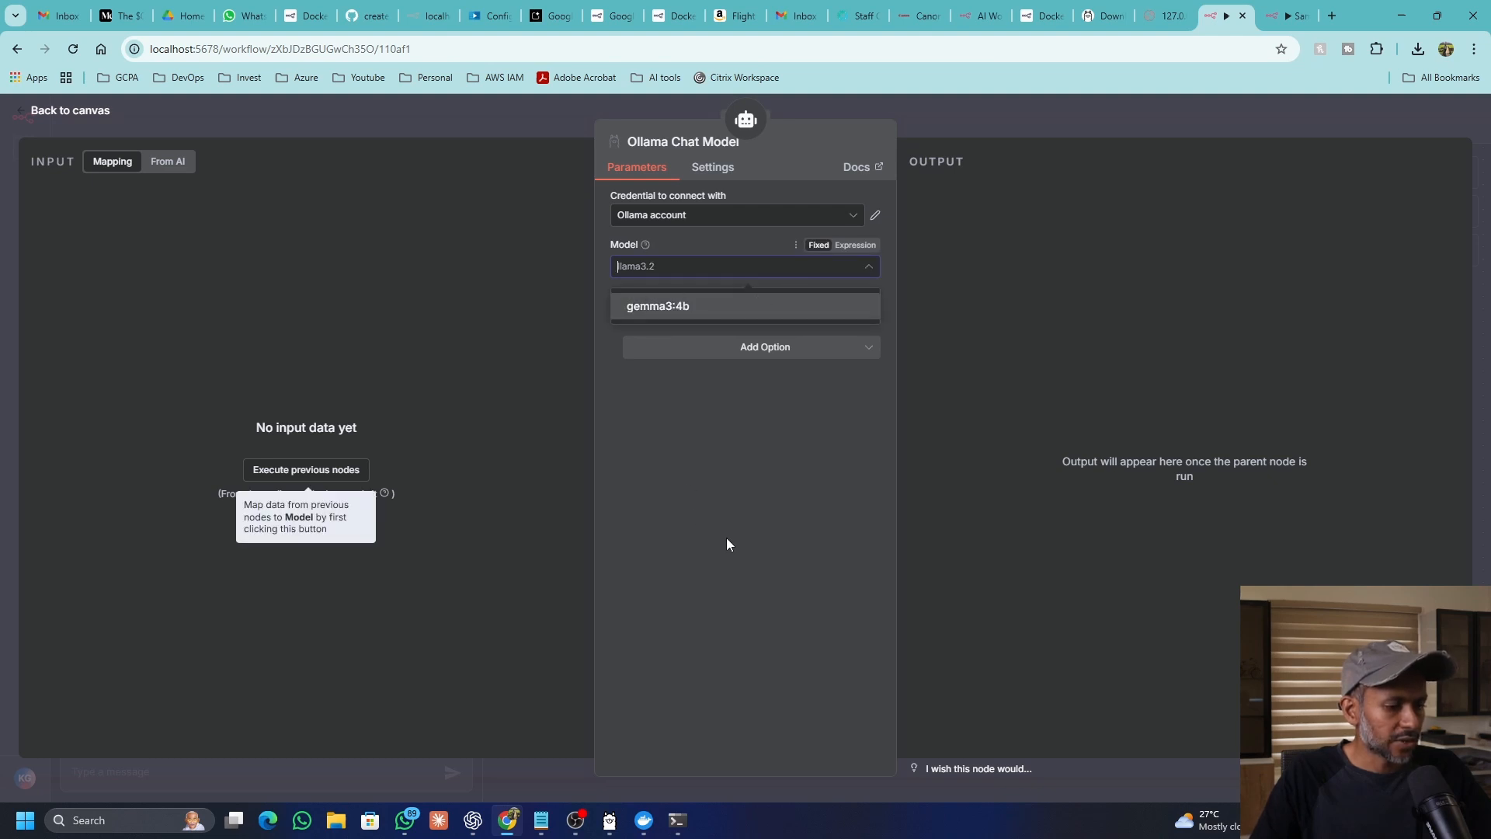
click(607, 818)
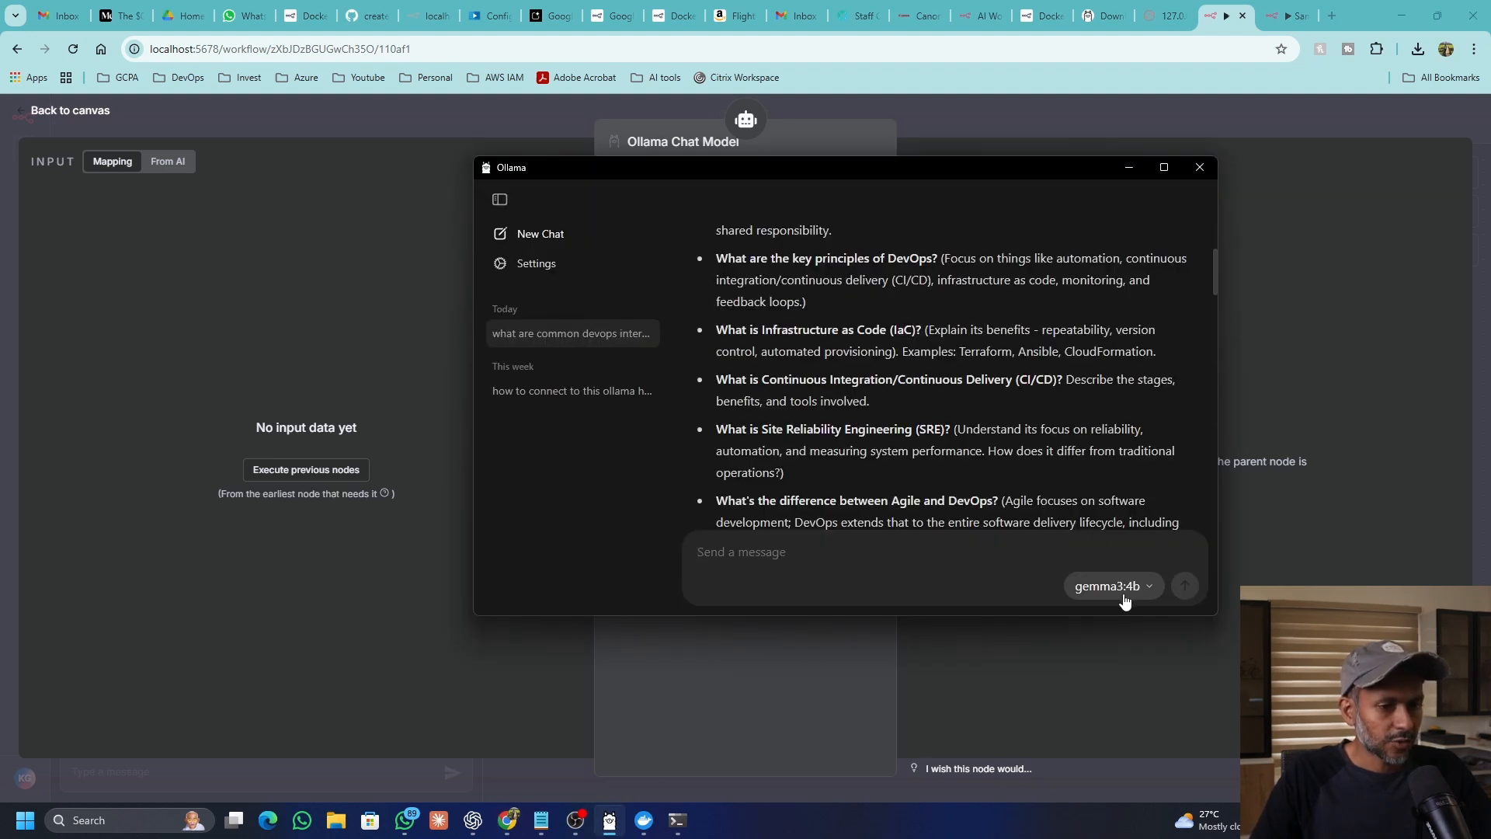
click(1109, 585)
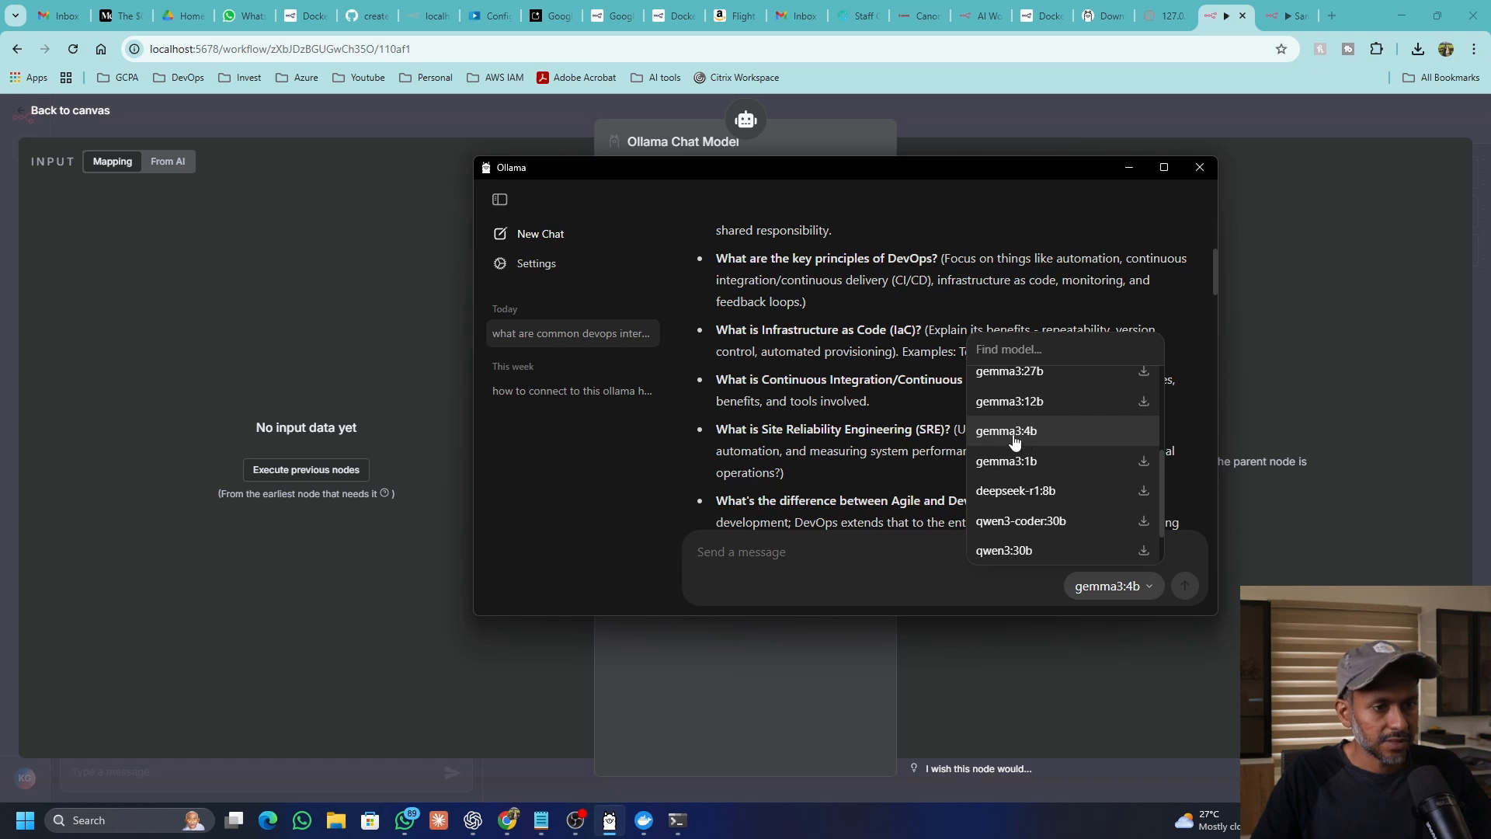
mouse_move(1022, 447)
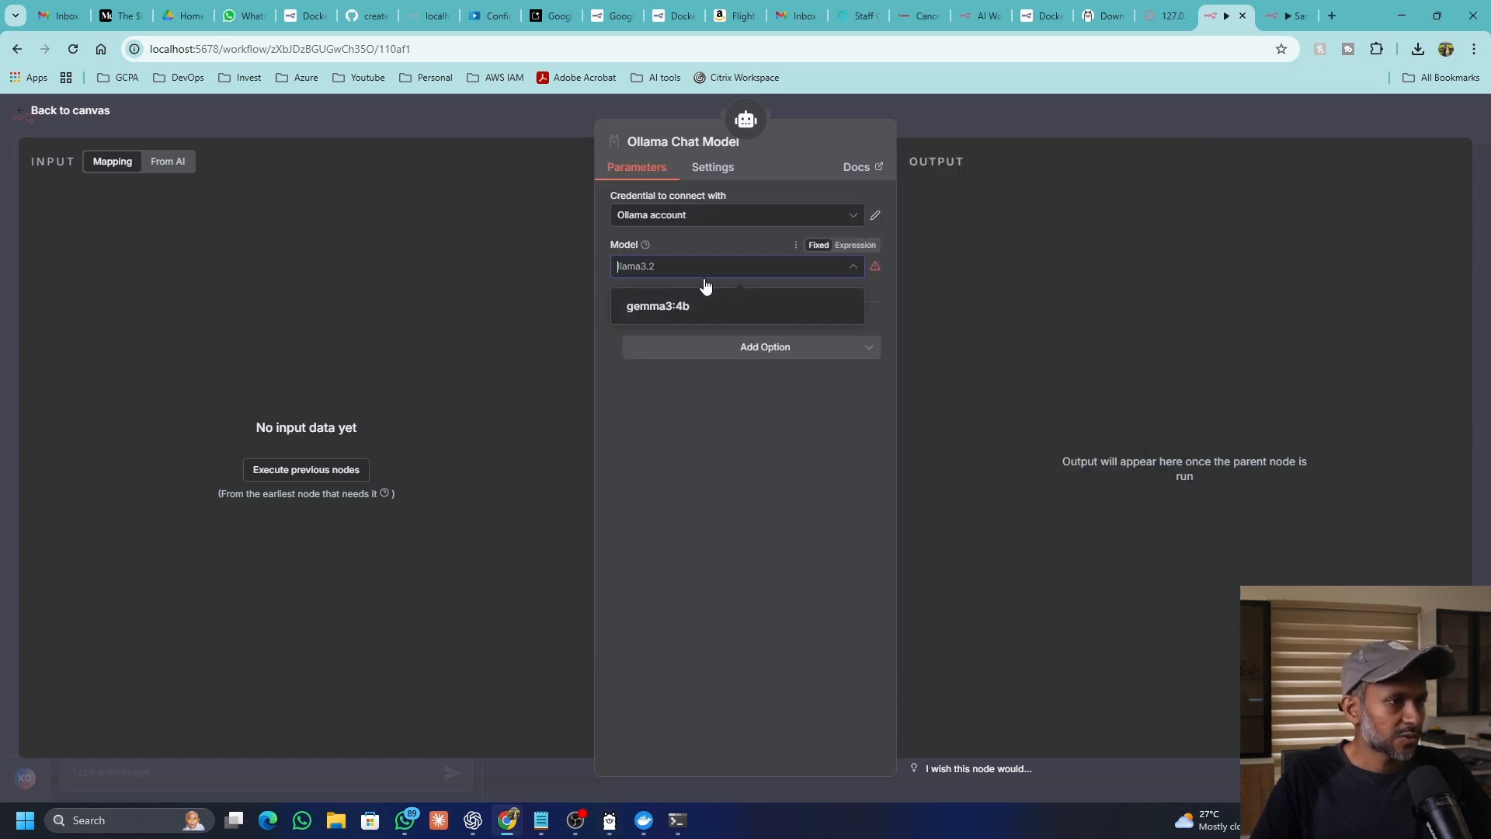
click(657, 305)
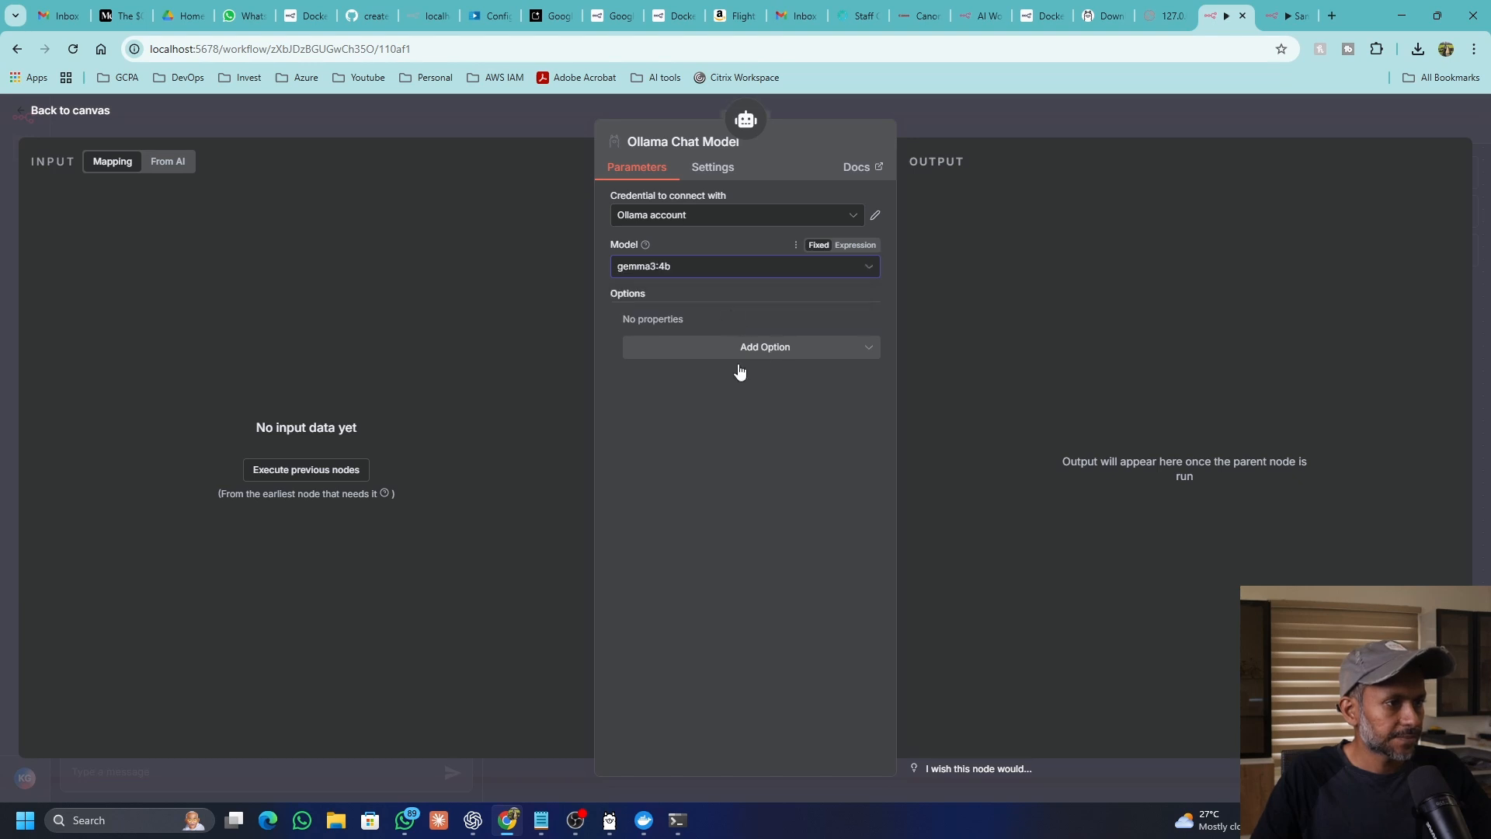
mouse_move(736, 275)
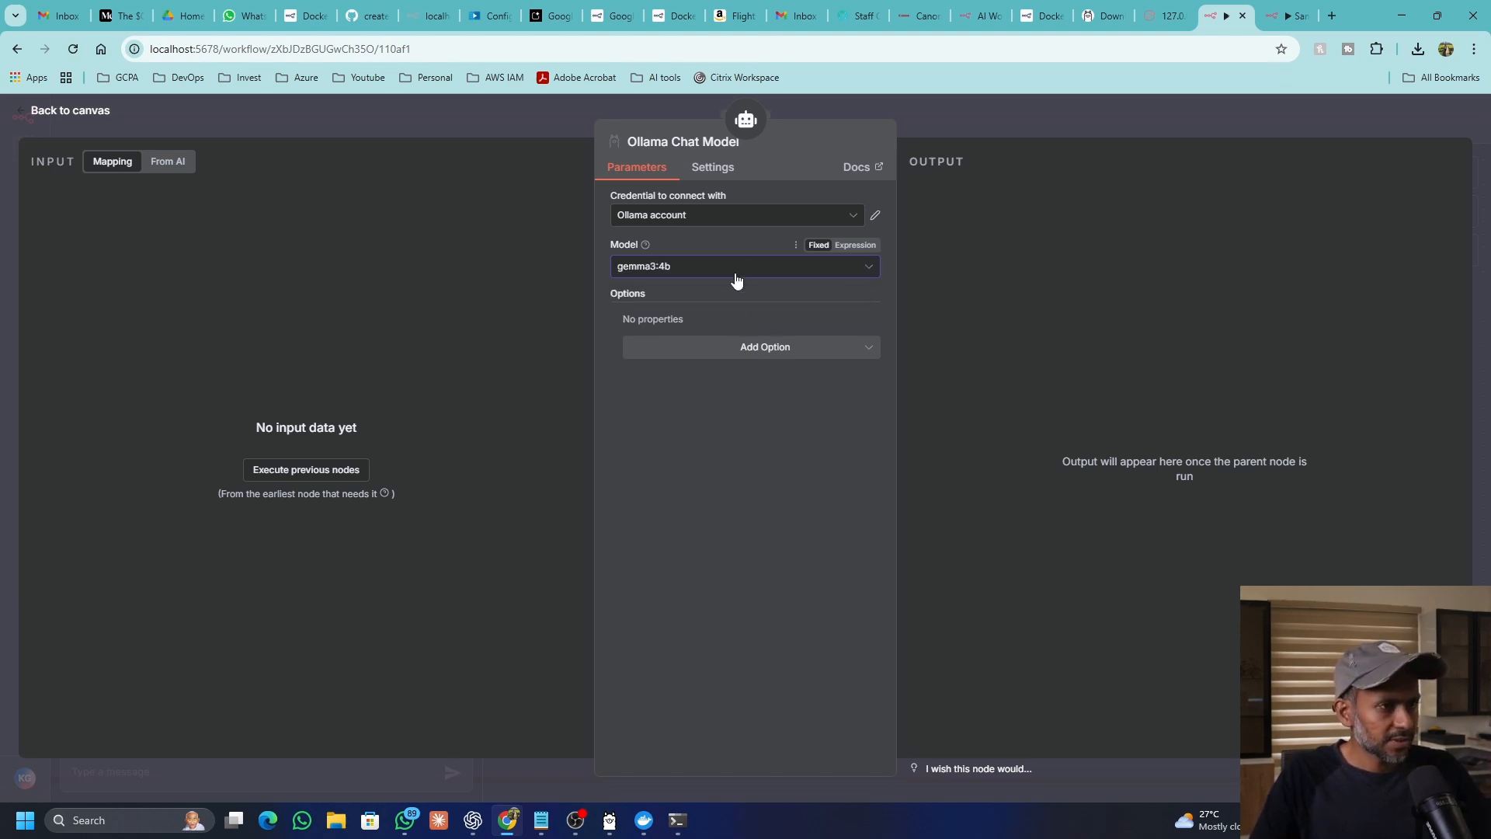
mouse_move(832, 201)
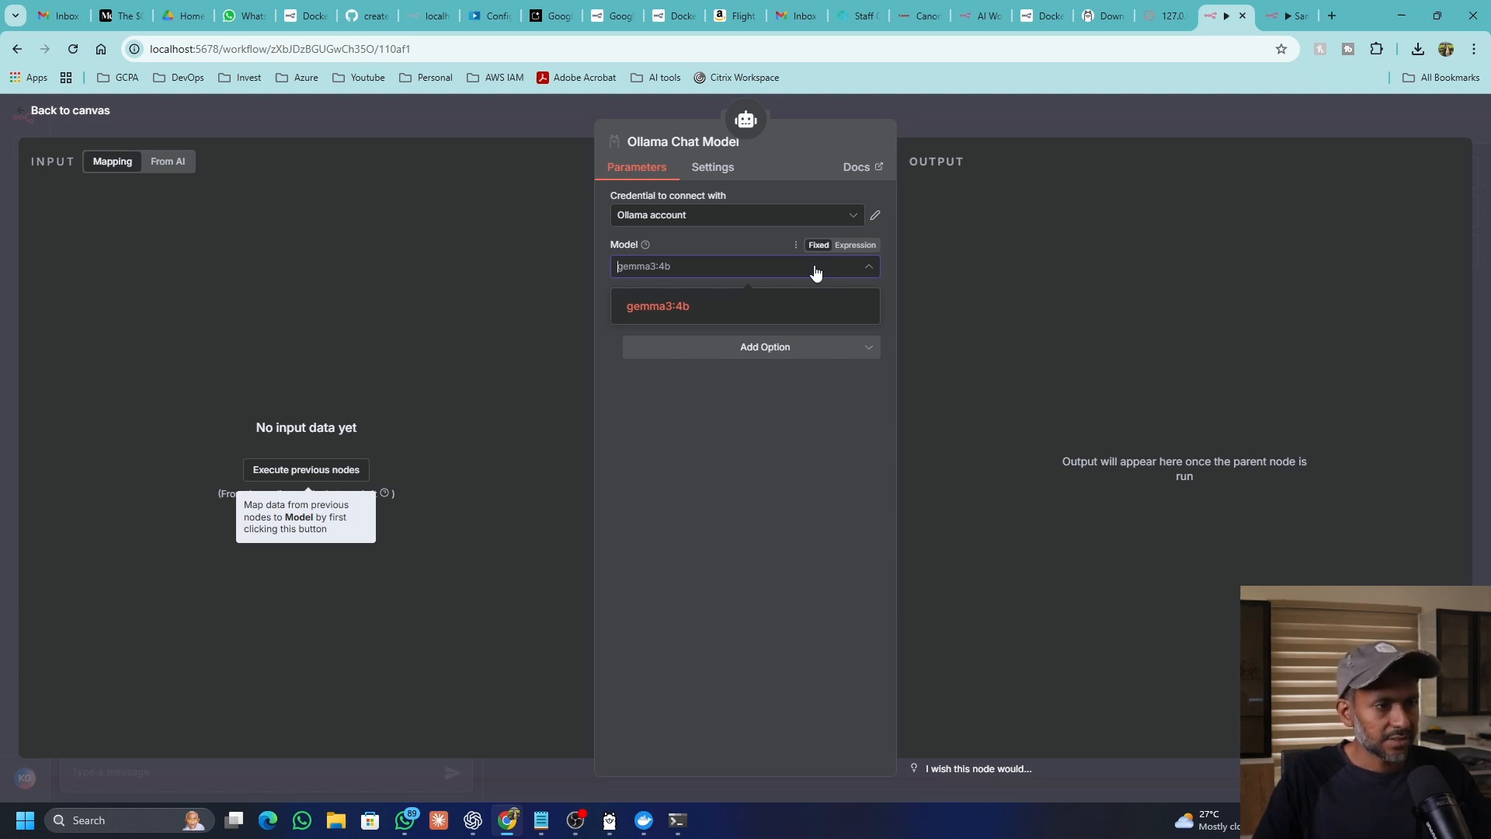
click(657, 305)
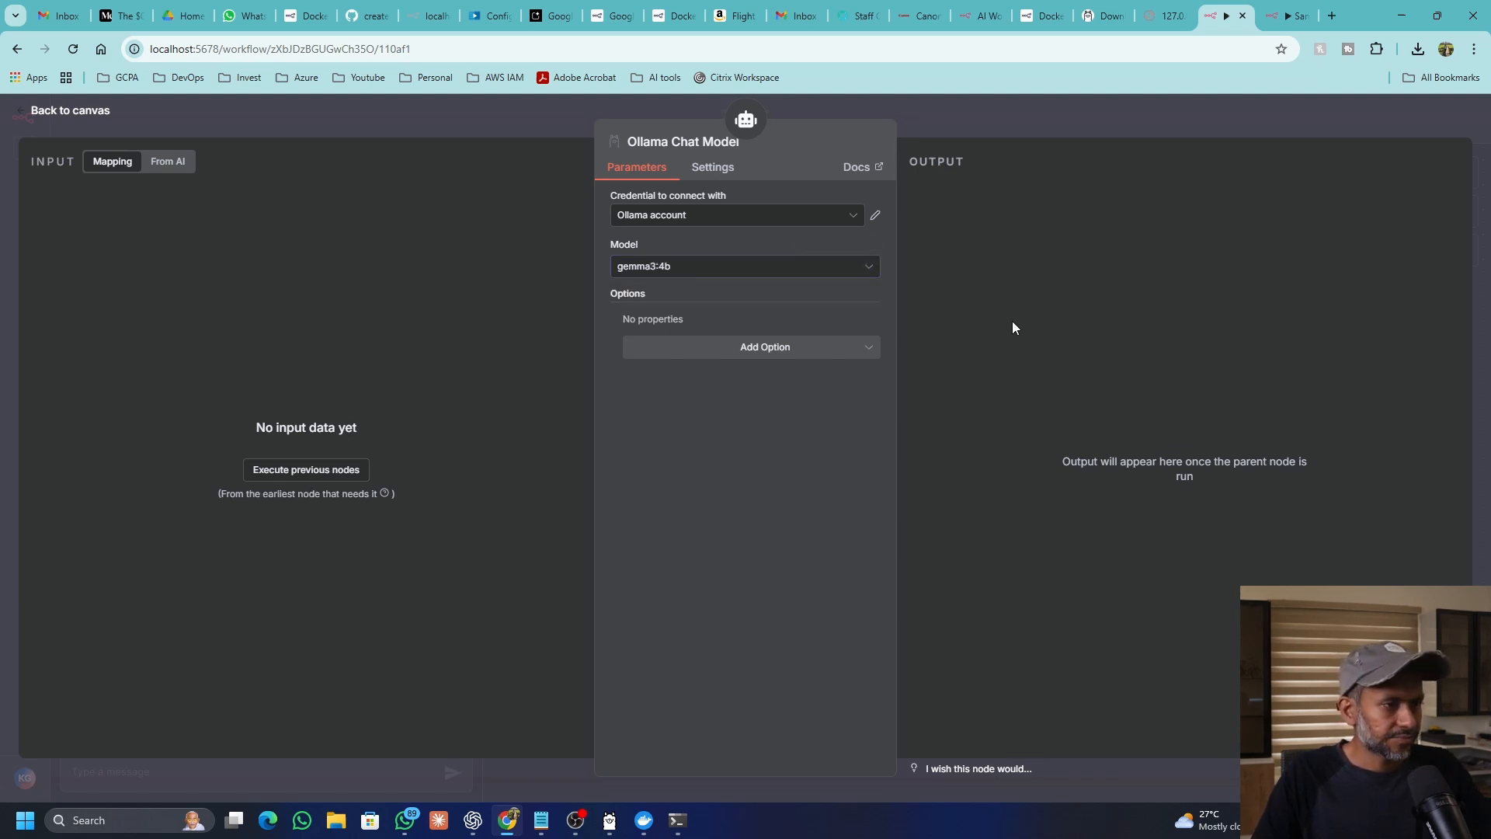
click(68, 110)
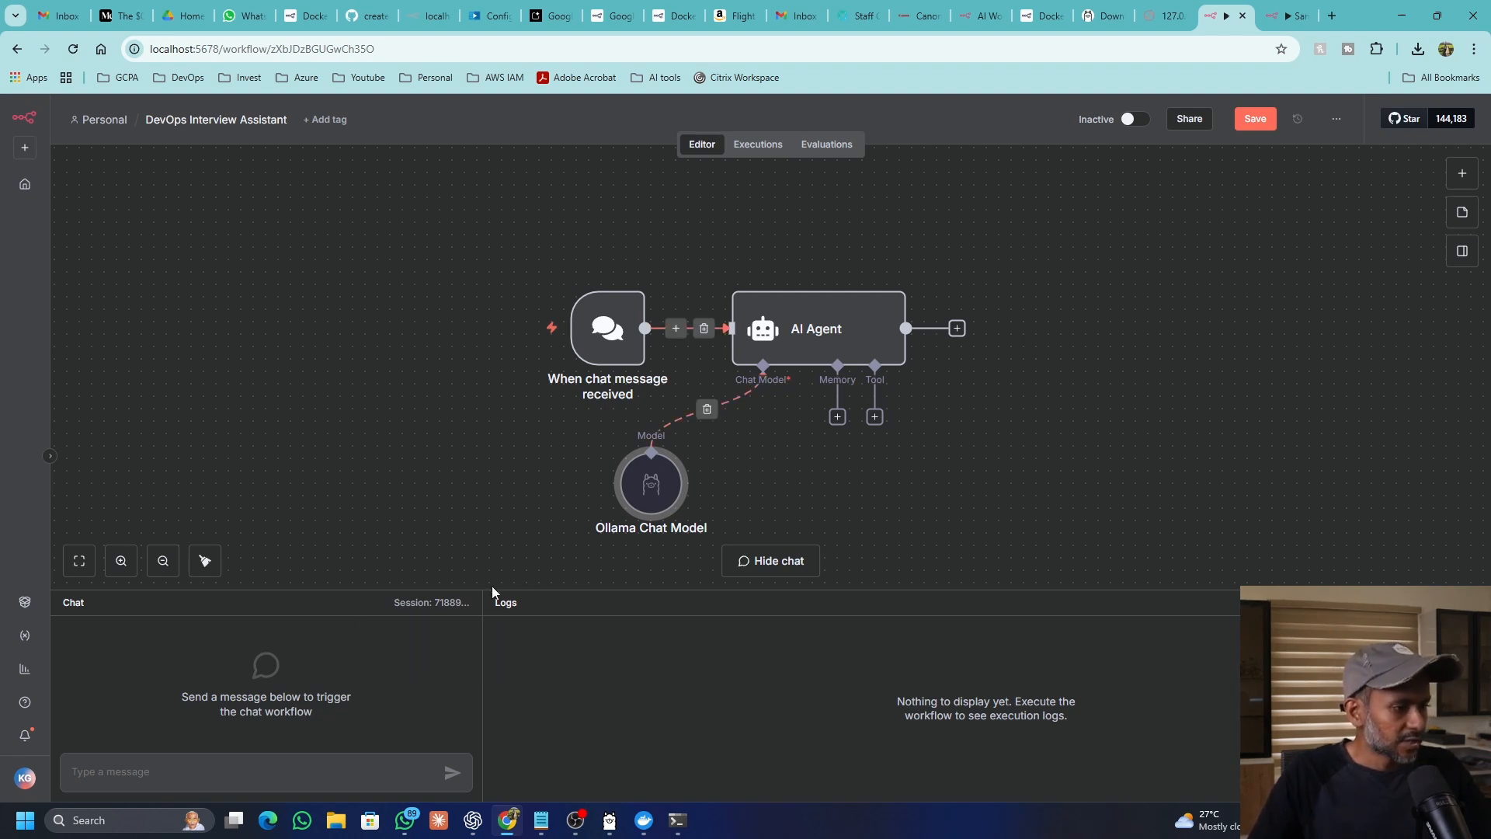
mouse_move(613, 327)
text(H)
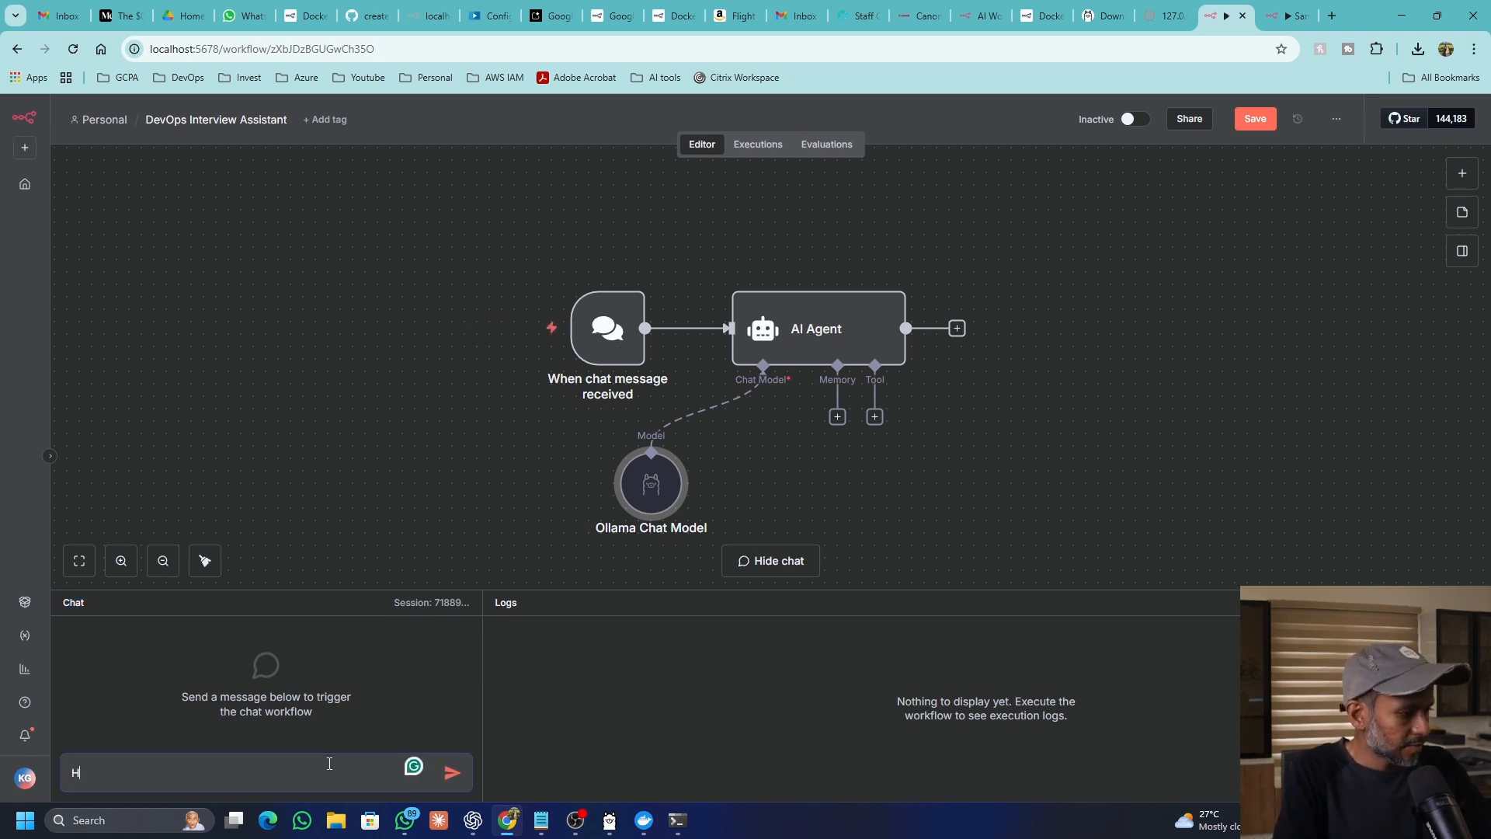
Step: Send 'Hi who is this' to the agent and dismiss the Grammarly popup
click(452, 771)
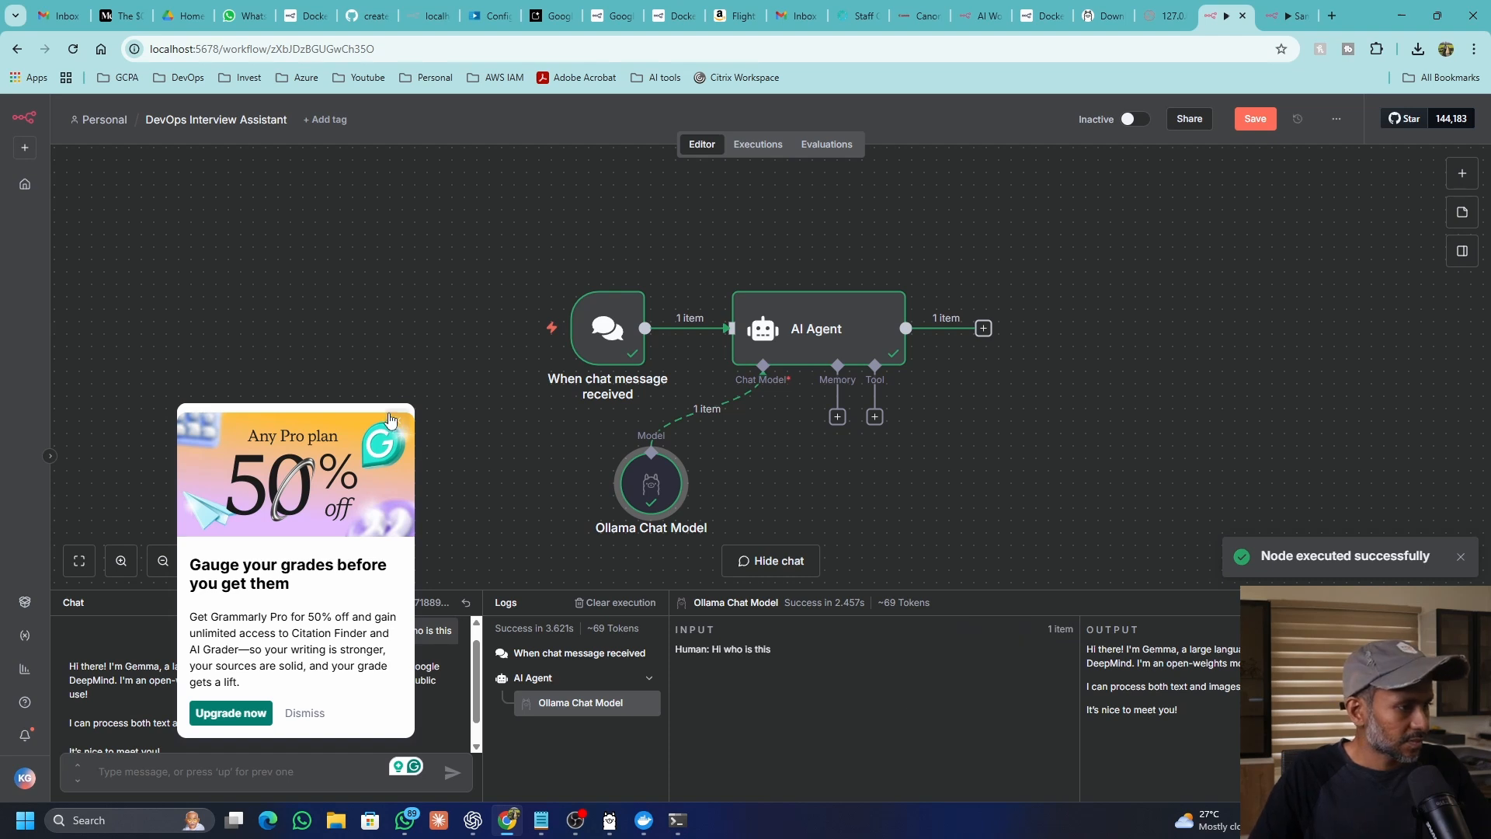
click(304, 712)
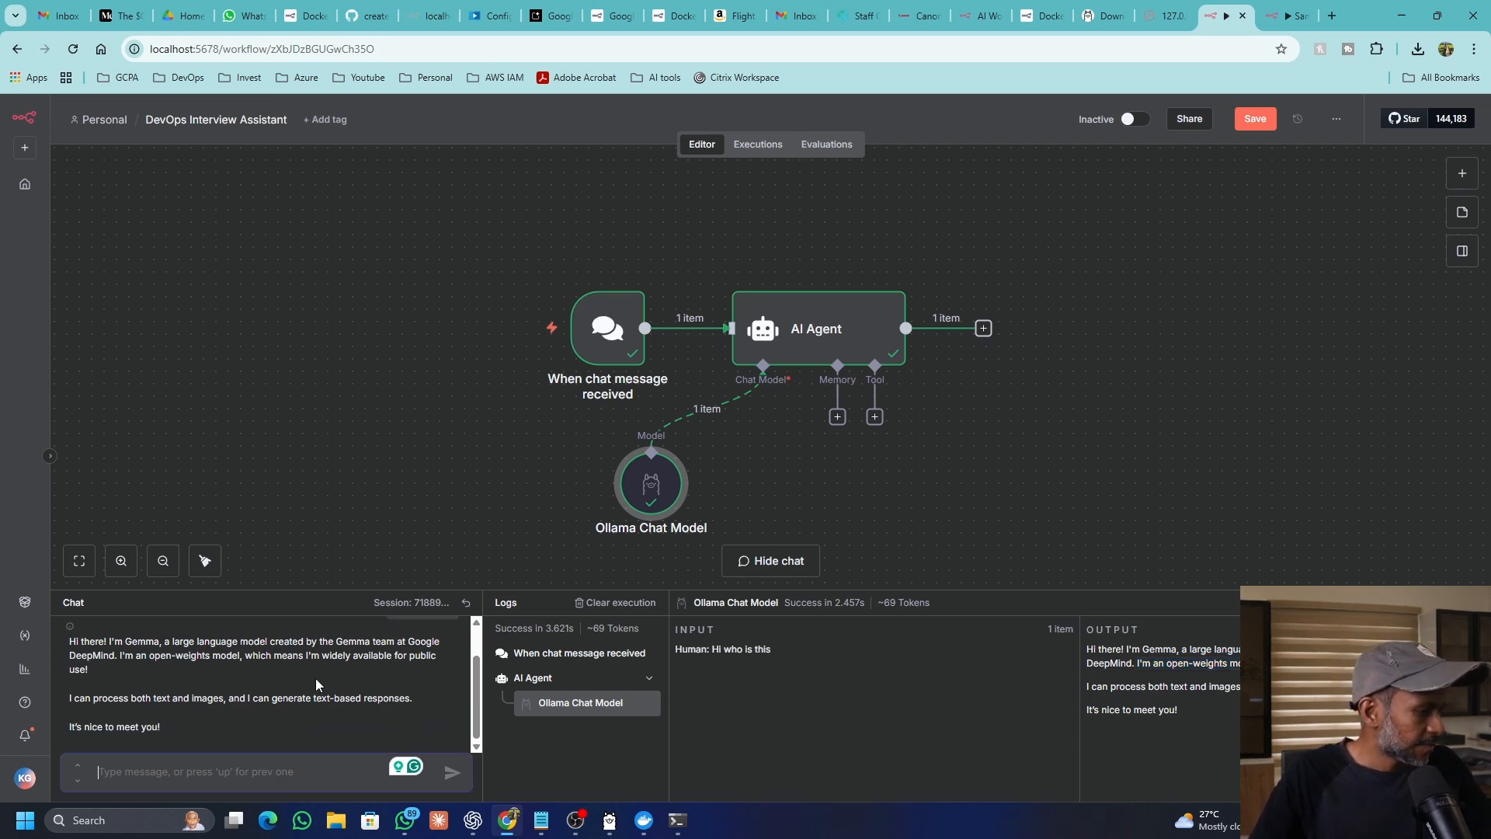
mouse_move(267, 677)
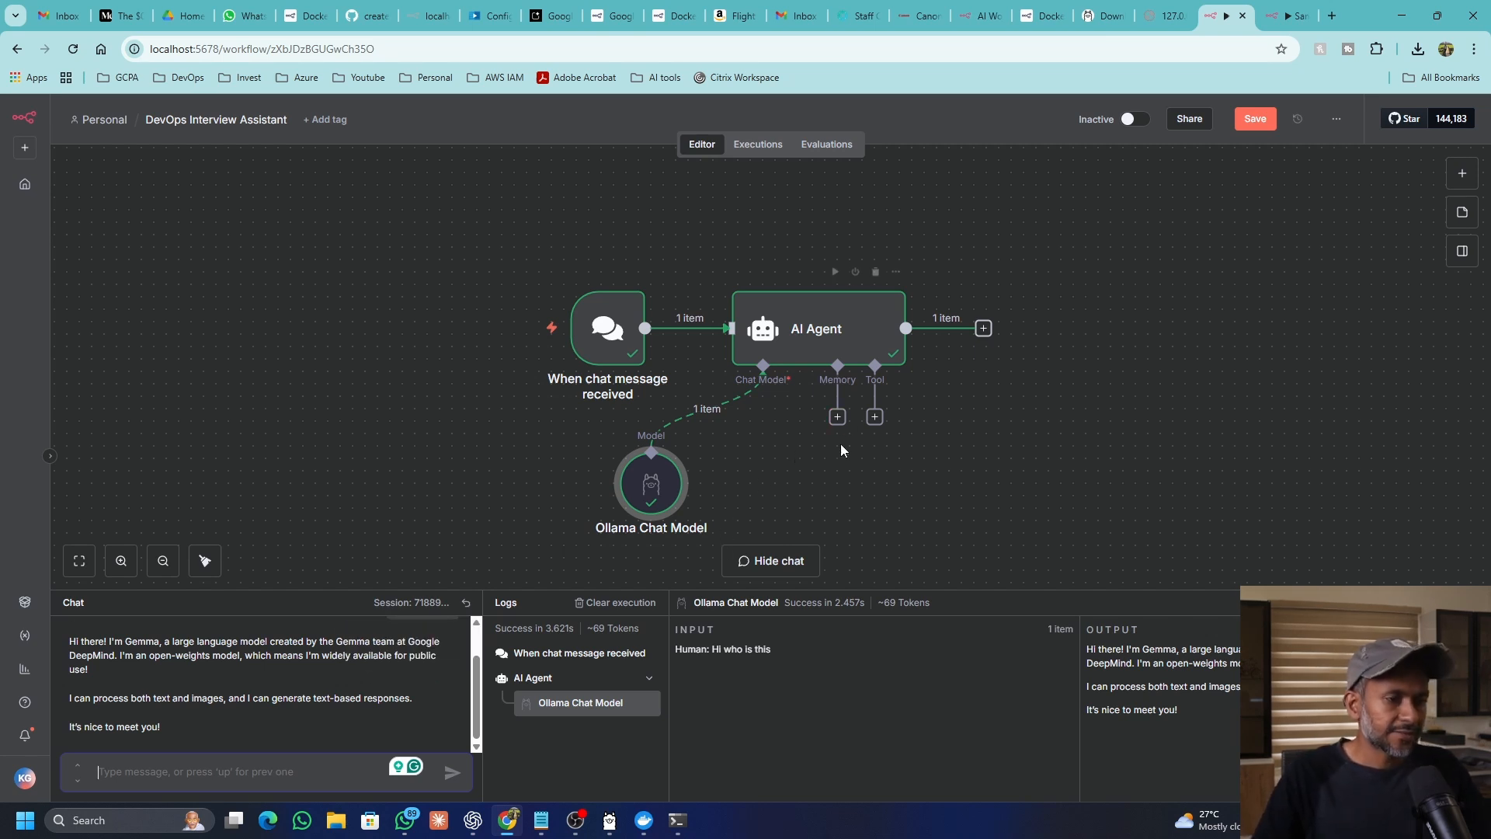
mouse_move(826, 484)
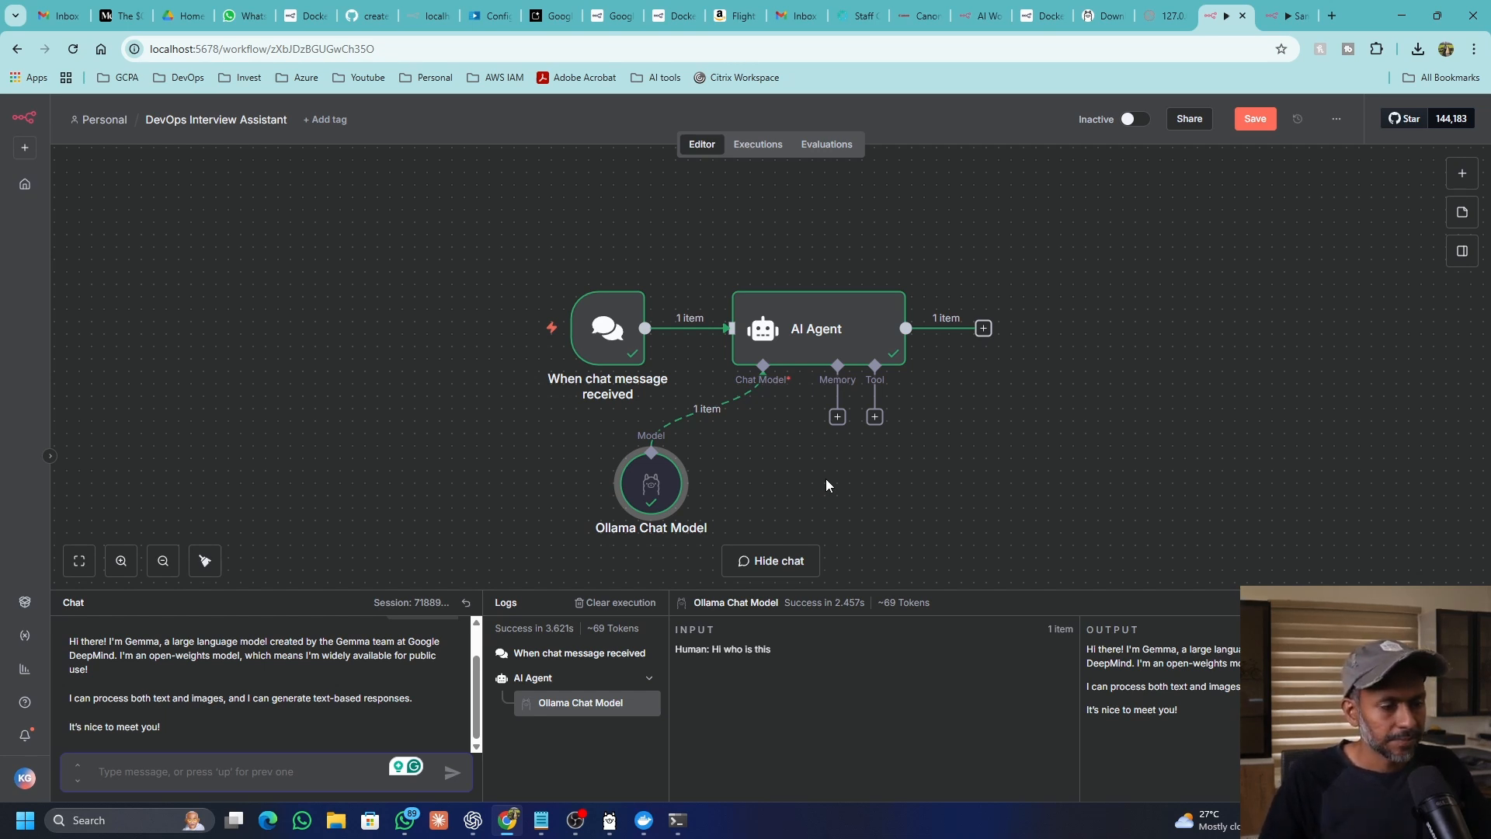
mouse_move(832, 478)
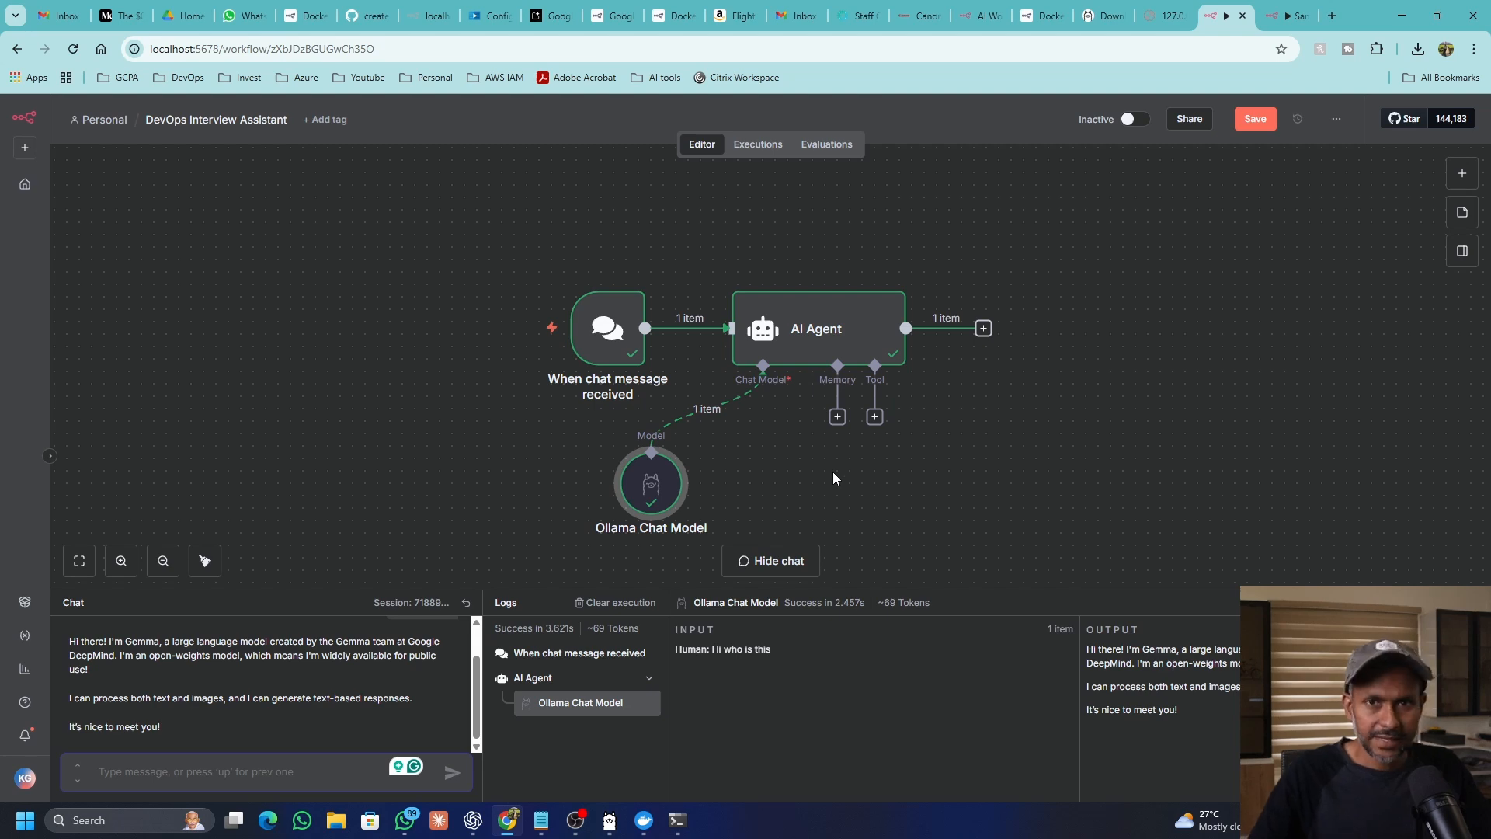
mouse_move(544, 820)
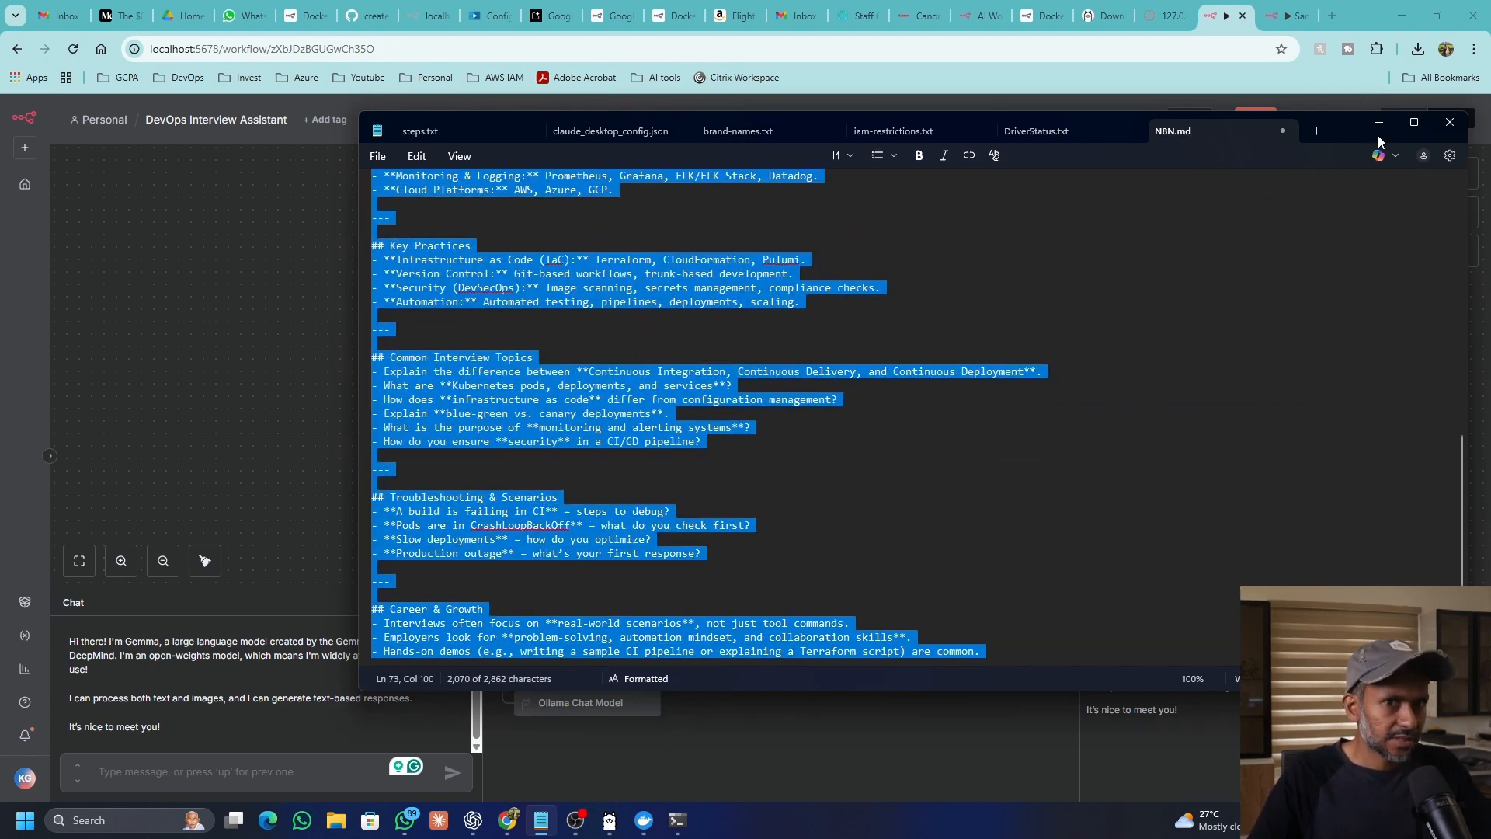
Step: Minimize Notepad after copying the DevOps interview FAQ notes
click(1449, 122)
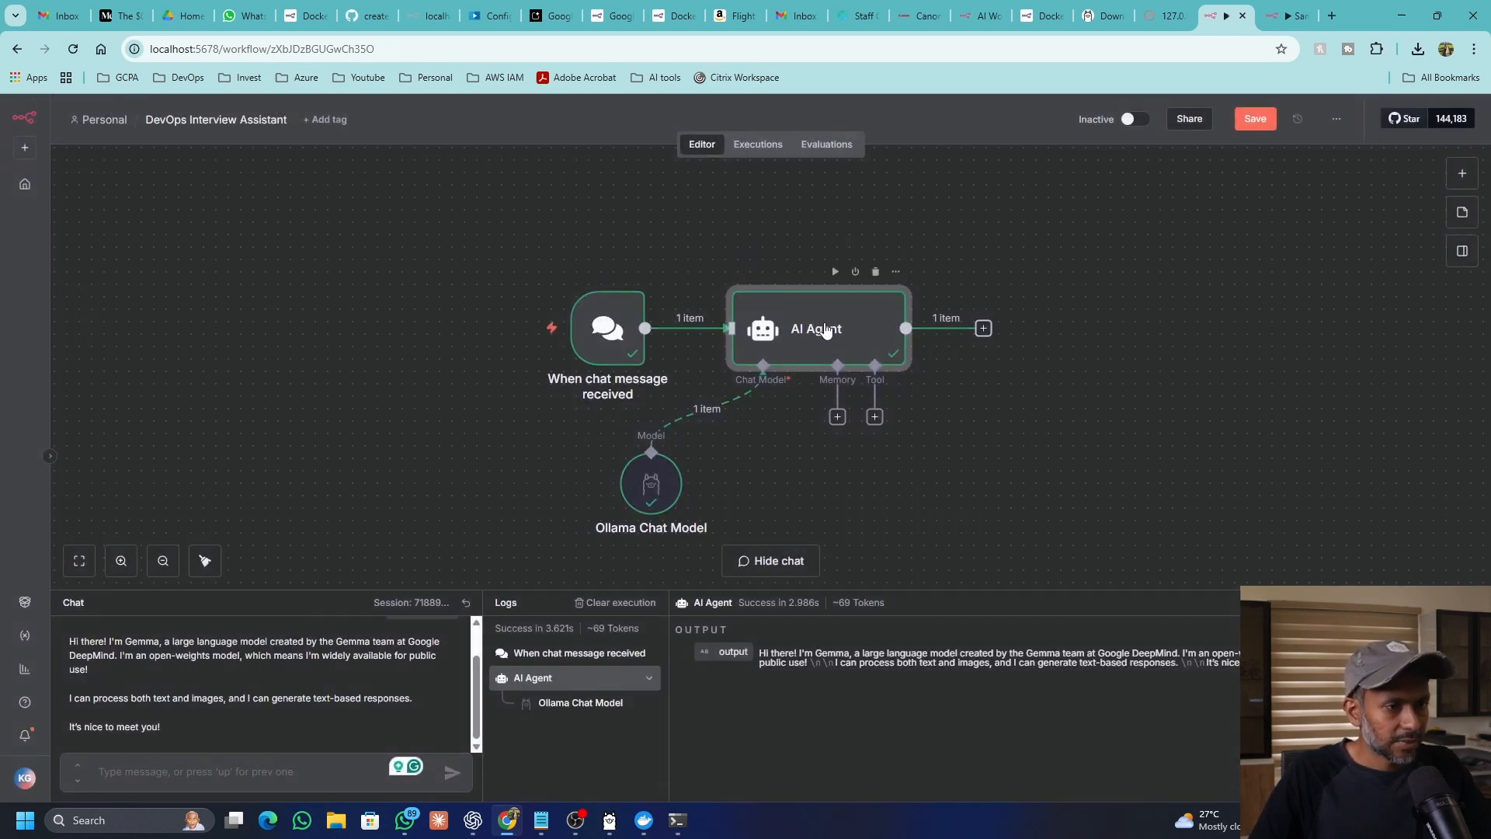
Step: Add a System Message option to the AI Agent holding the pasted DevOps FAQ text
double_click(815, 328)
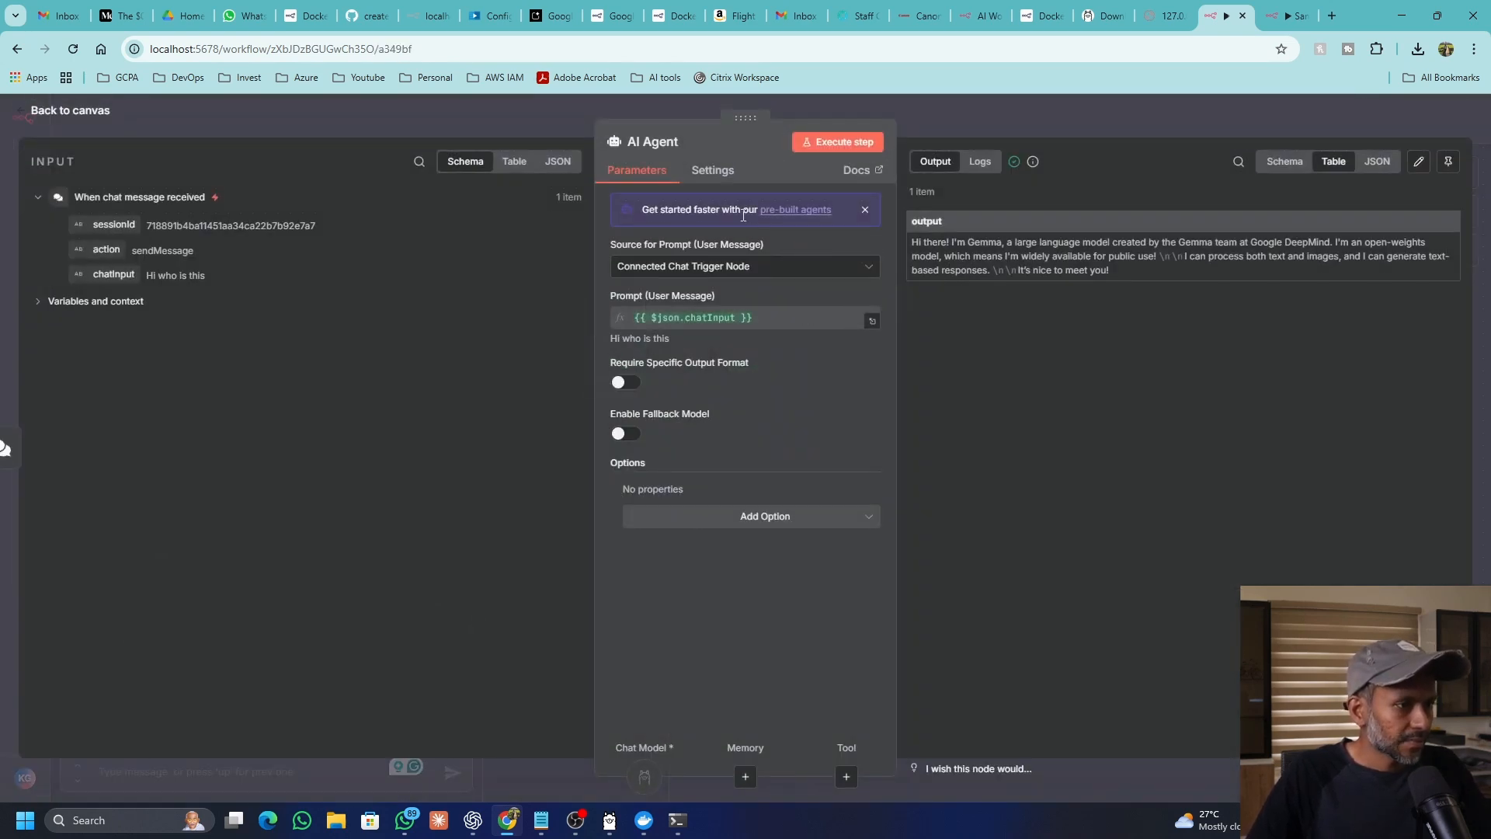
click(763, 516)
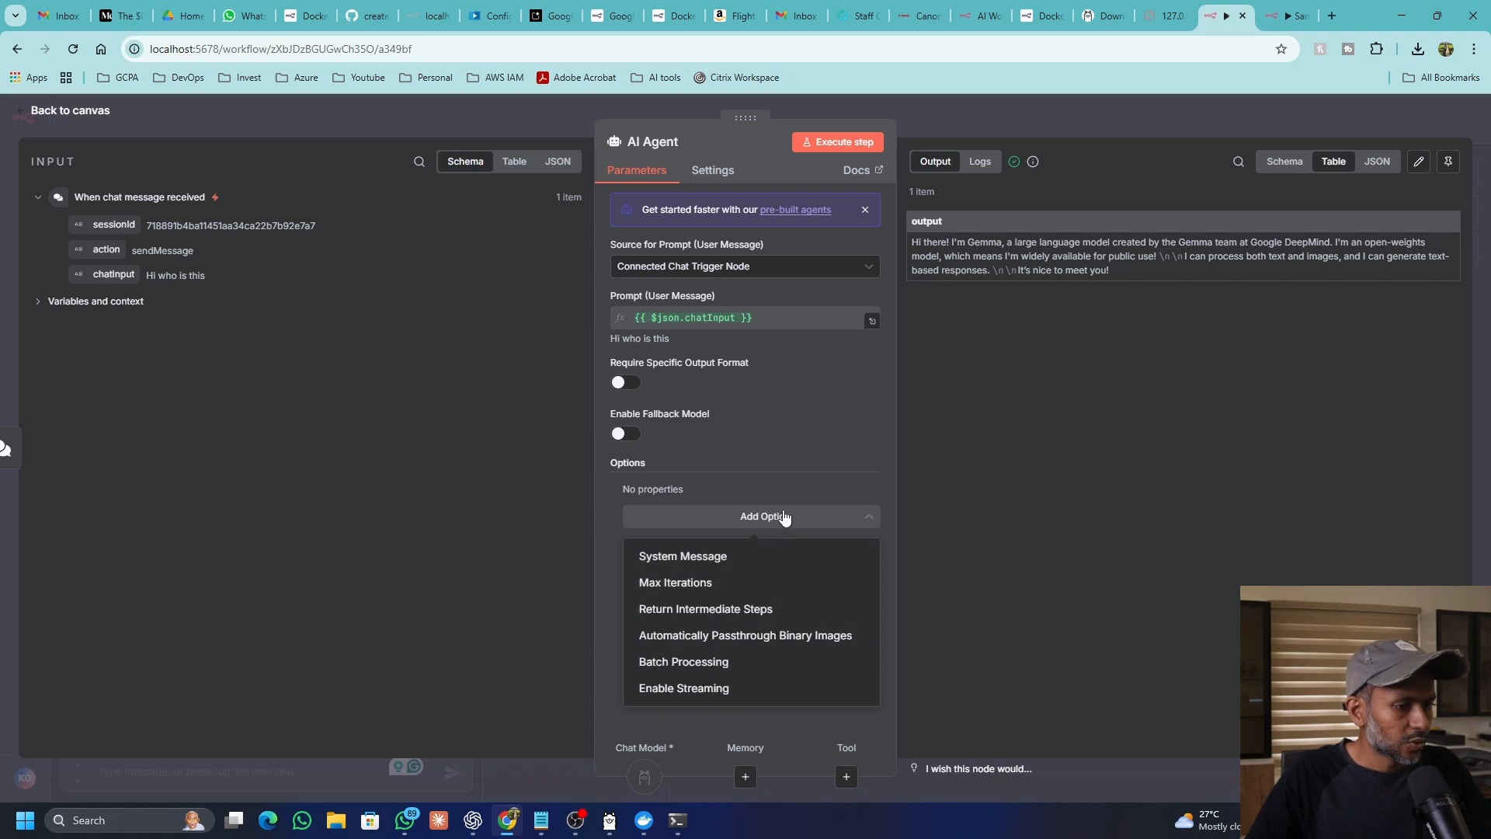
mouse_move(724, 559)
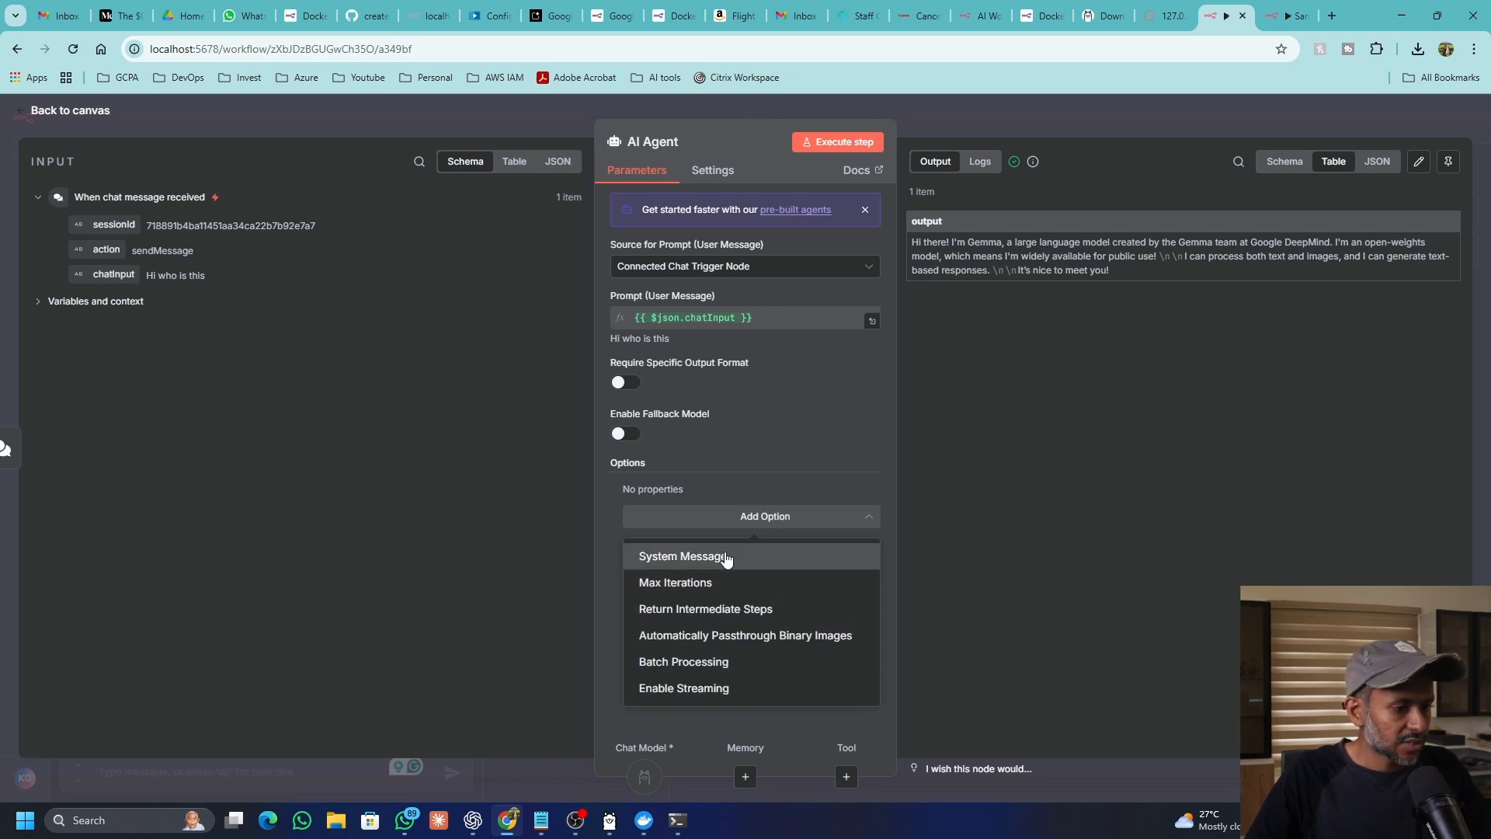
click(681, 556)
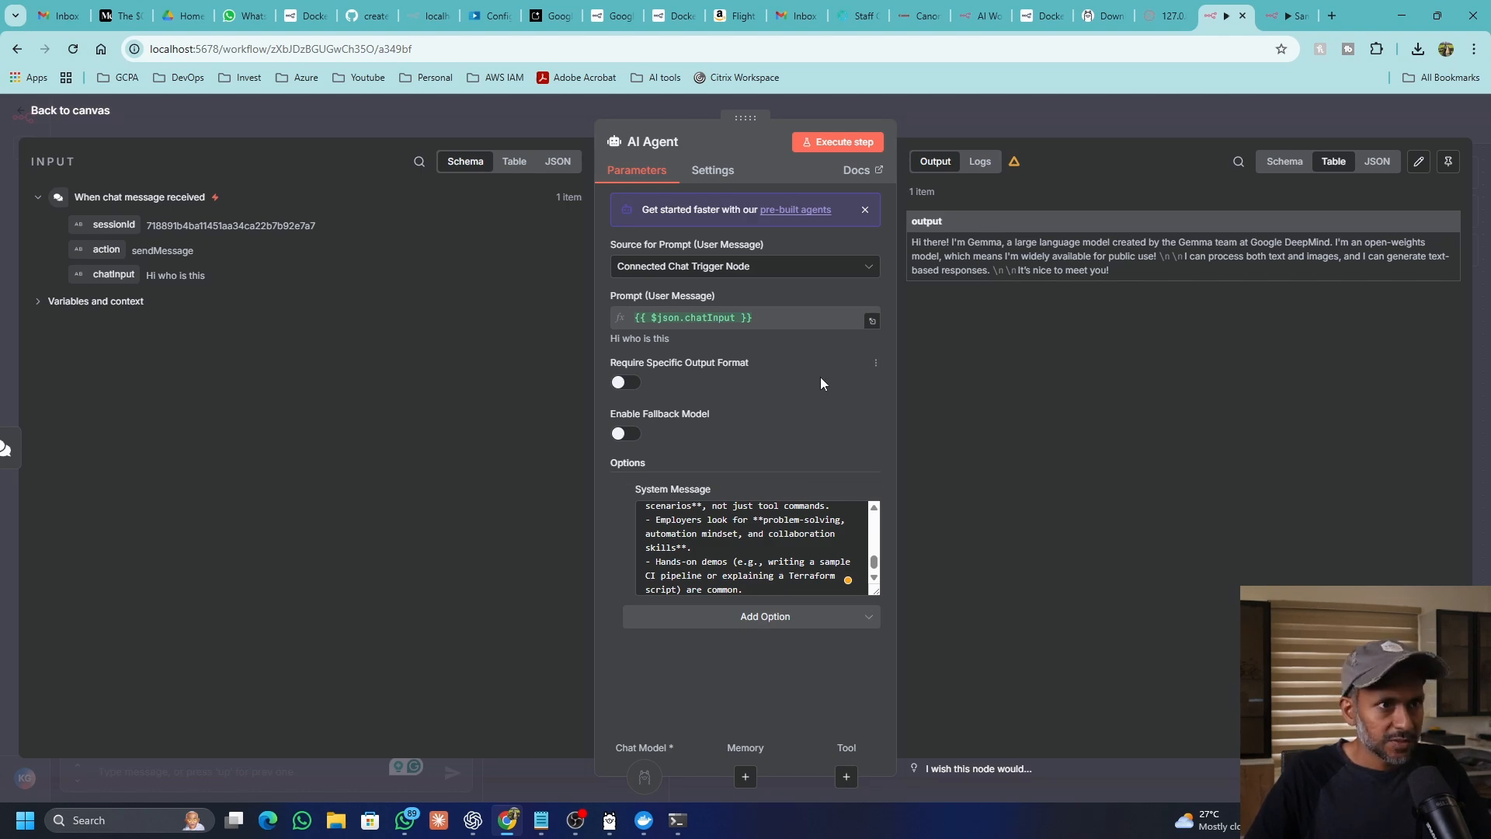
click(68, 110)
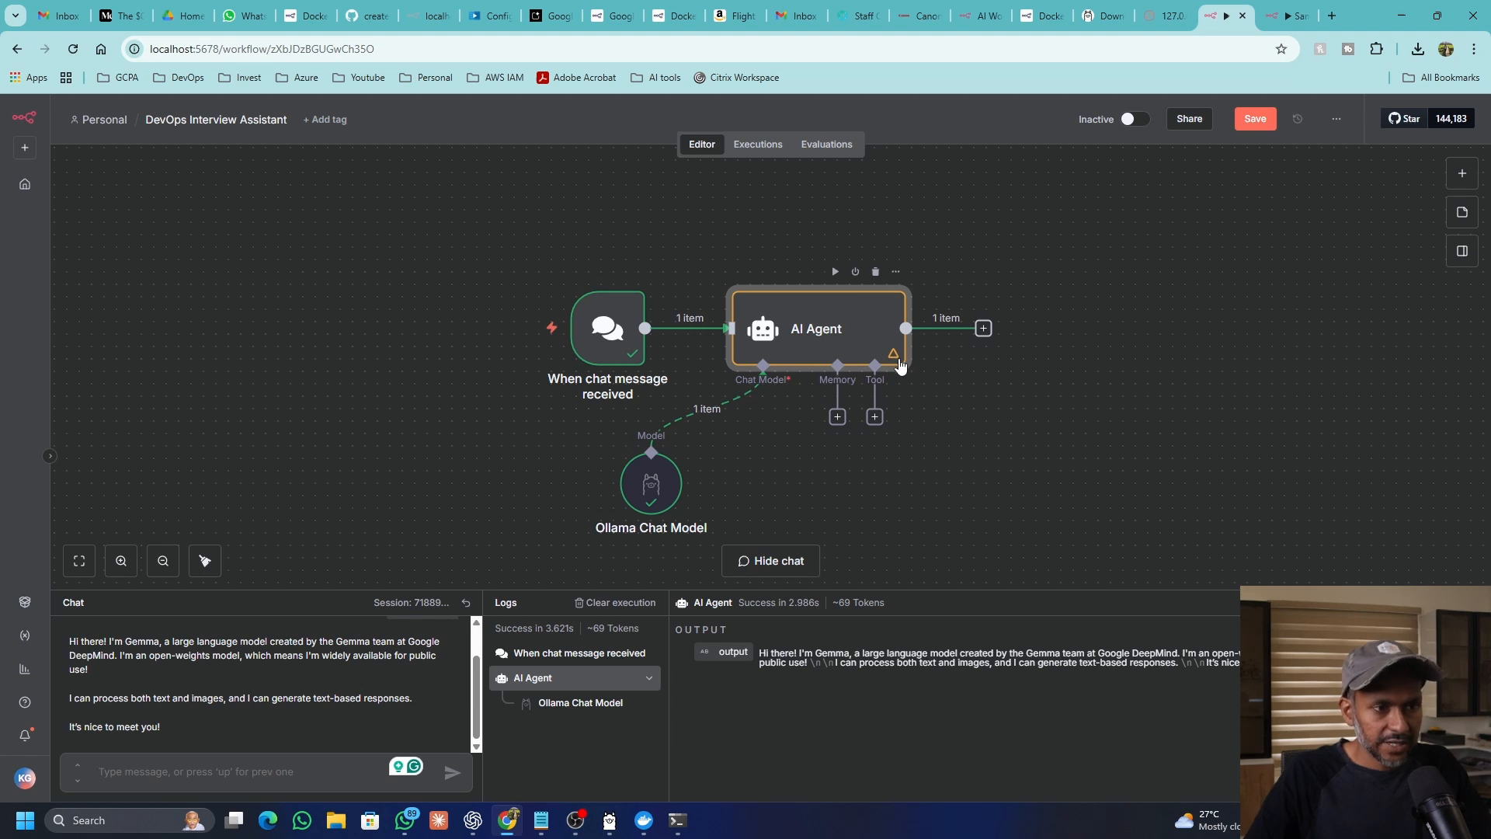
mouse_move(465, 605)
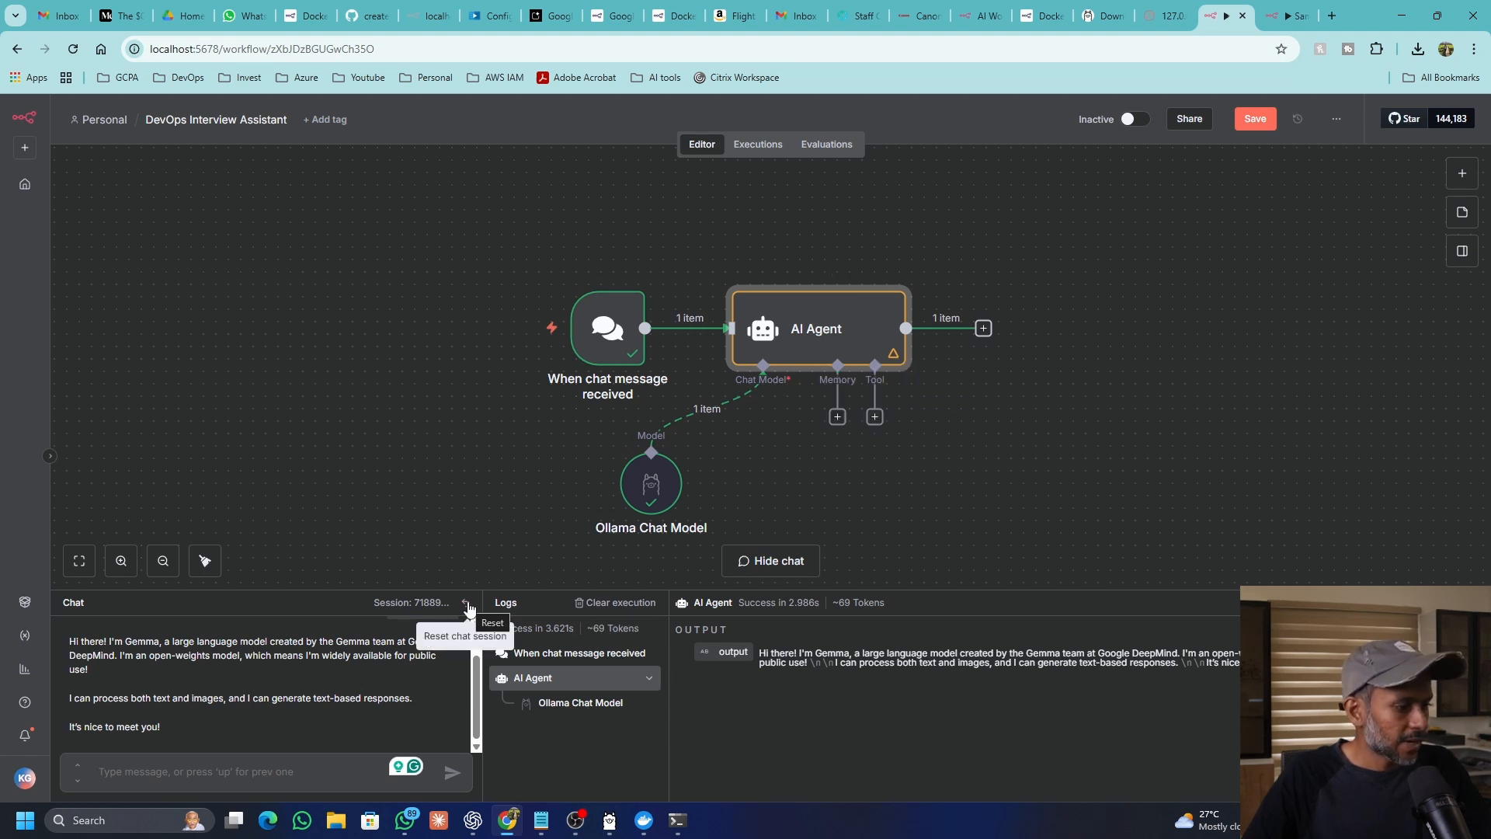
Step: Reset the chat session, send 'Hi', and widen the chat and logs area
click(466, 605)
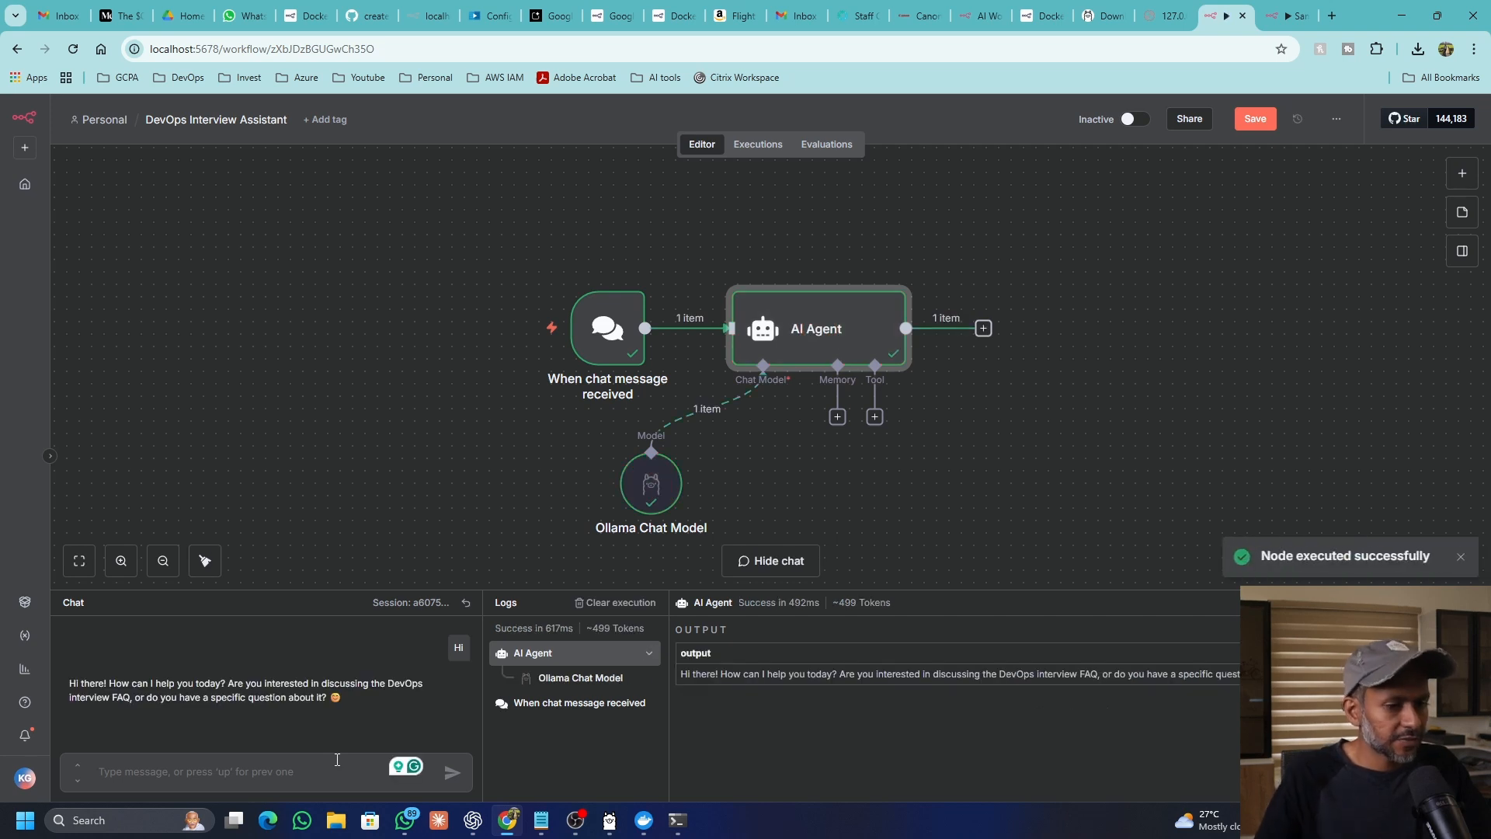
mouse_move(421, 720)
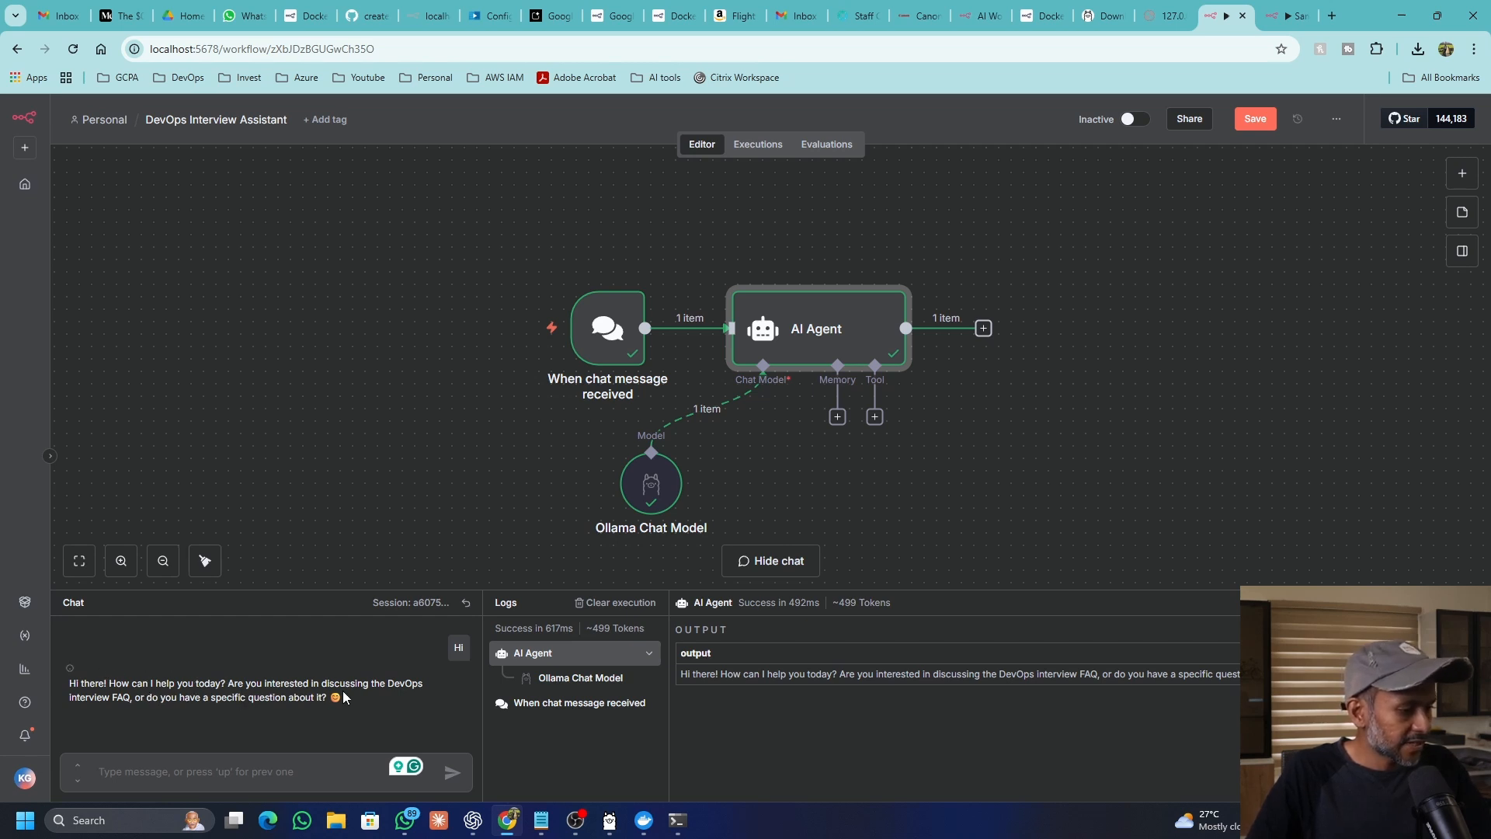
drag(132, 698, 285, 697)
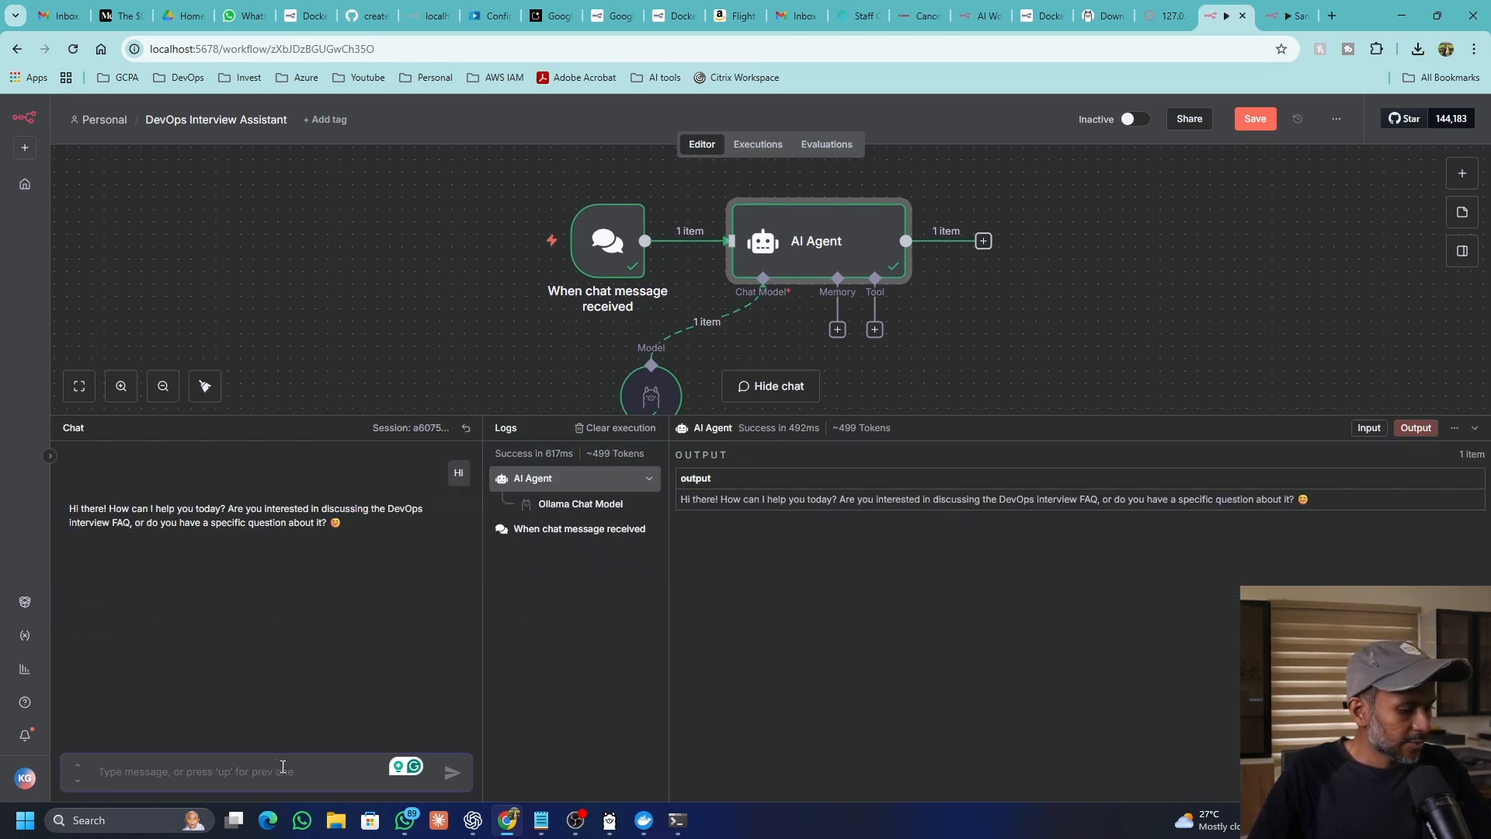
Step: Ask the agent 'give me some interview questions for kubernetes'
text(give me some interview questions for)
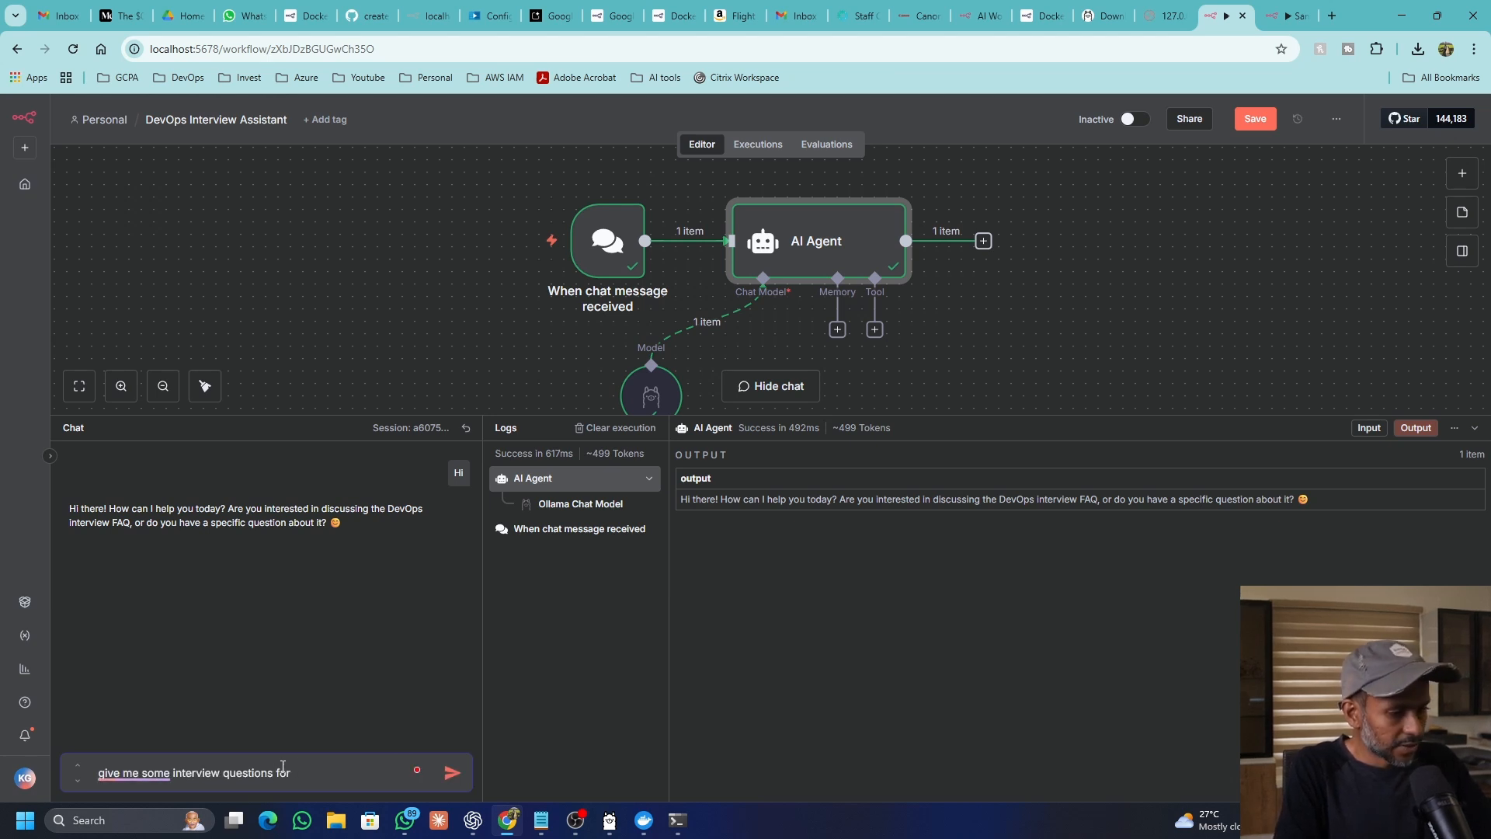
text(kubernetes)
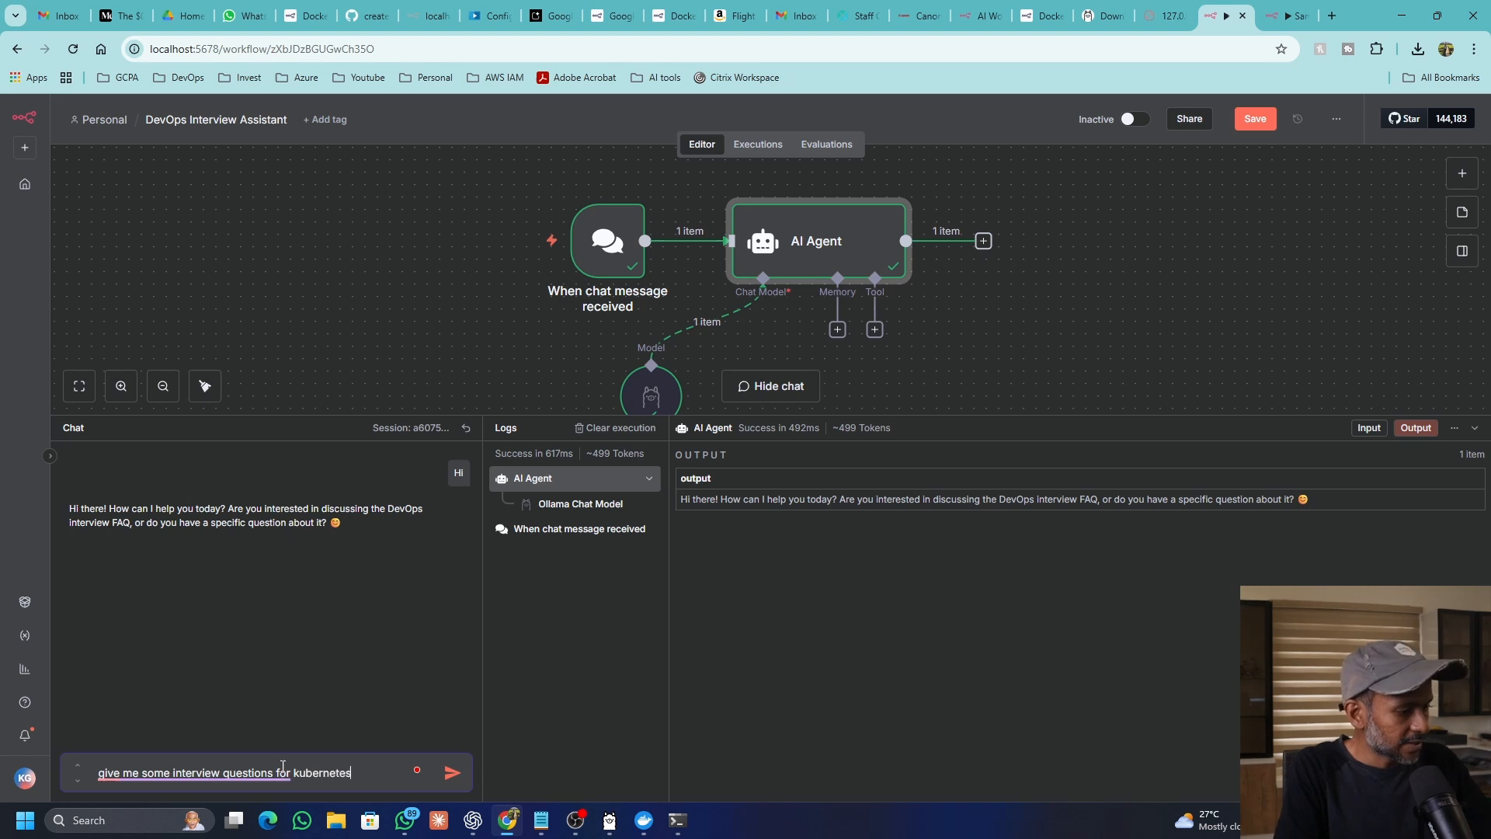
click(450, 771)
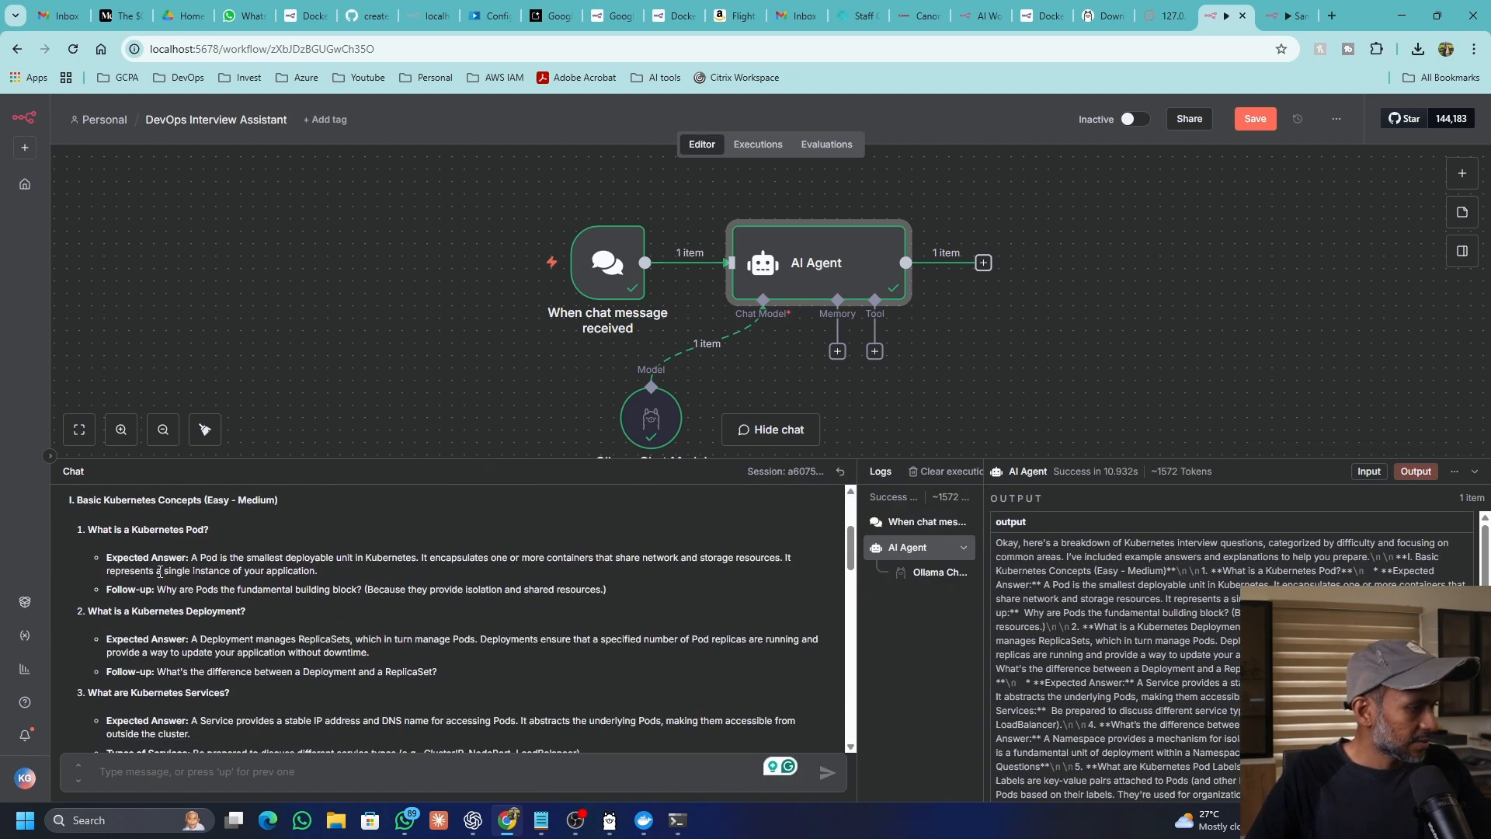
Step: Scroll through the agent's categorized Kubernetes interview questions and answers
scroll(down, 3)
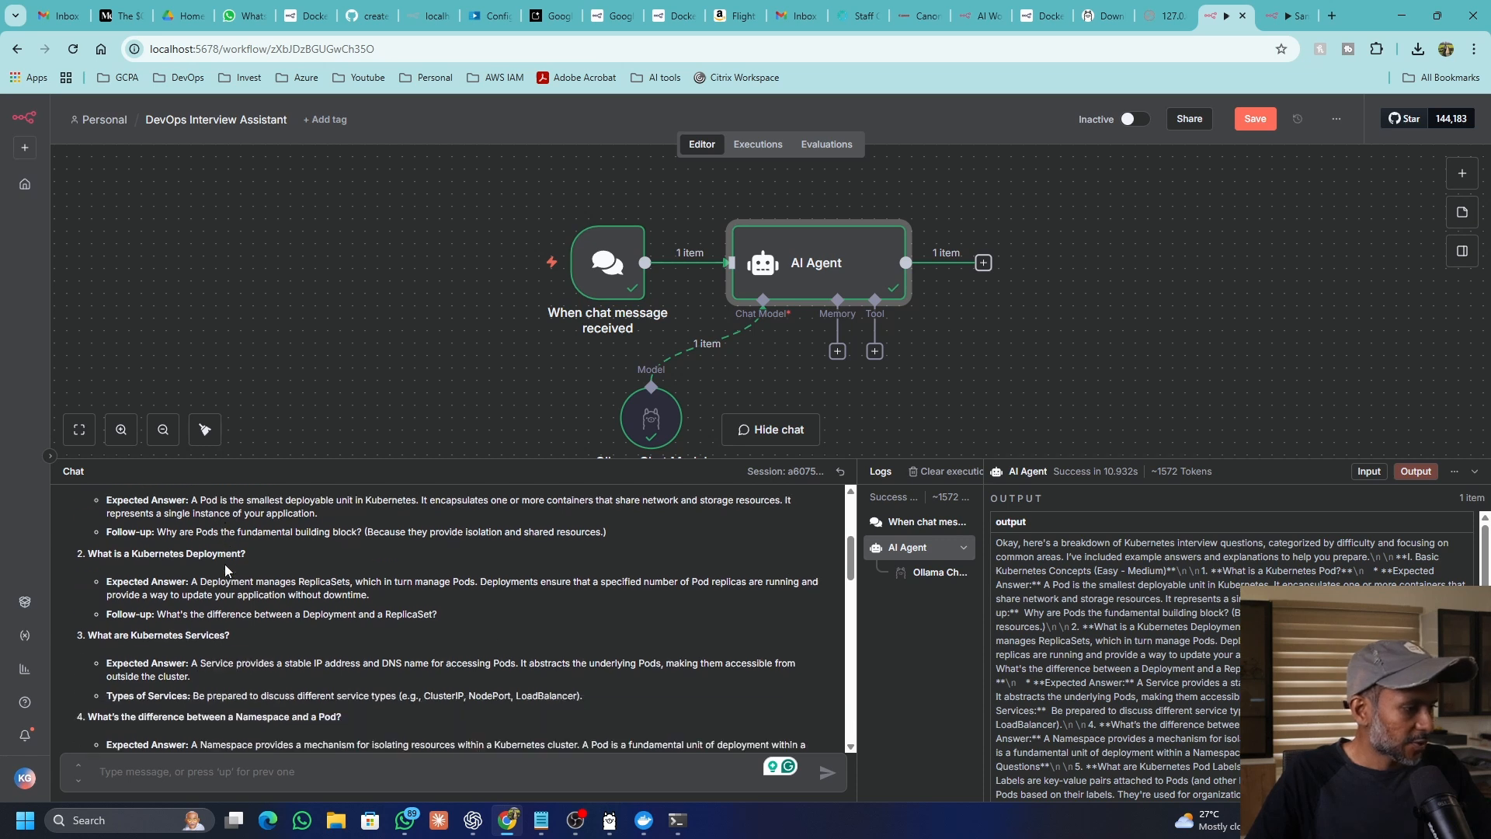
scroll(down, 3)
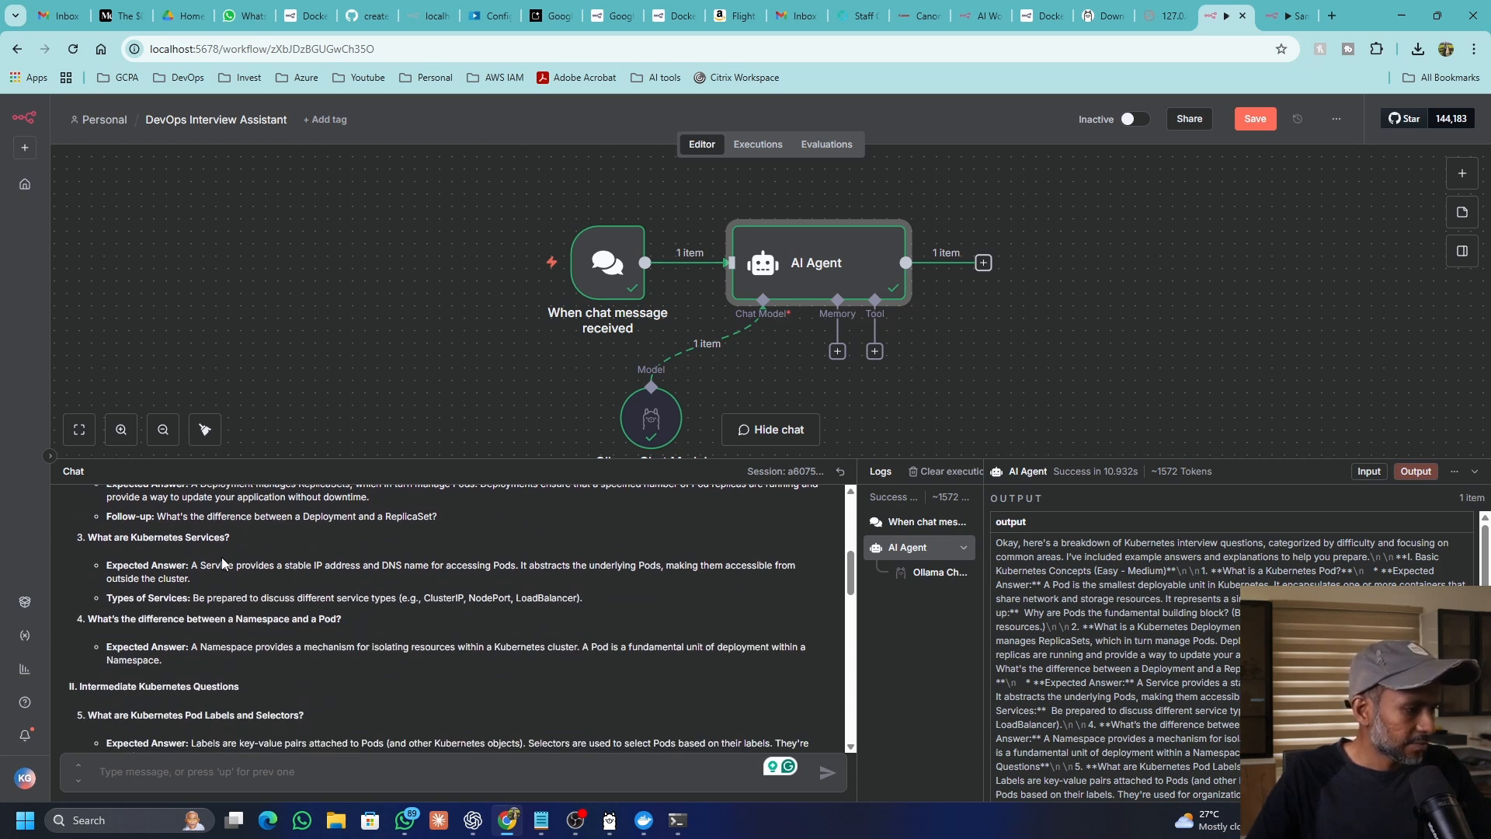
scroll(down, 3)
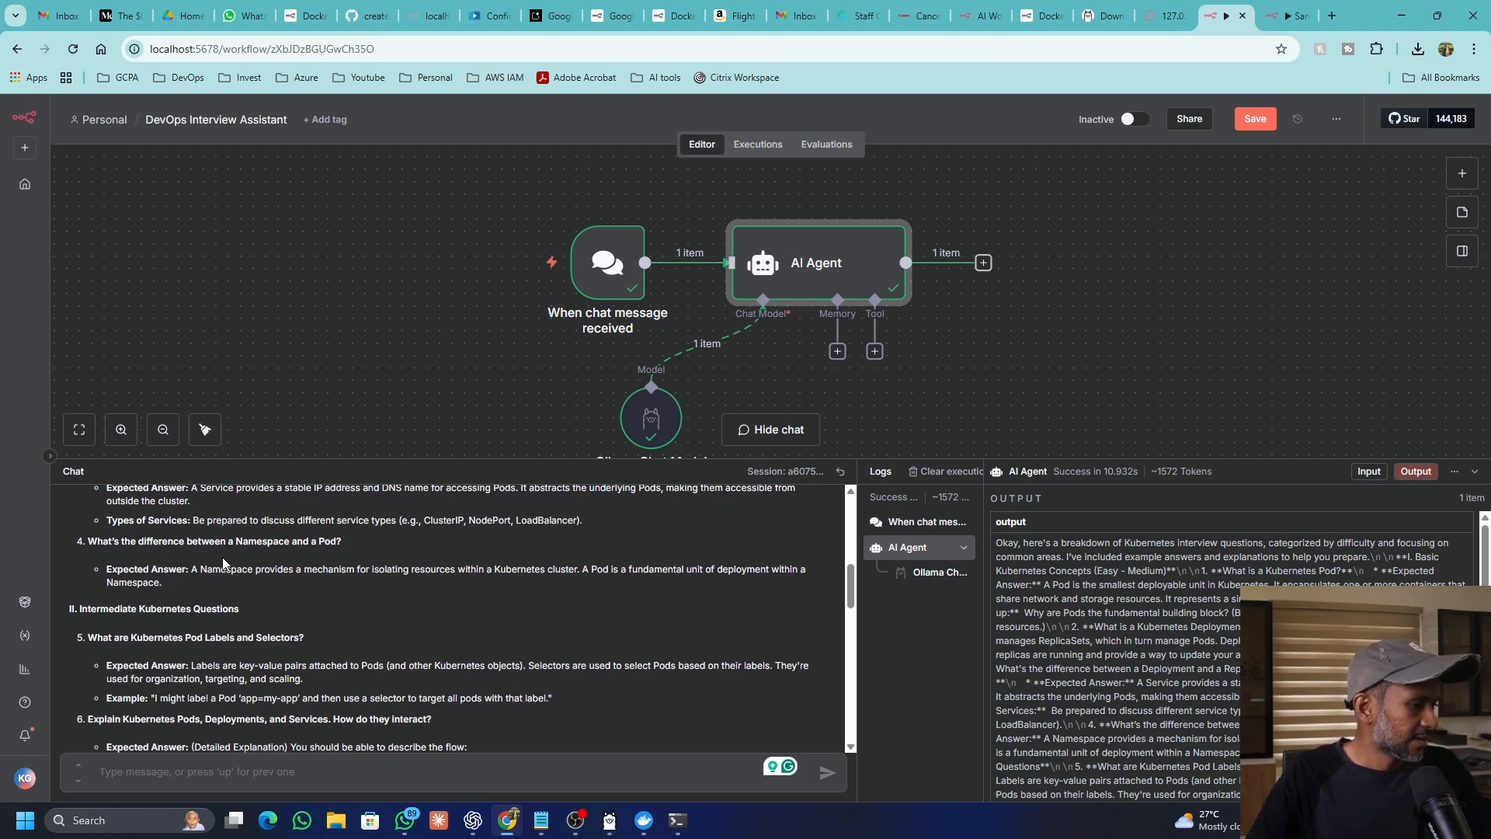
scroll(down, 3)
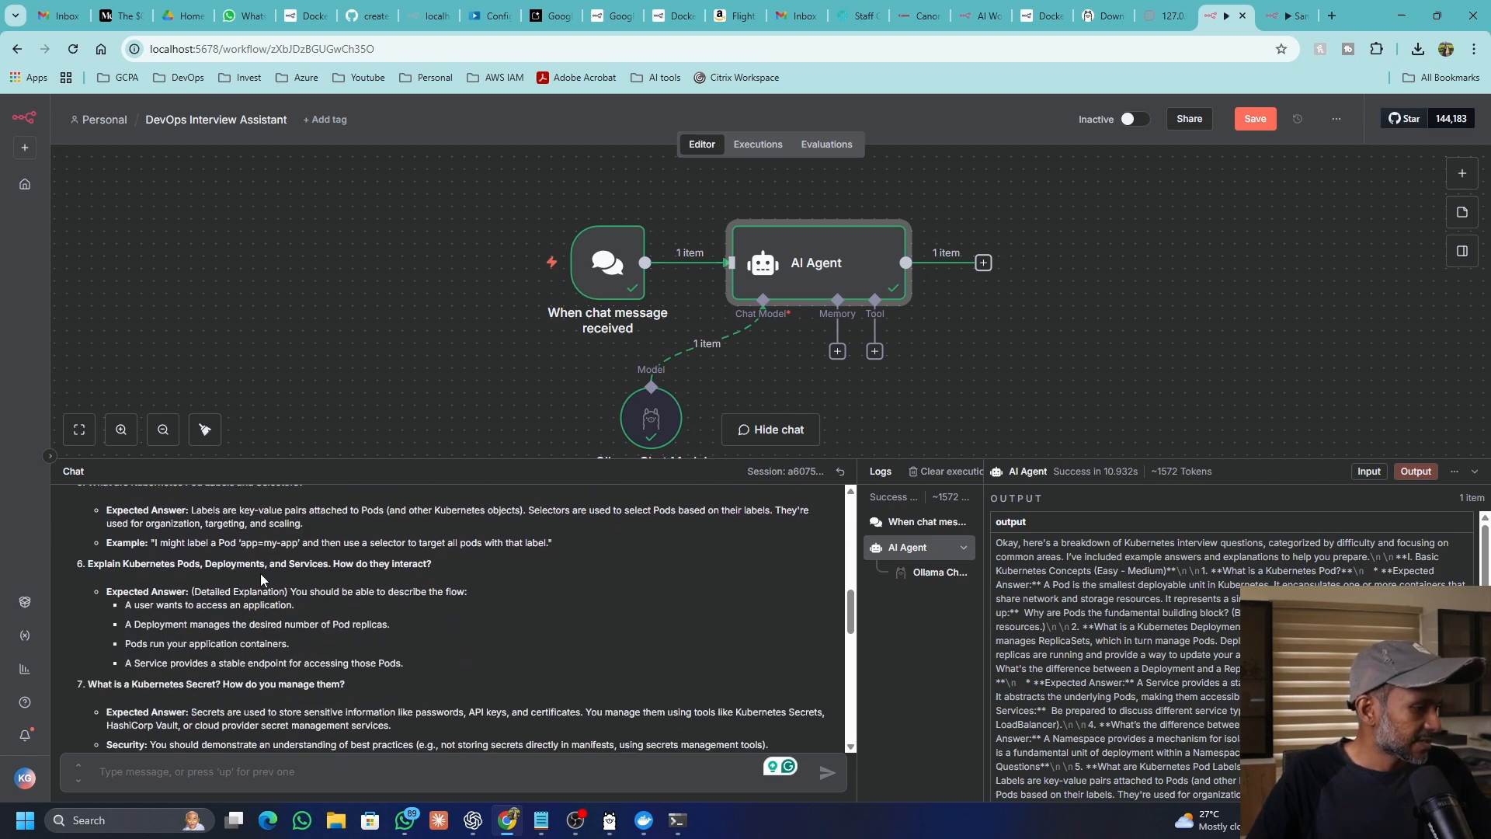
scroll(down, 3)
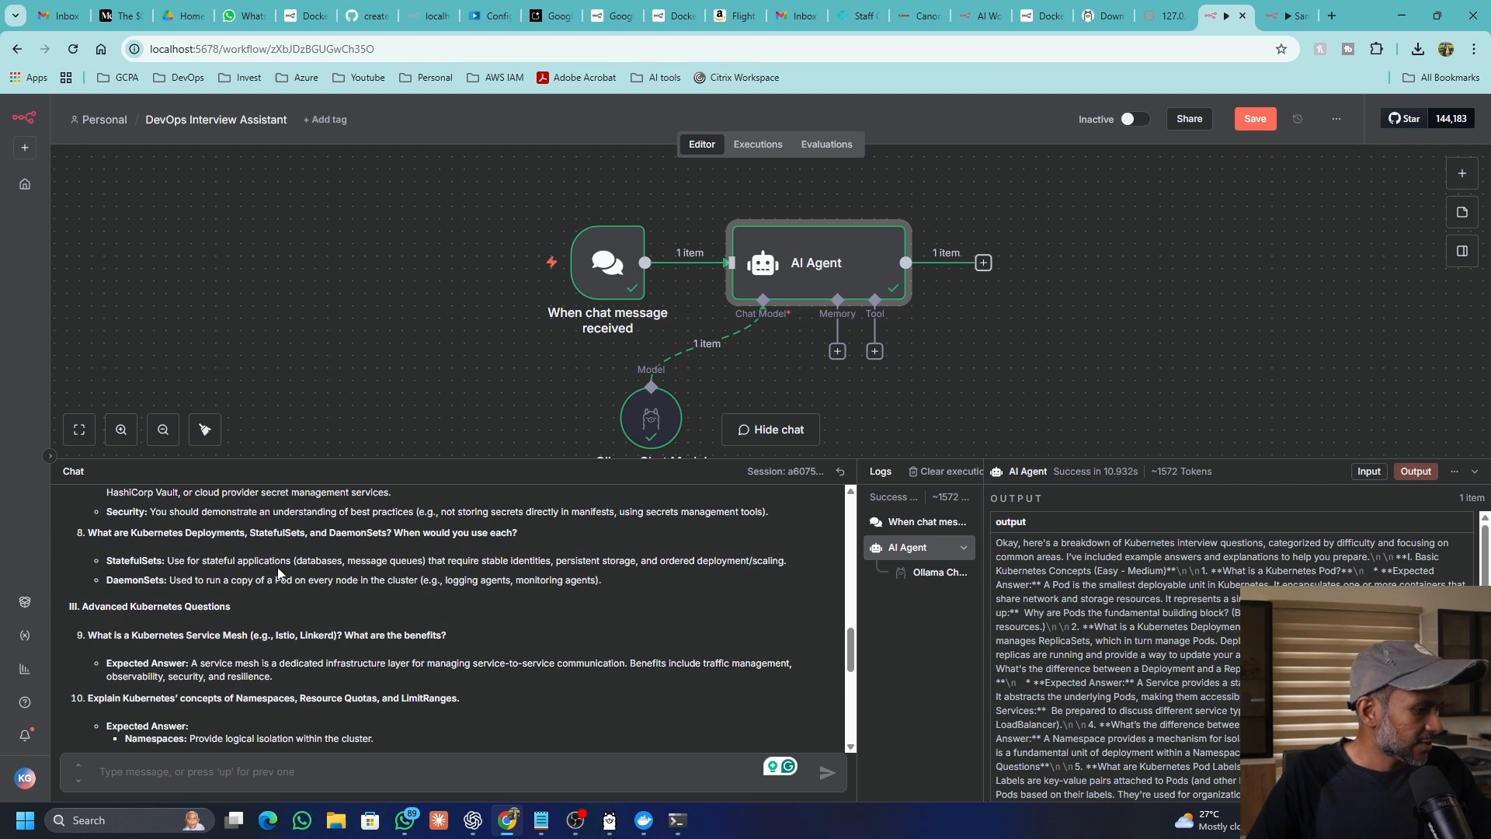
mouse_move(288, 602)
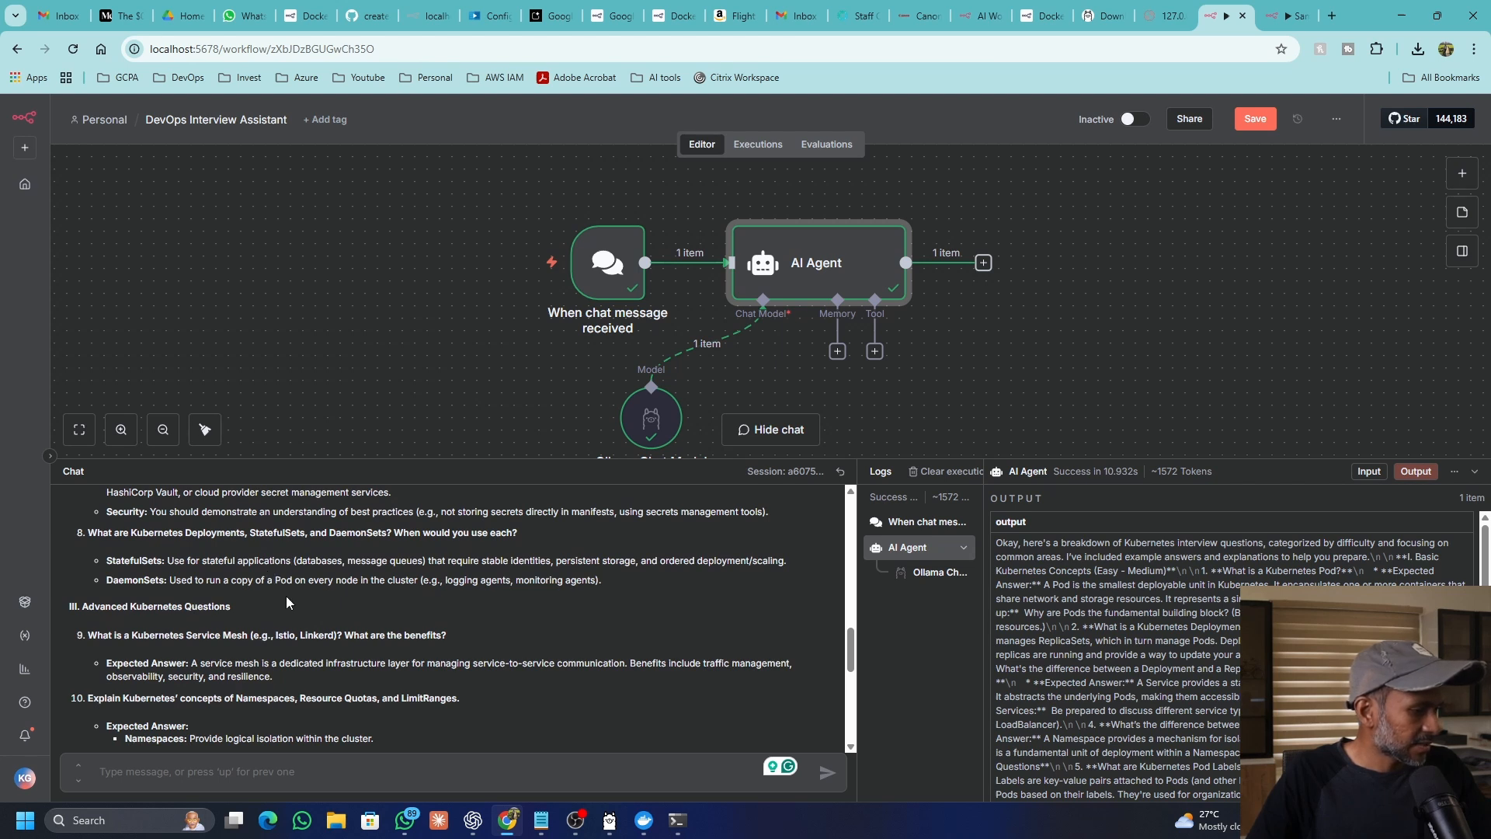
scroll(down, 3)
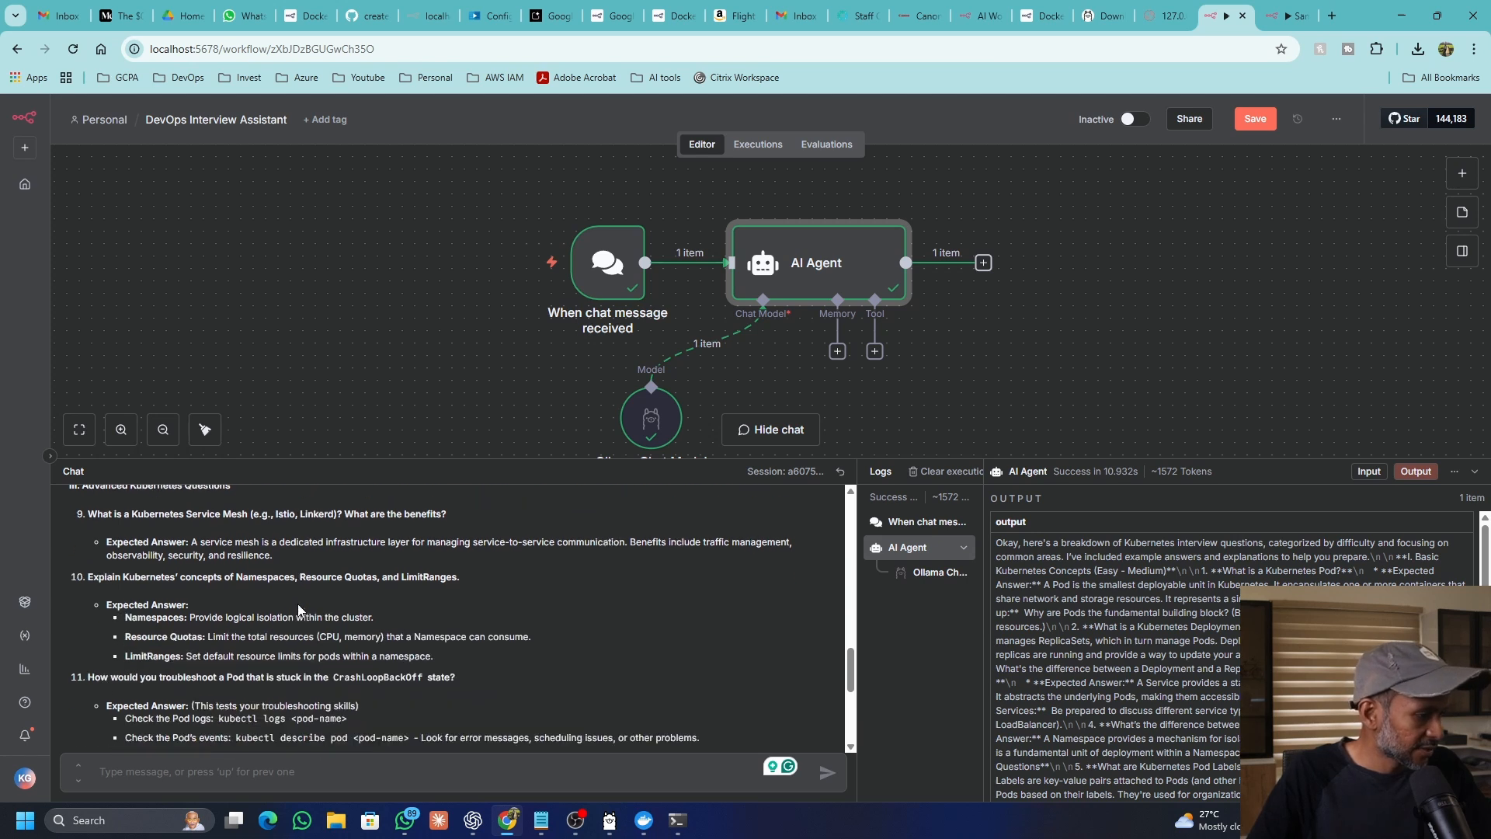
scroll(down, 3)
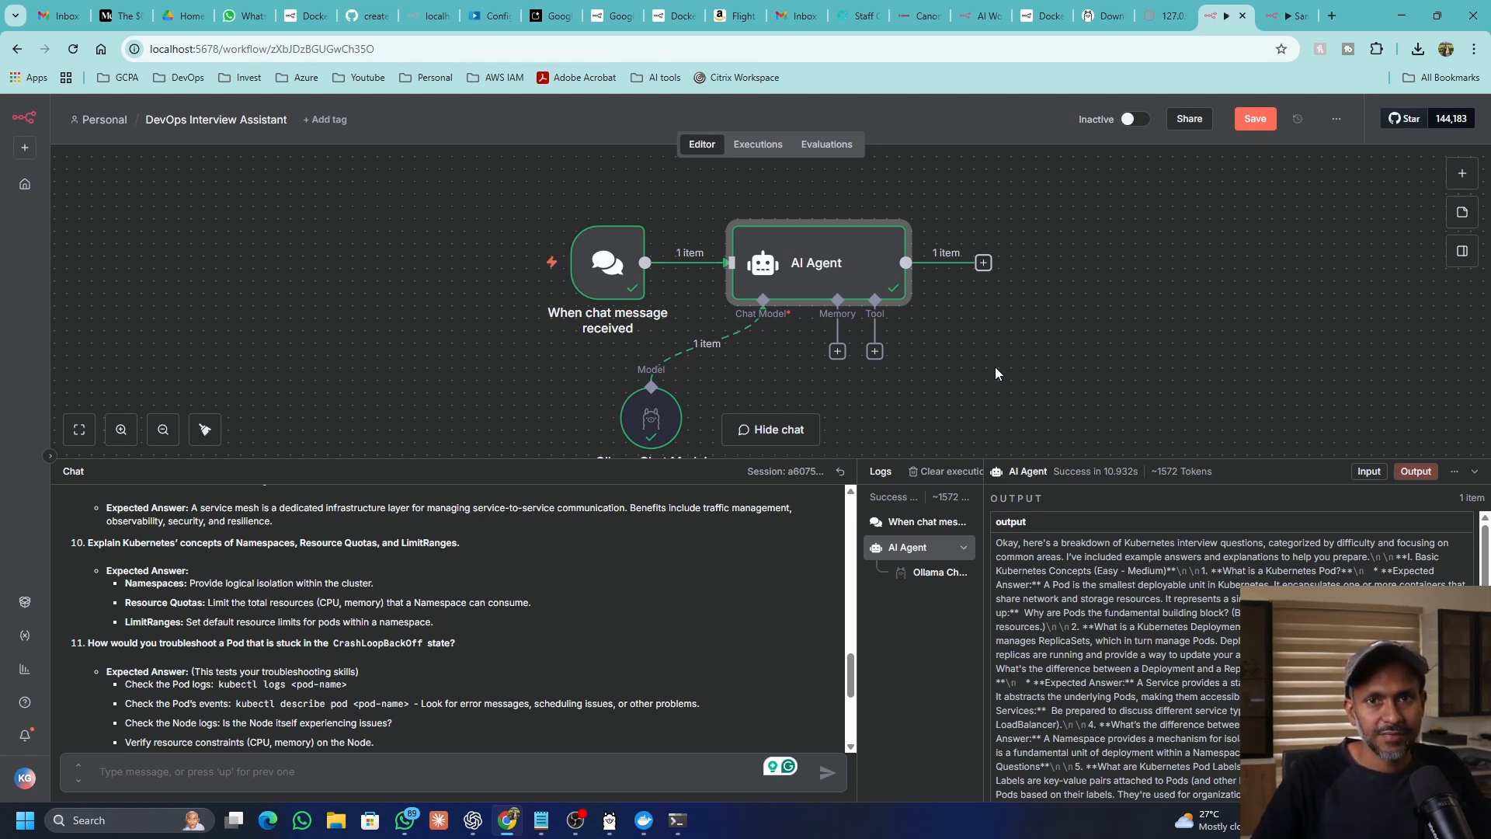
mouse_move(1005, 362)
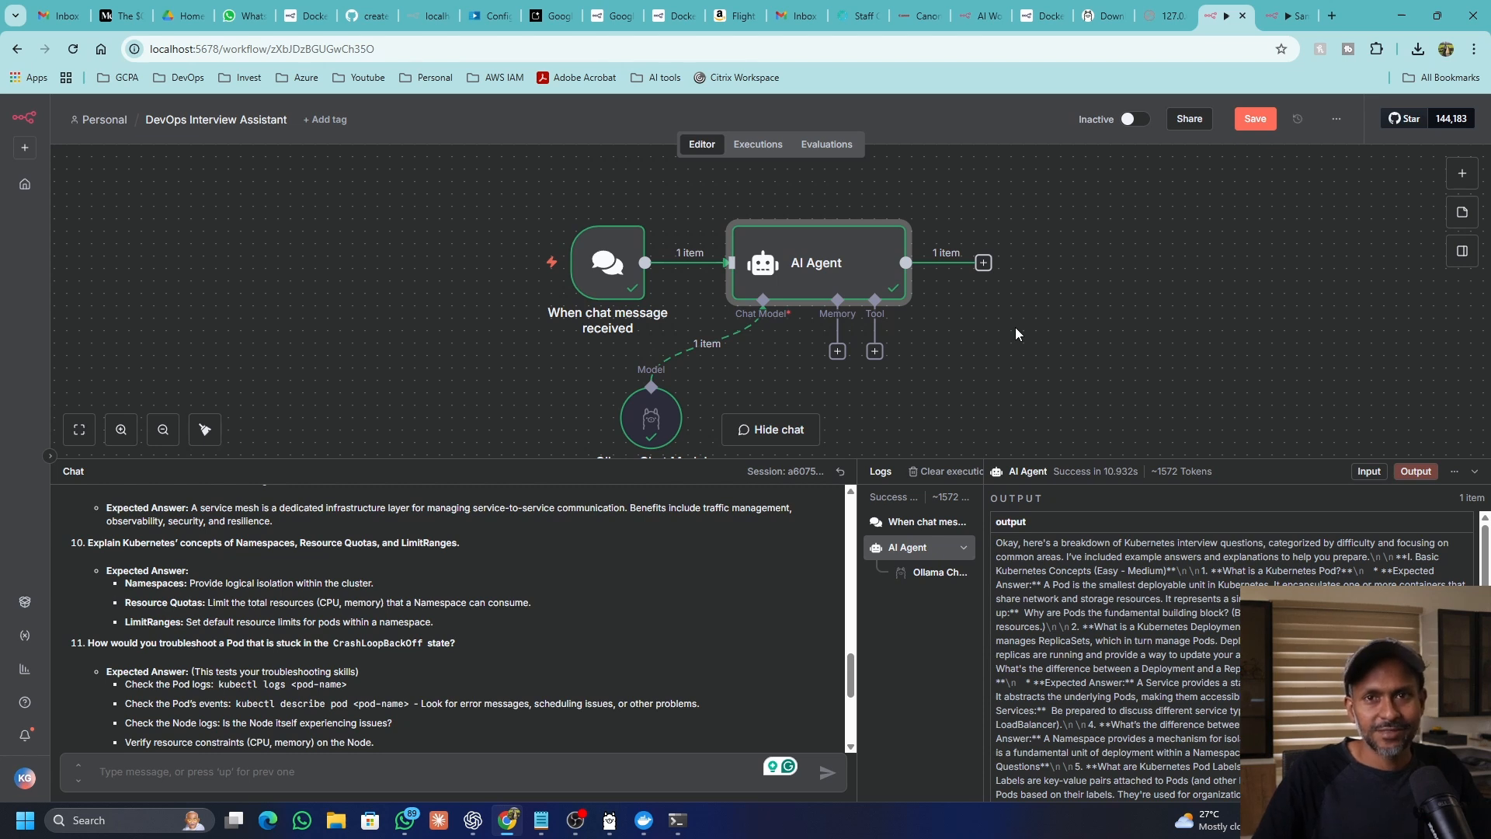
mouse_move(991, 343)
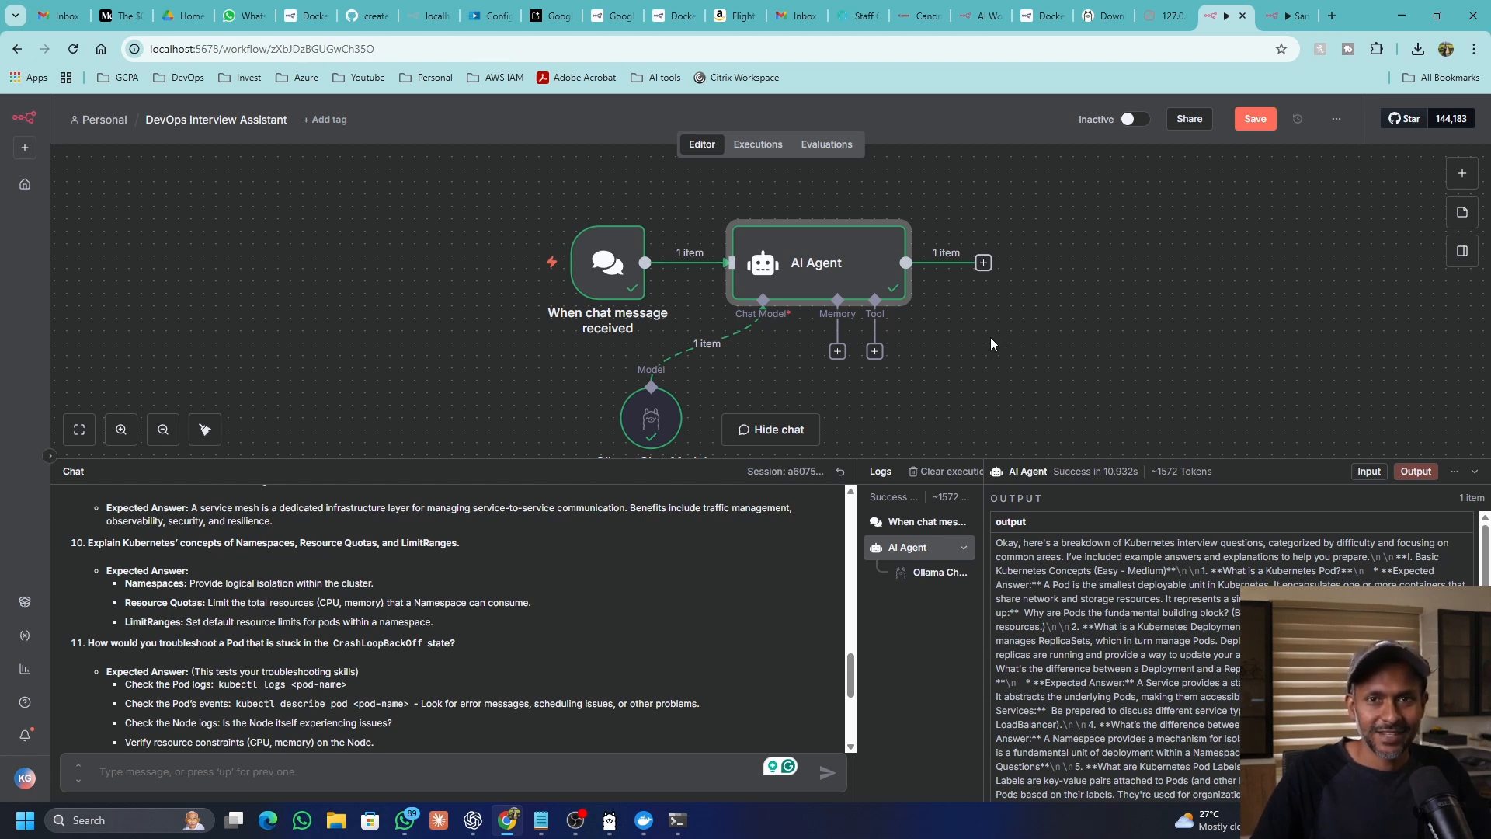